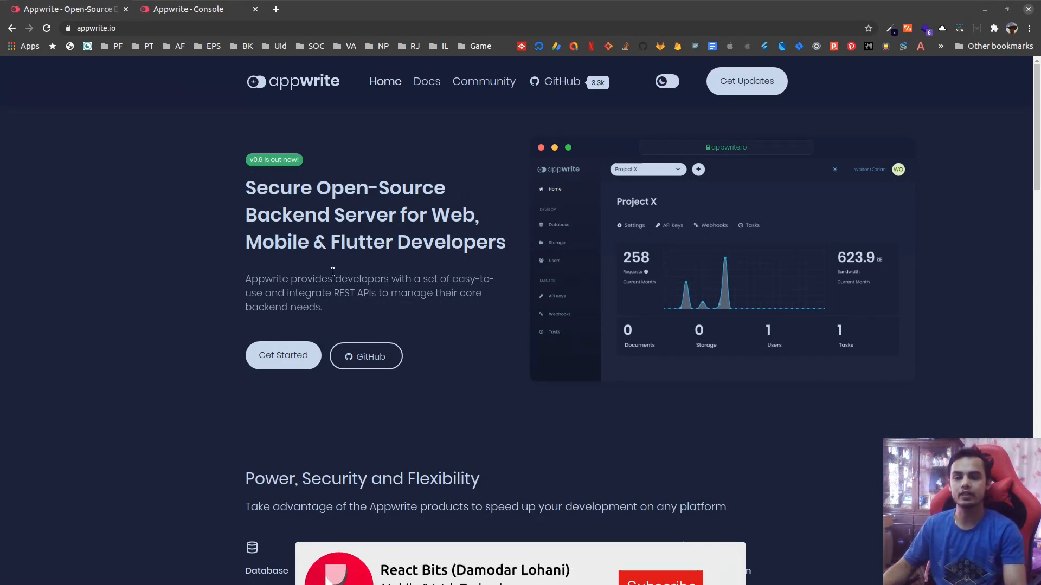
- Show the projects list in the Console, opening and cancelling the Create Project form
click(660, 578)
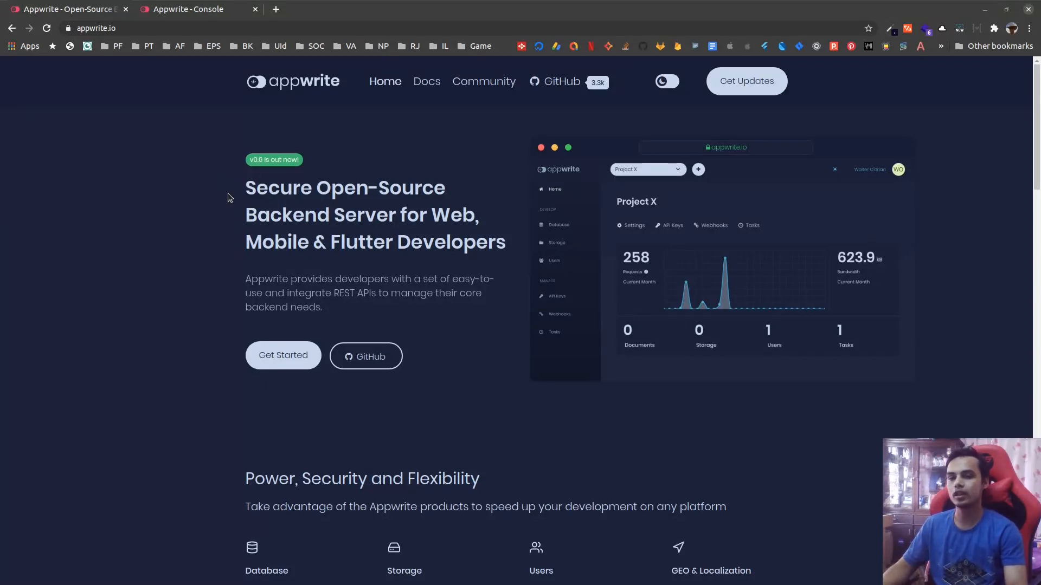
mouse_move(203, 279)
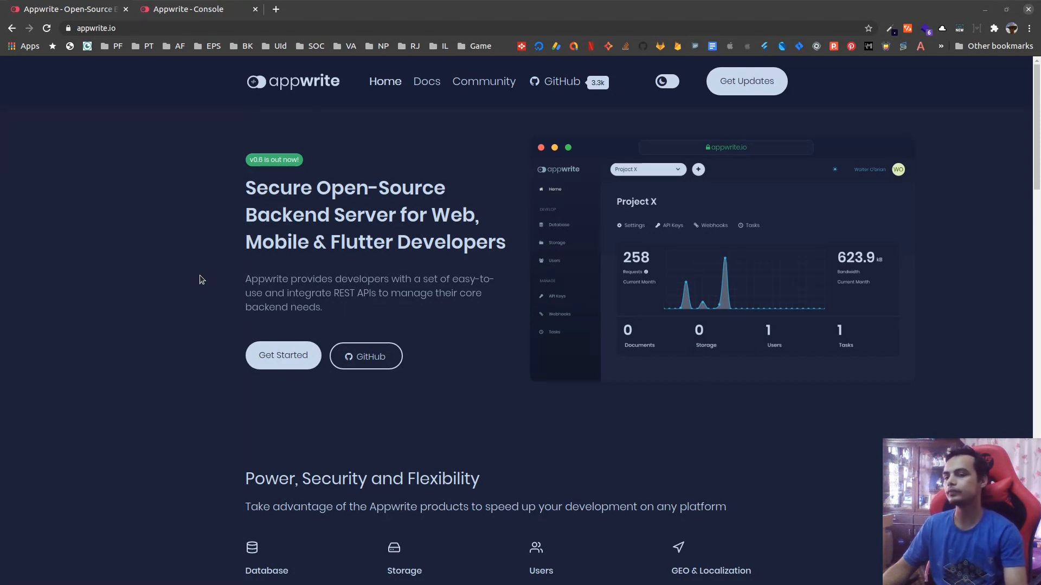
click(193, 8)
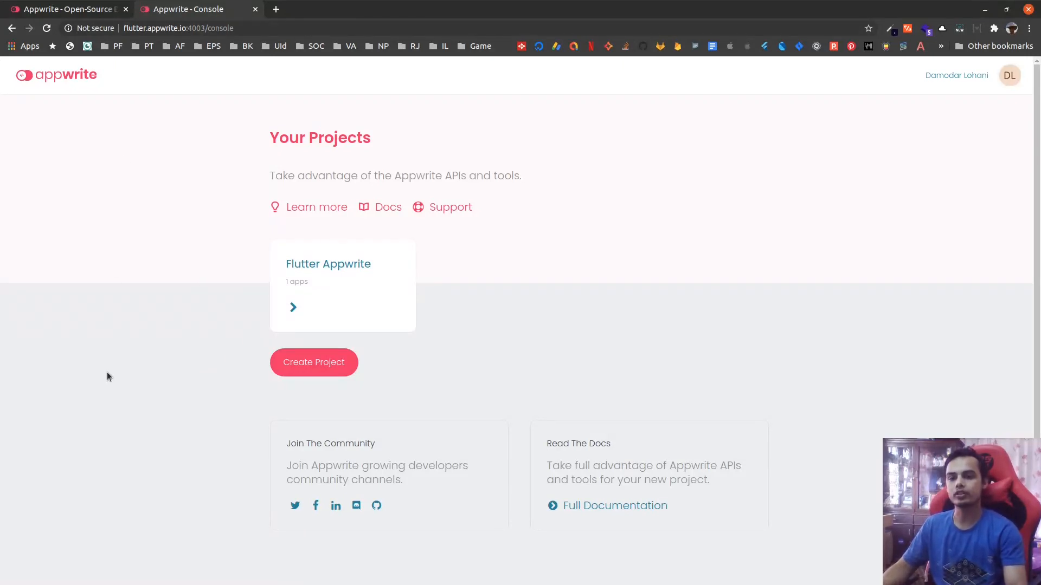
mouse_move(331, 290)
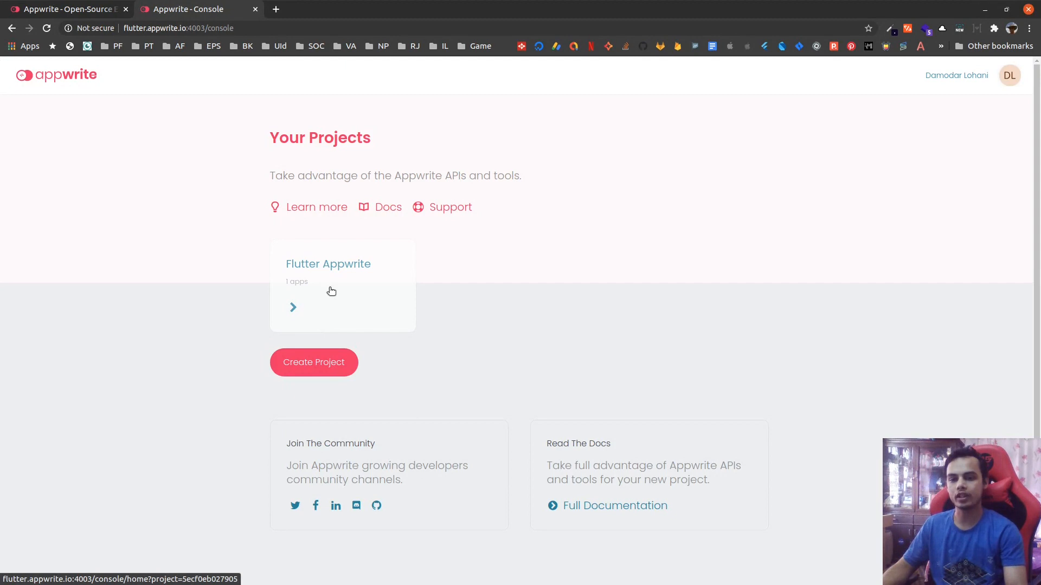
click(313, 362)
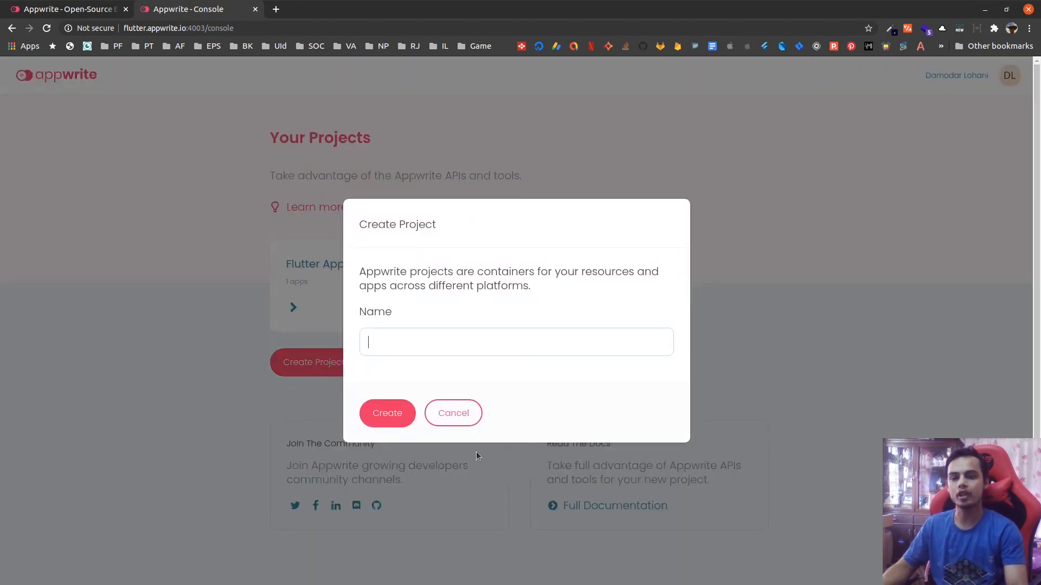
click(453, 413)
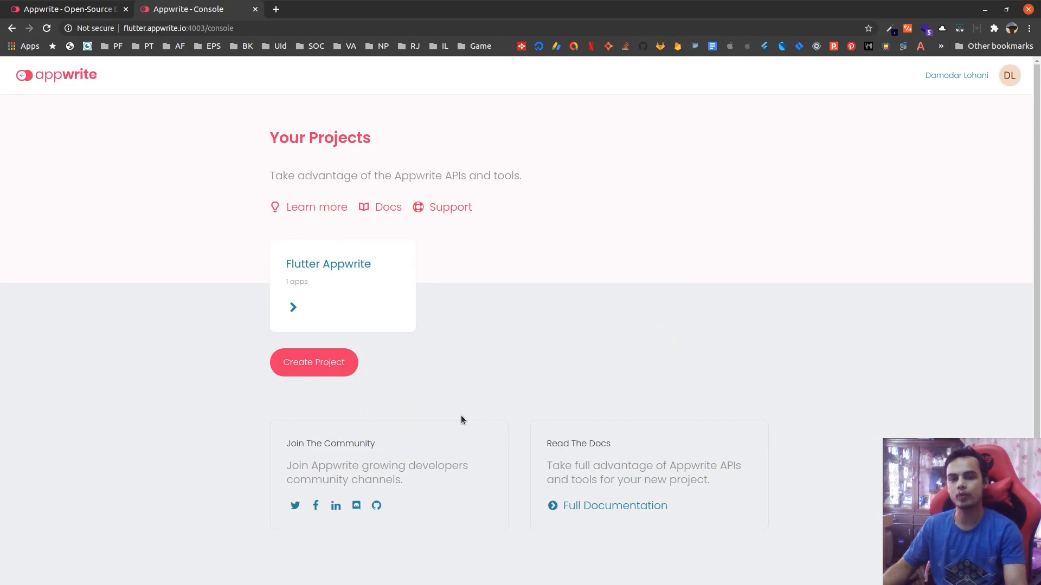
- Open the Flutter Appwrite project card to reach its usage dashboard
click(328, 263)
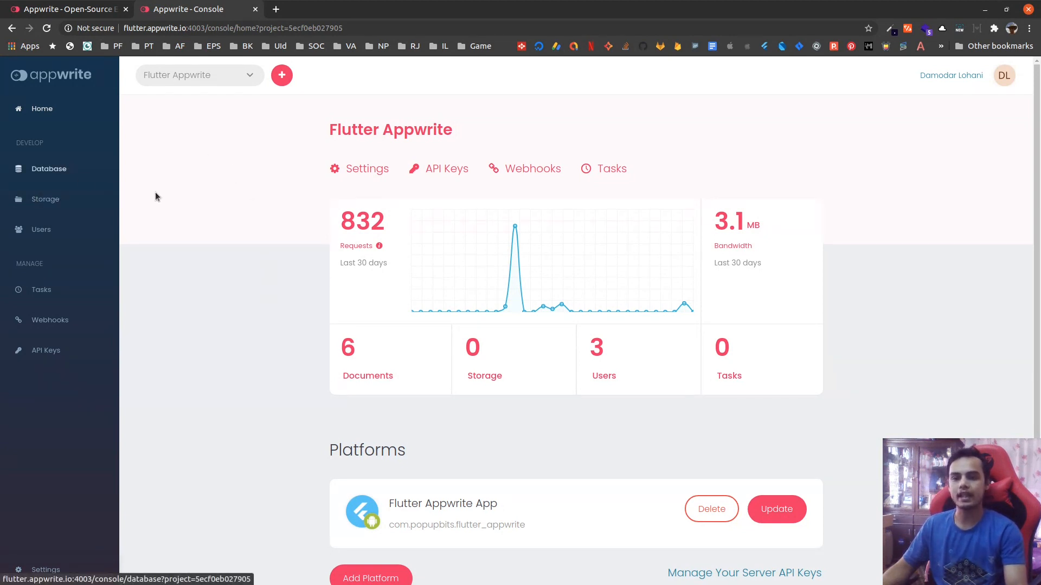
mouse_move(535, 306)
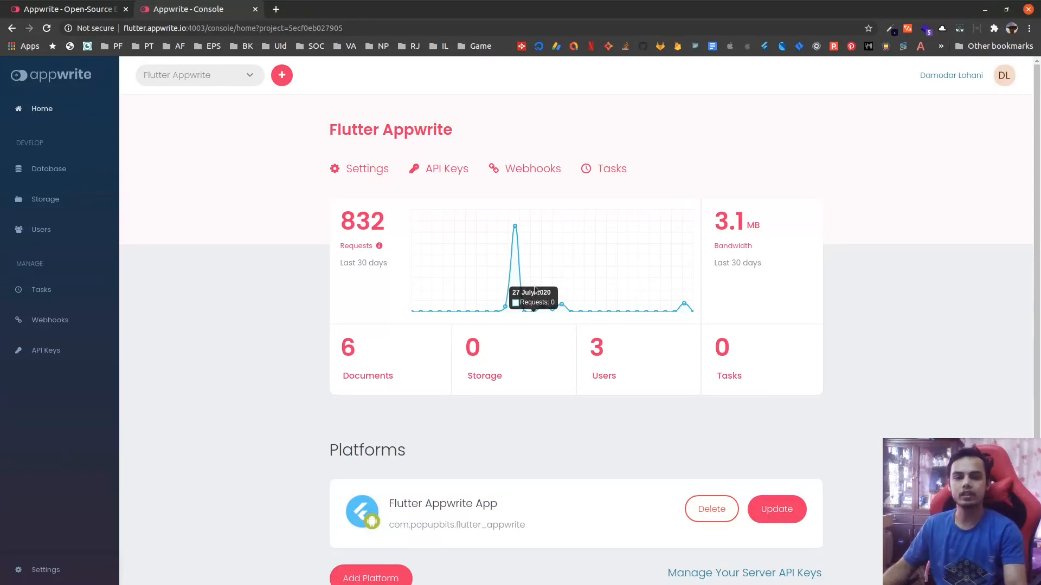
mouse_move(570, 285)
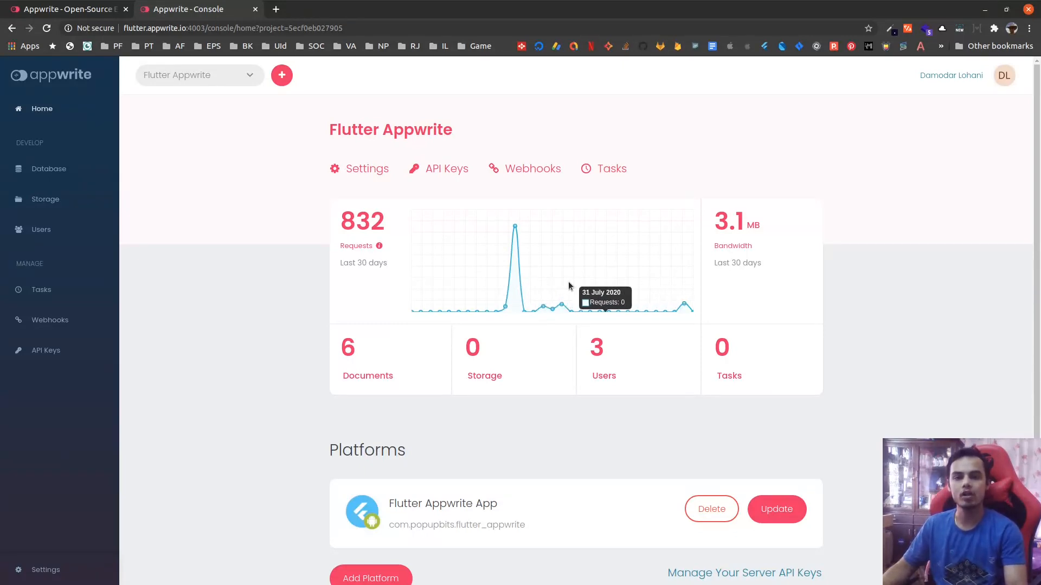
mouse_move(481, 366)
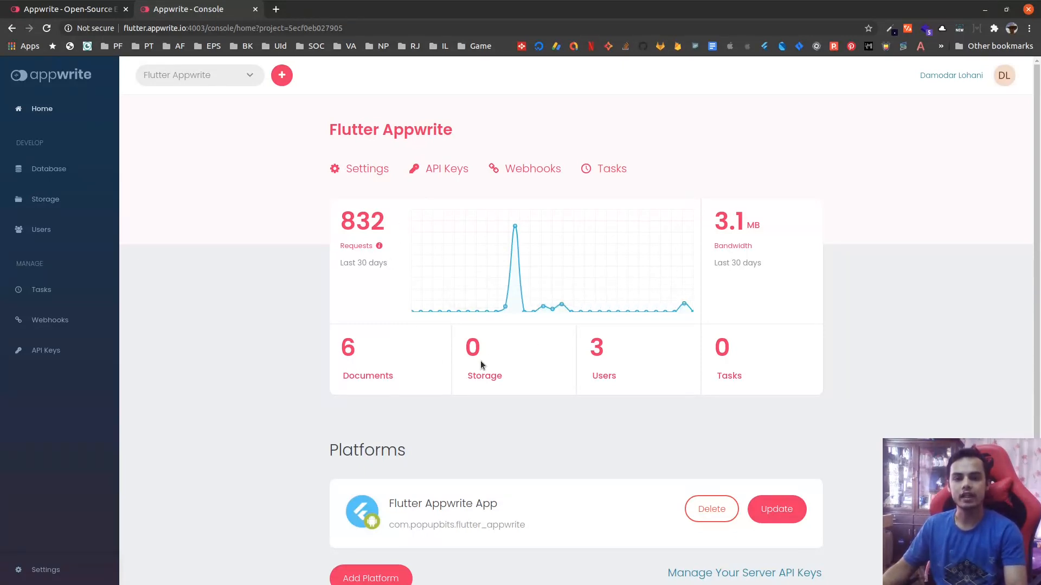
mouse_move(469, 230)
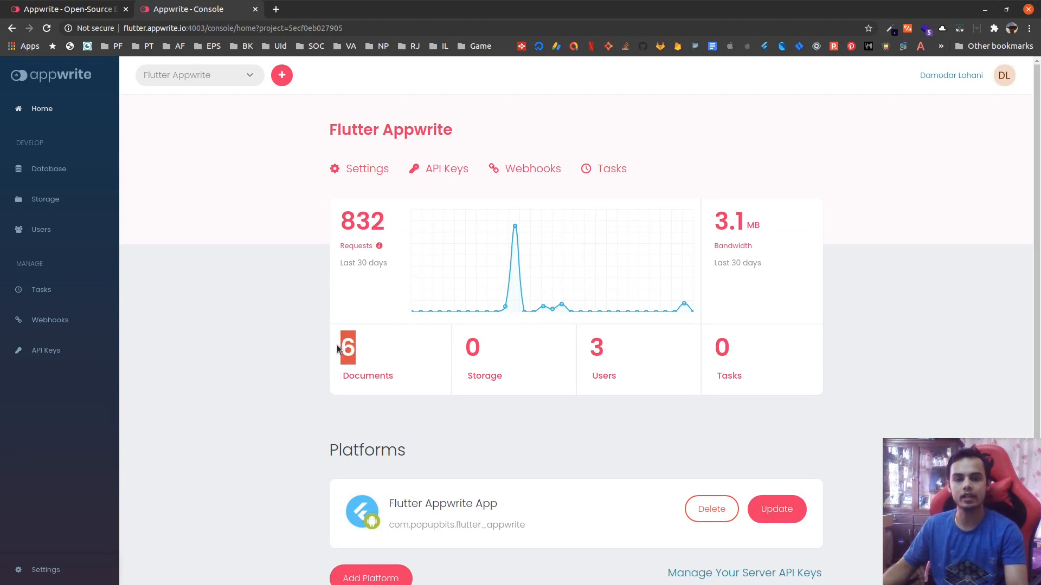
mouse_move(476, 399)
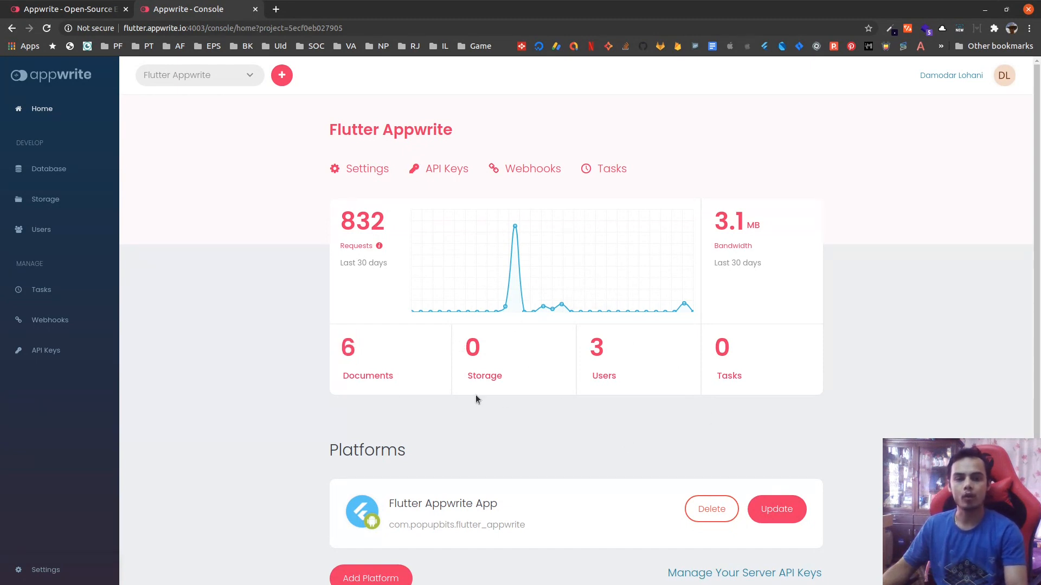
mouse_move(641, 377)
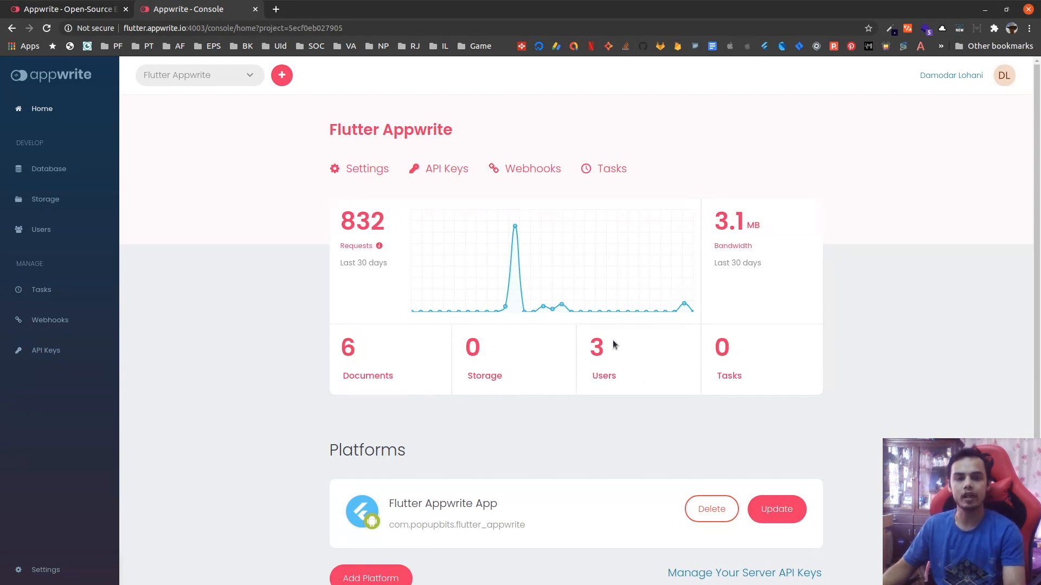
mouse_move(771, 347)
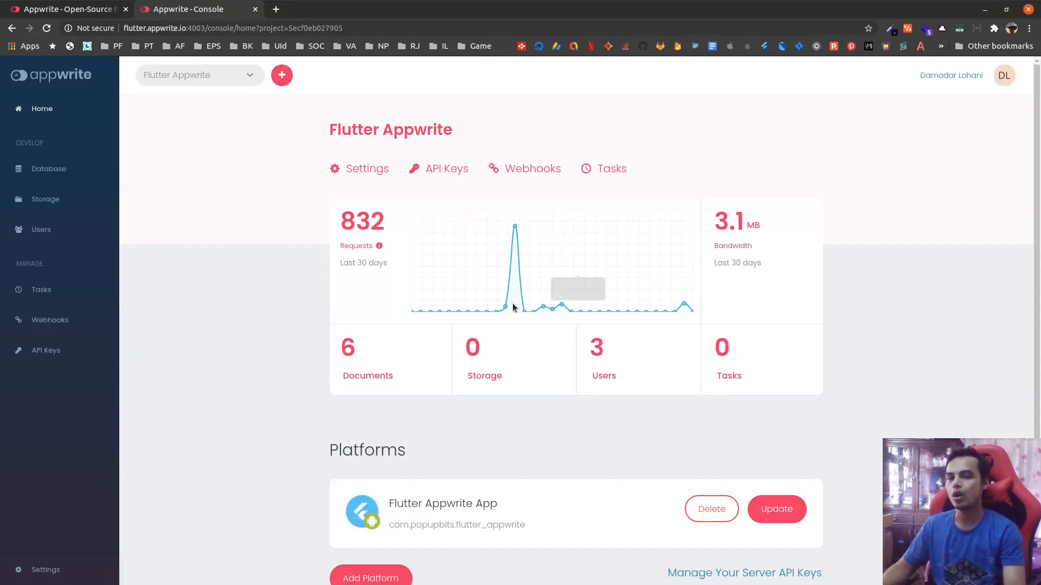
mouse_move(367, 174)
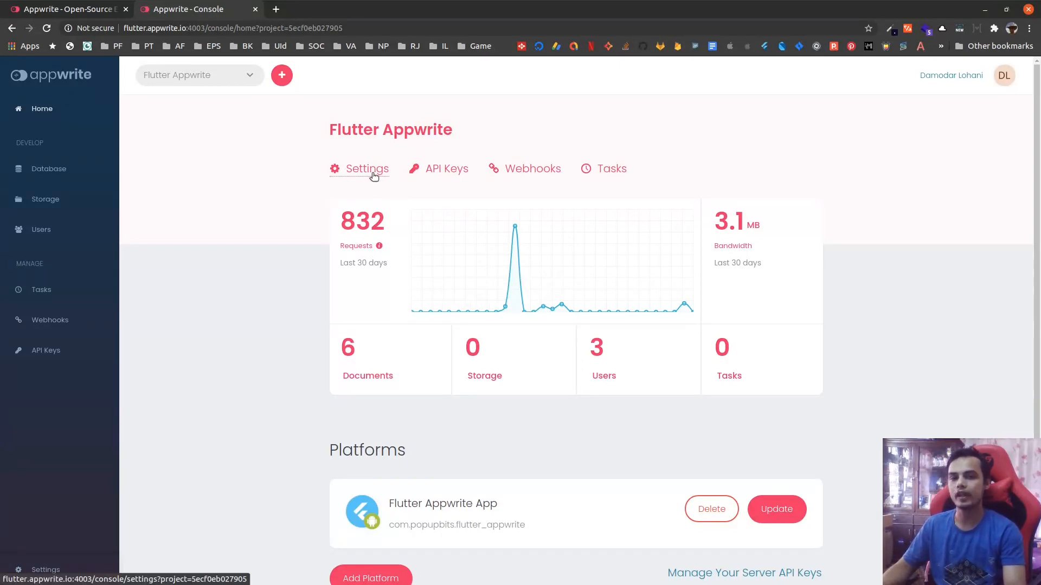
- Browse the project Settings through Overview, Custom Domains and Members with the owner listed
click(366, 168)
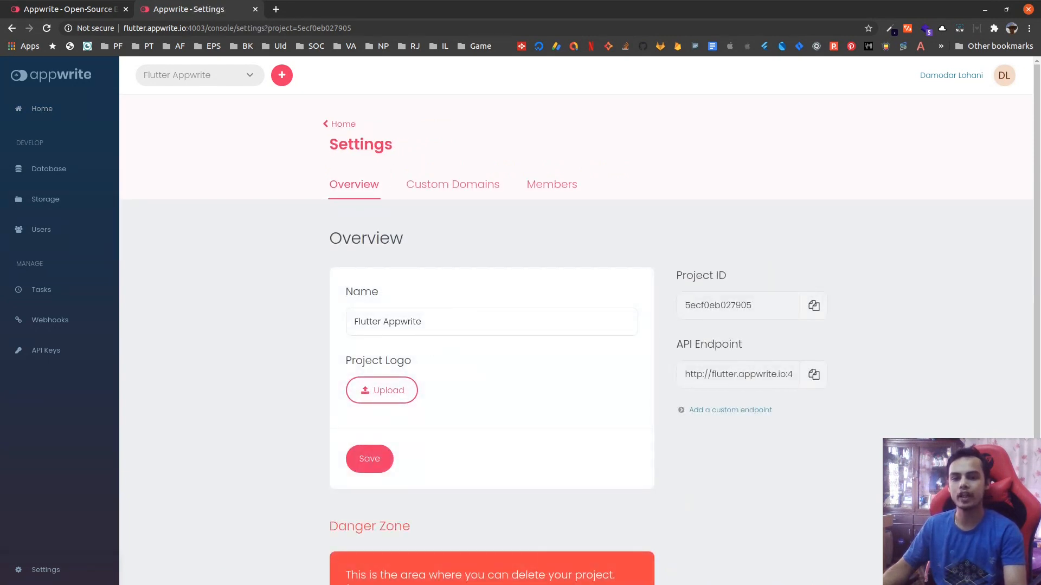
click(452, 184)
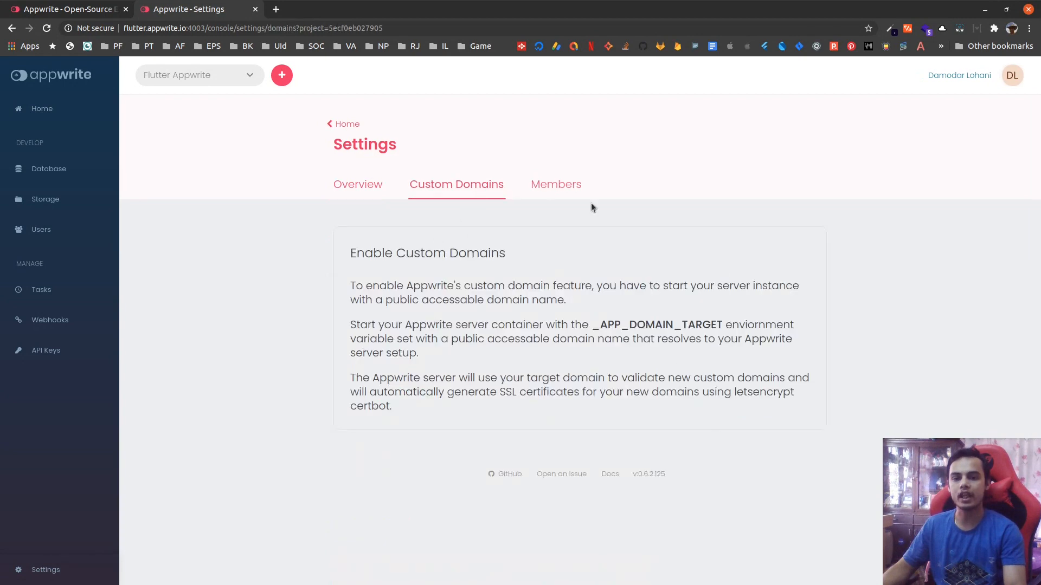
click(555, 184)
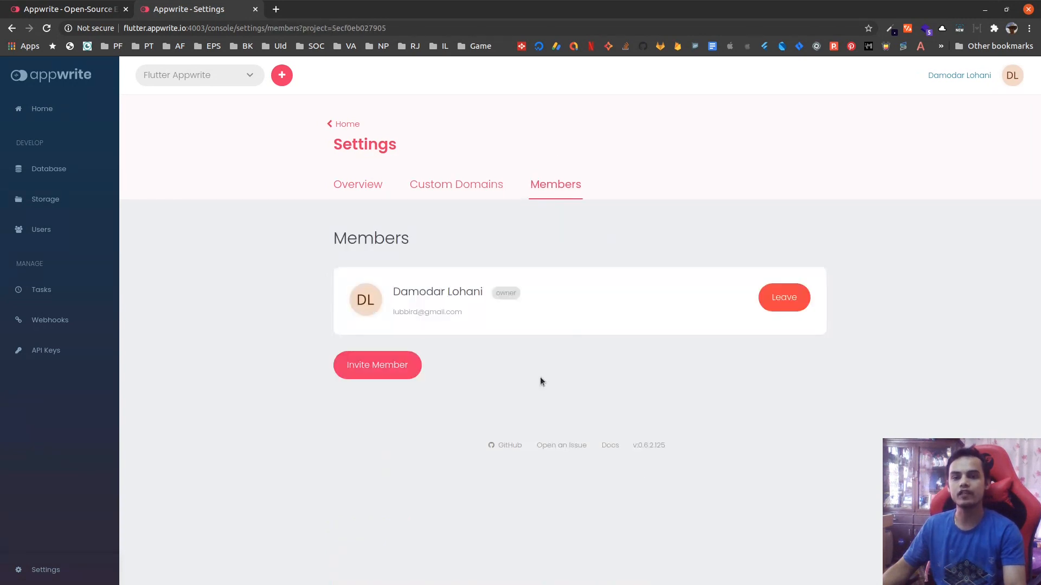
mouse_move(503, 389)
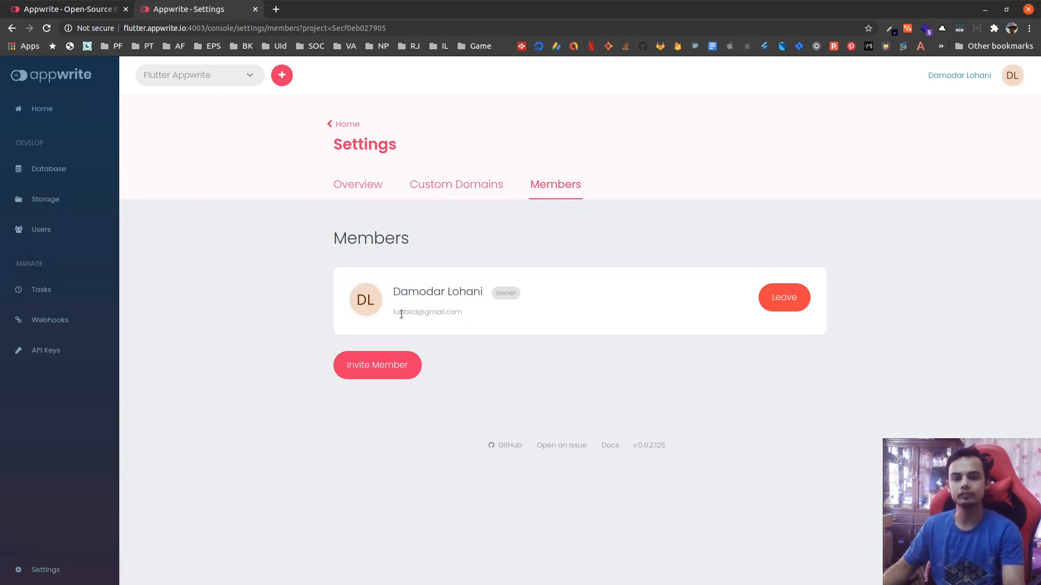
click(377, 366)
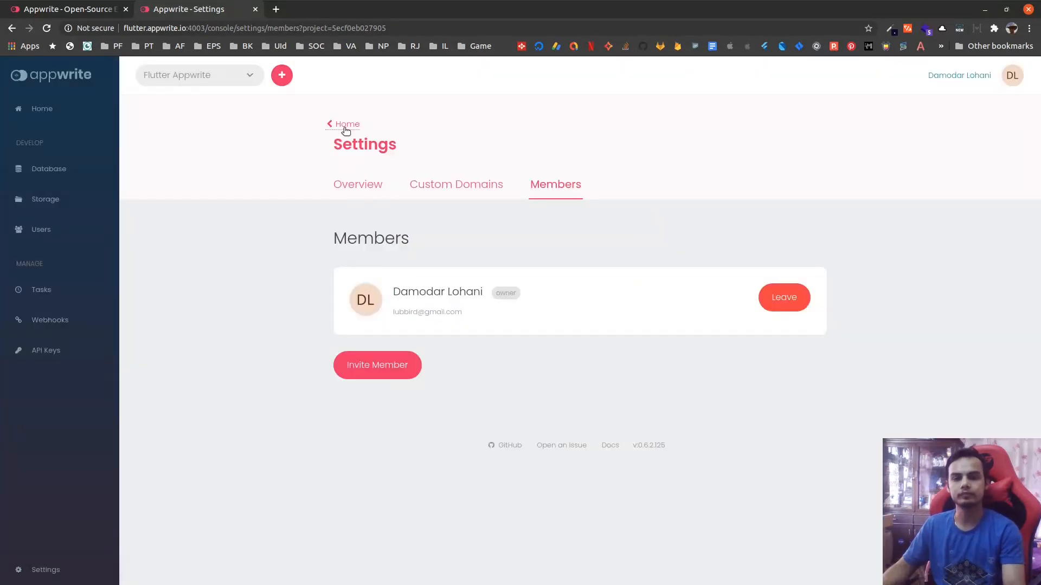
- Review the empty API Keys page and the Add API Key form's scopes, cancelling without creating
click(345, 124)
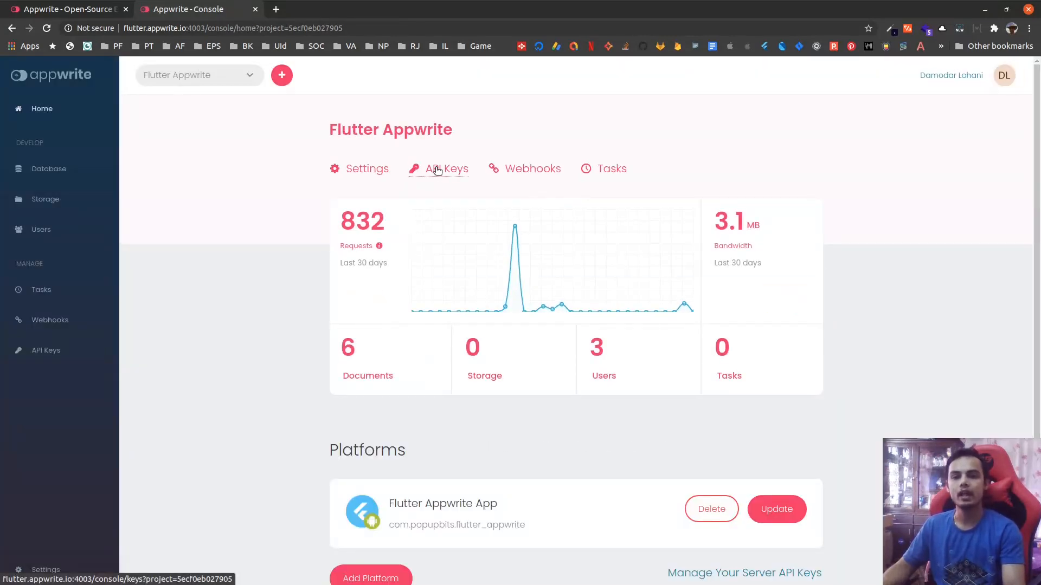
click(445, 168)
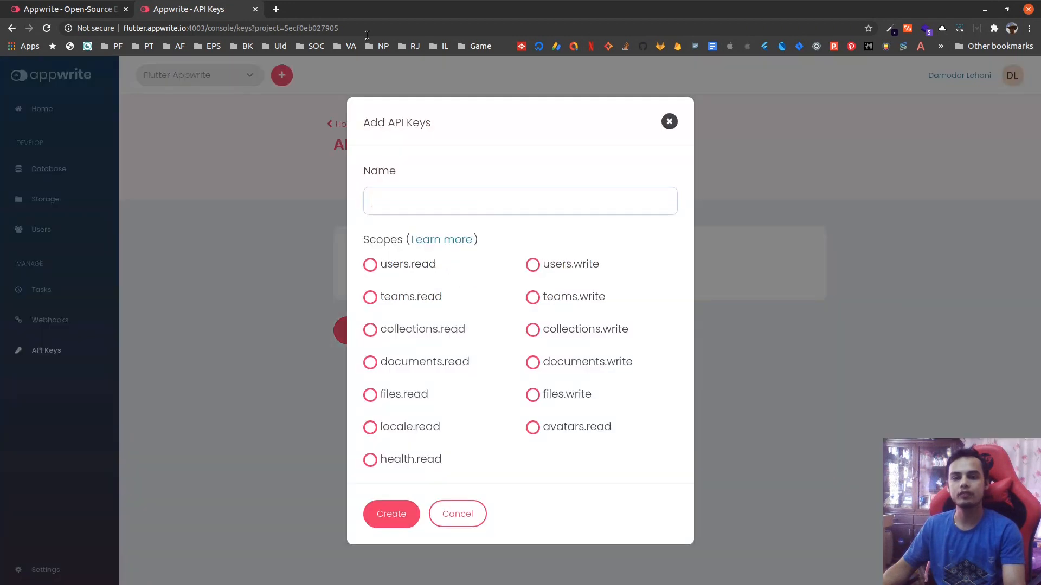
click(457, 514)
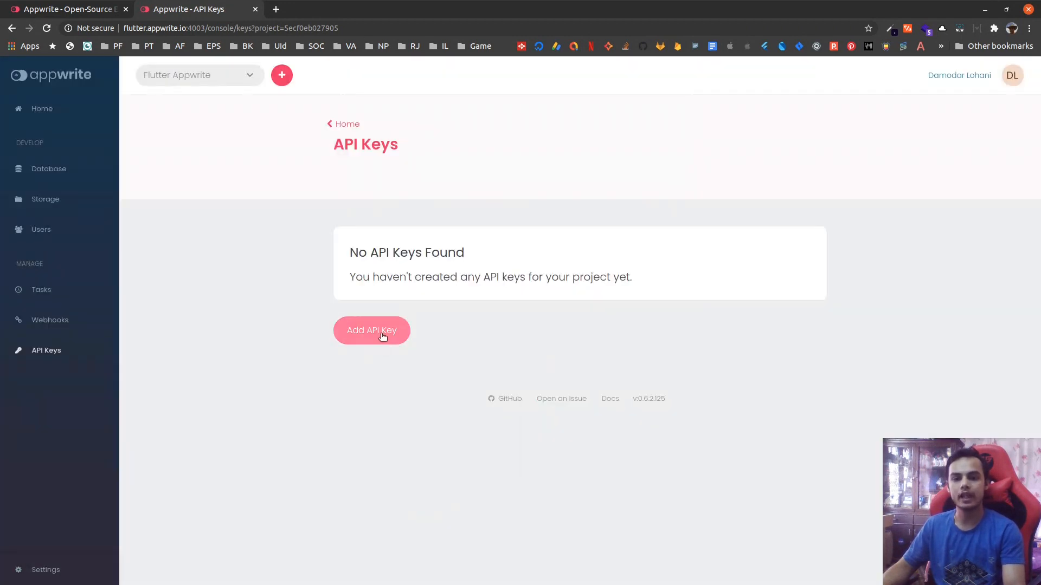
click(371, 330)
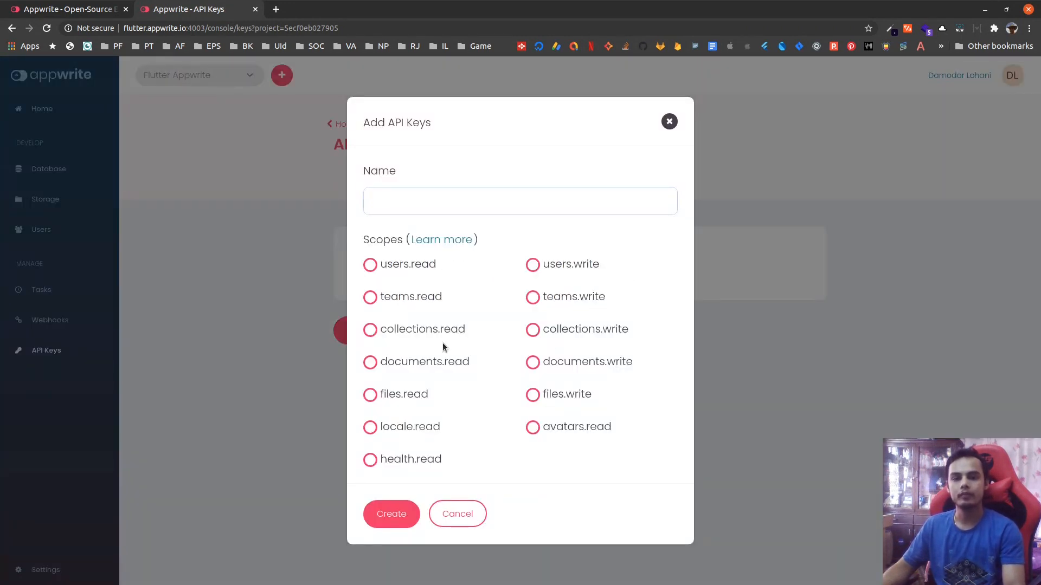
click(519, 202)
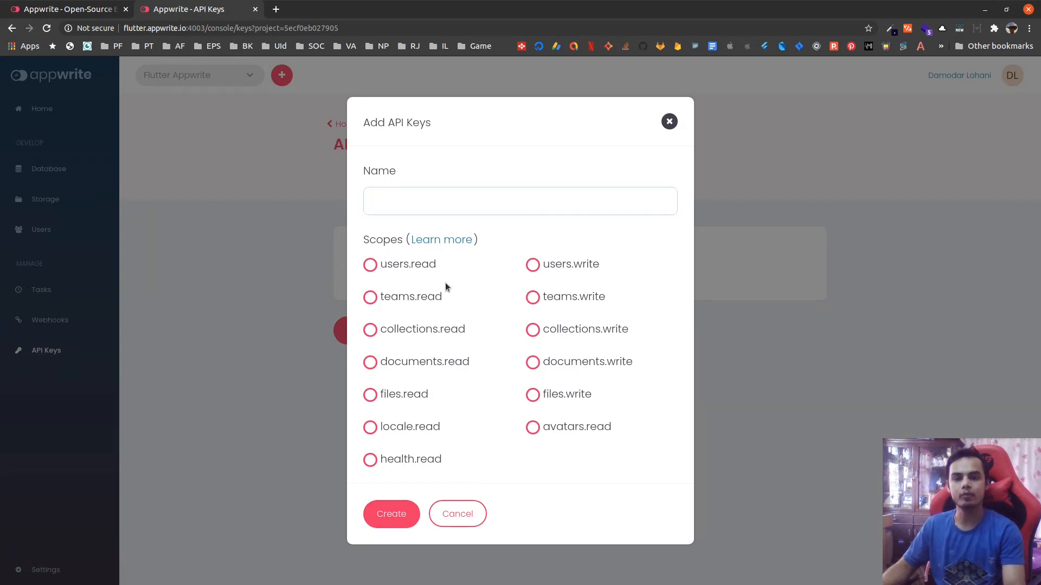
click(456, 514)
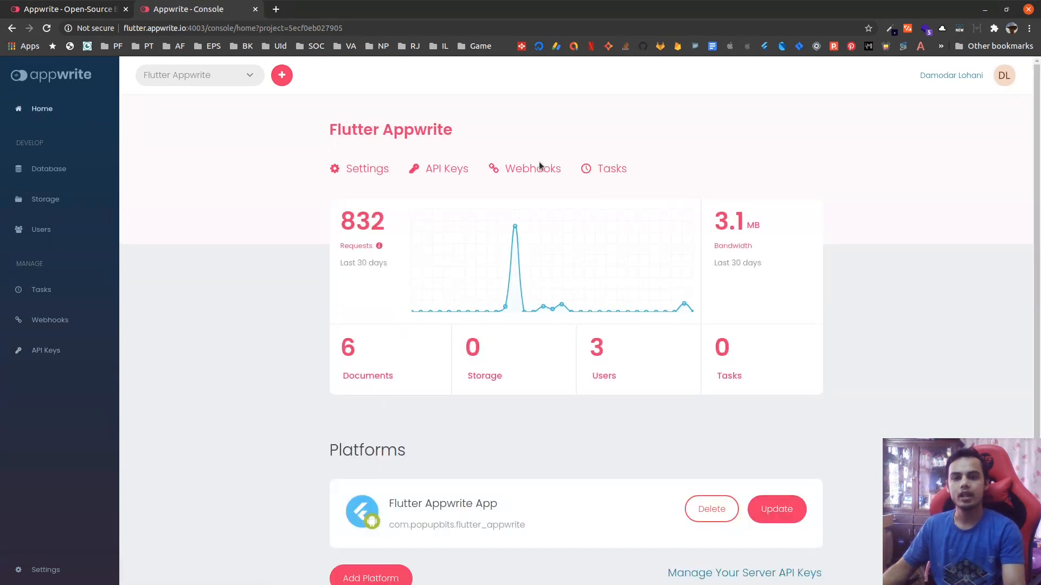
- View the empty Tasks page and its Add Task form, closing it without creating a task
click(531, 168)
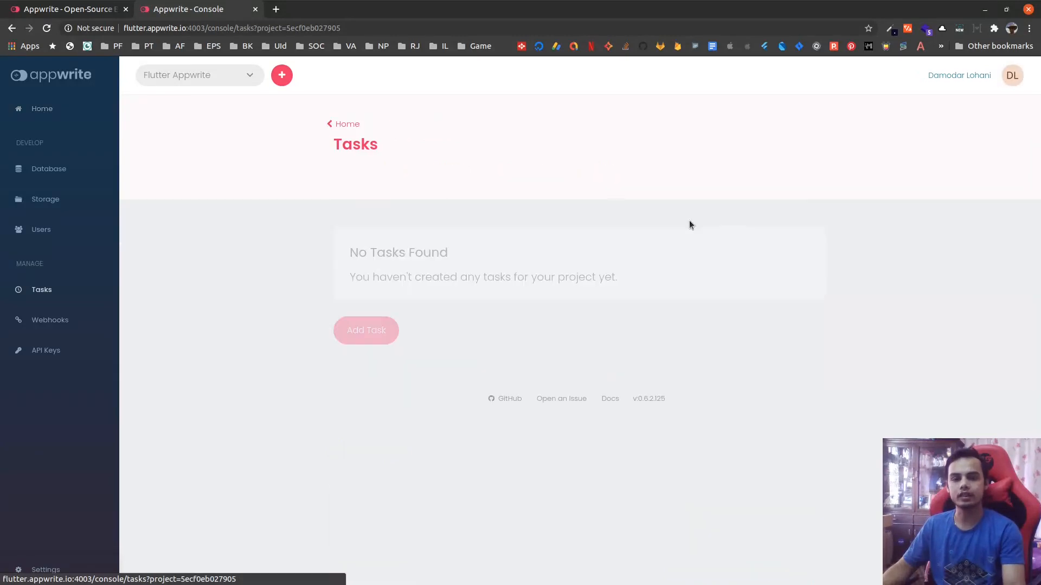
click(366, 329)
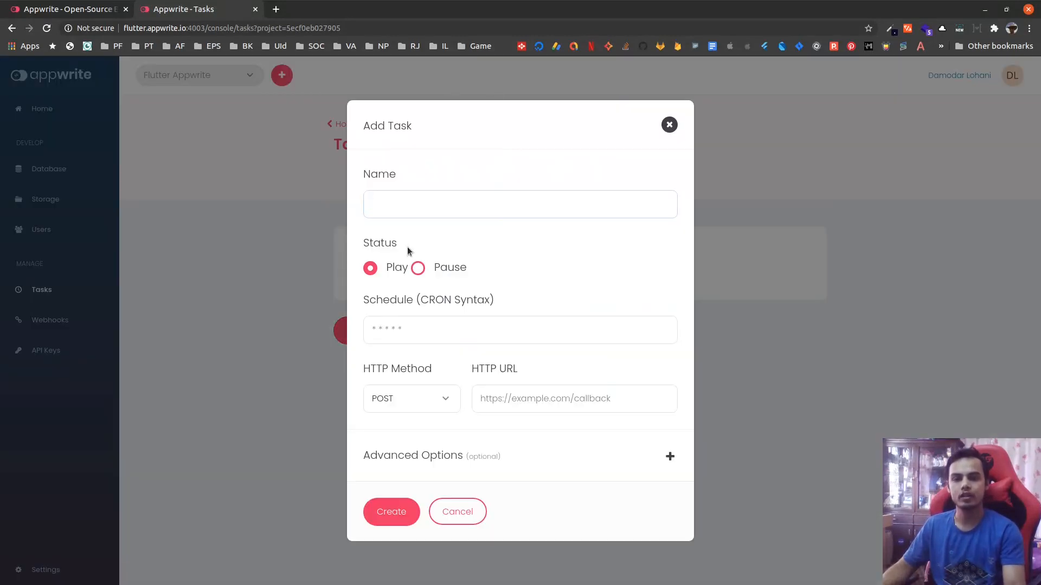
mouse_move(380, 350)
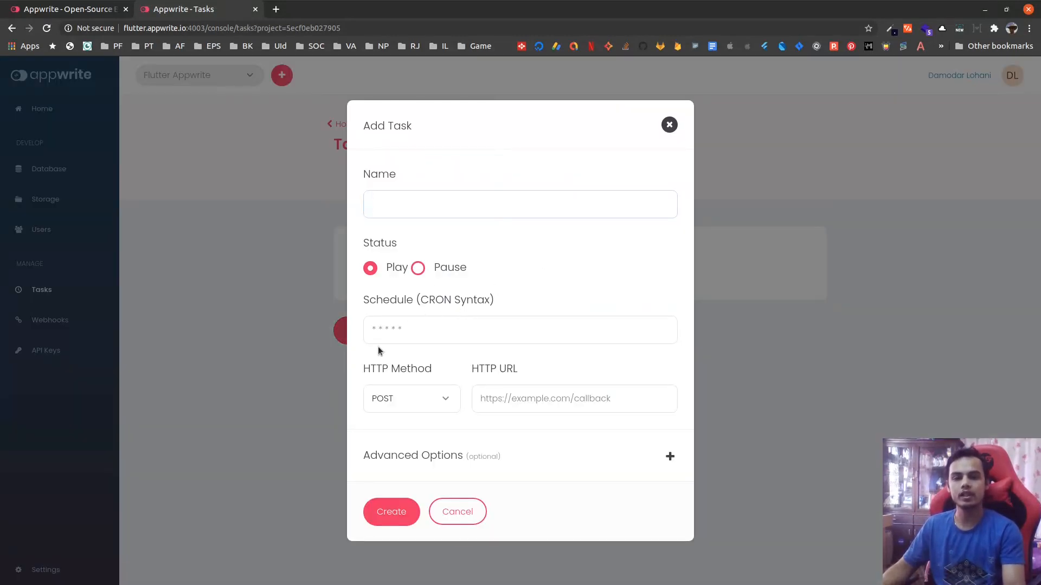
click(519, 329)
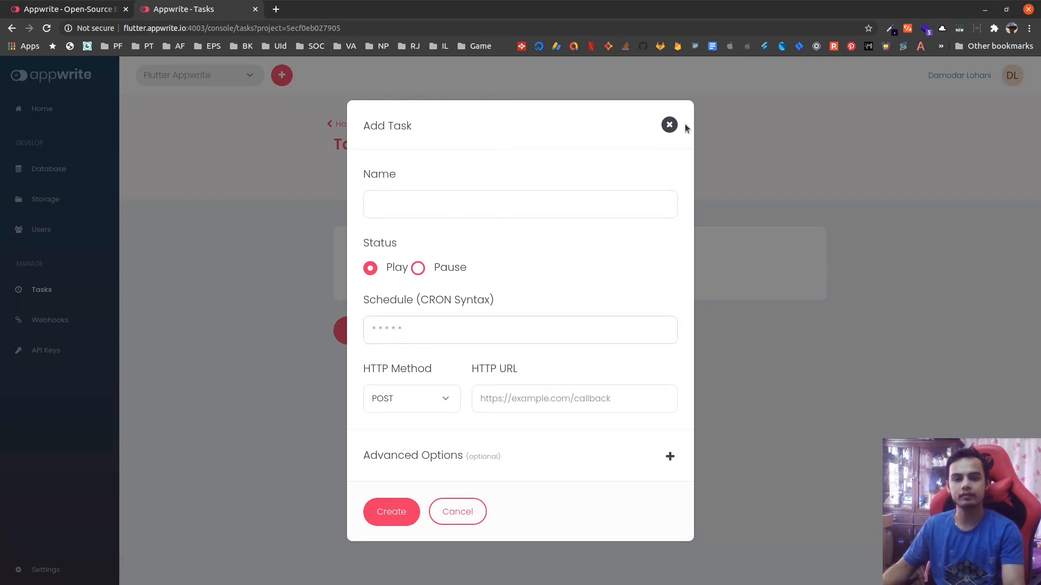
click(669, 125)
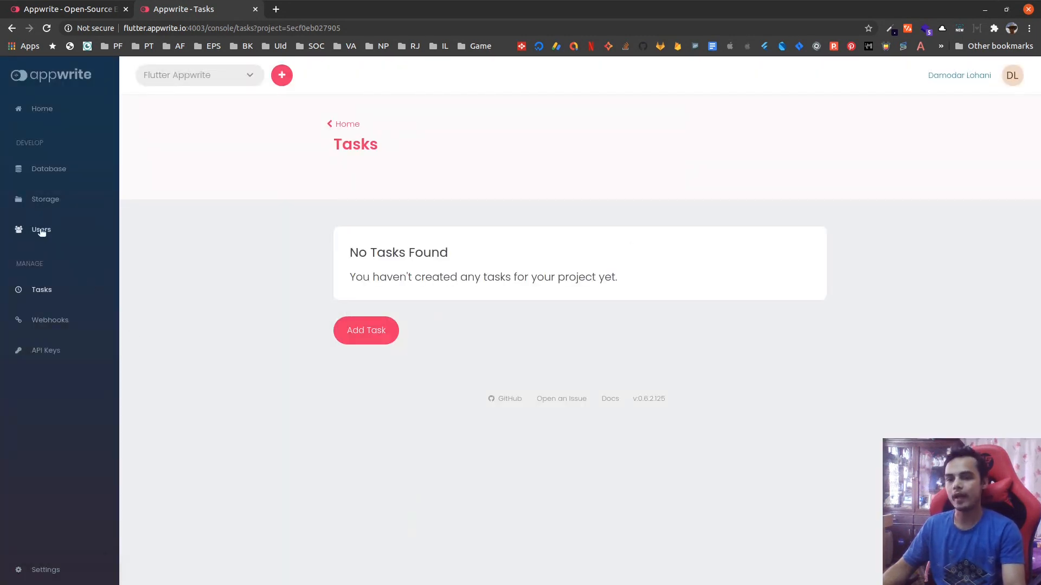
- Browse the Users list and open the details of the user who joined 05 Jun 2020
click(40, 229)
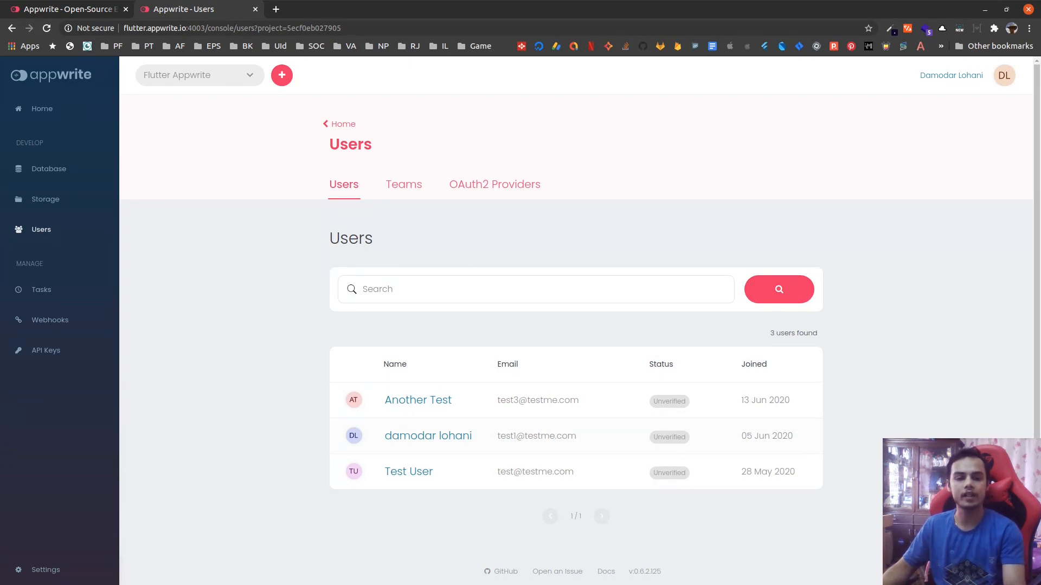
click(281, 74)
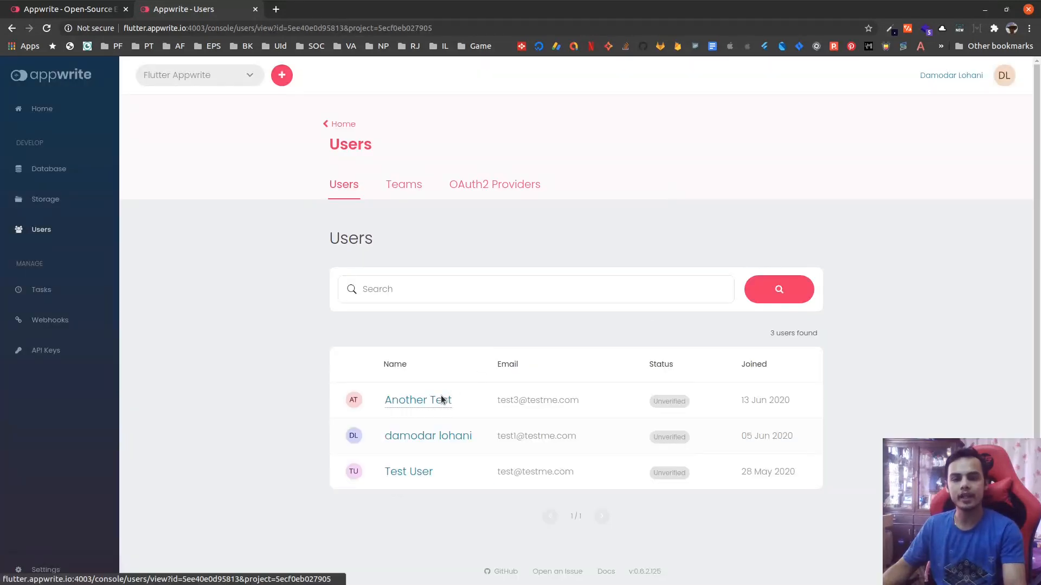
click(417, 400)
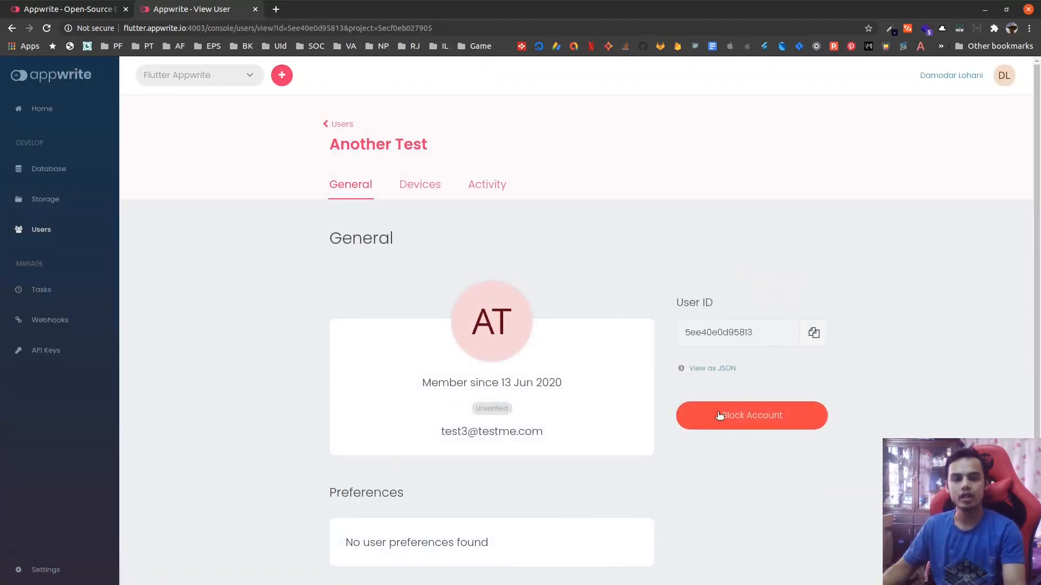
scroll(down, 3)
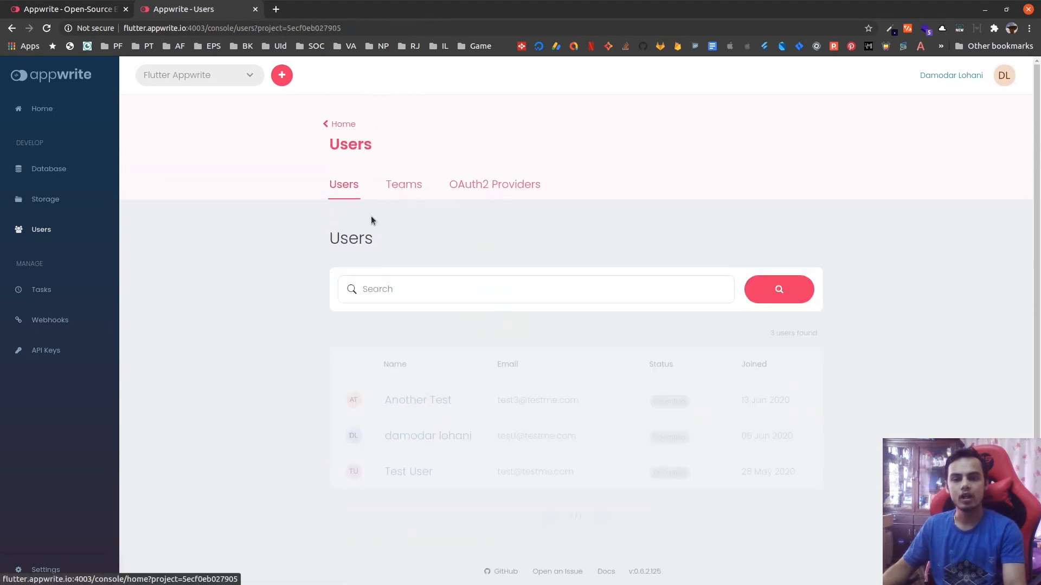
click(427, 436)
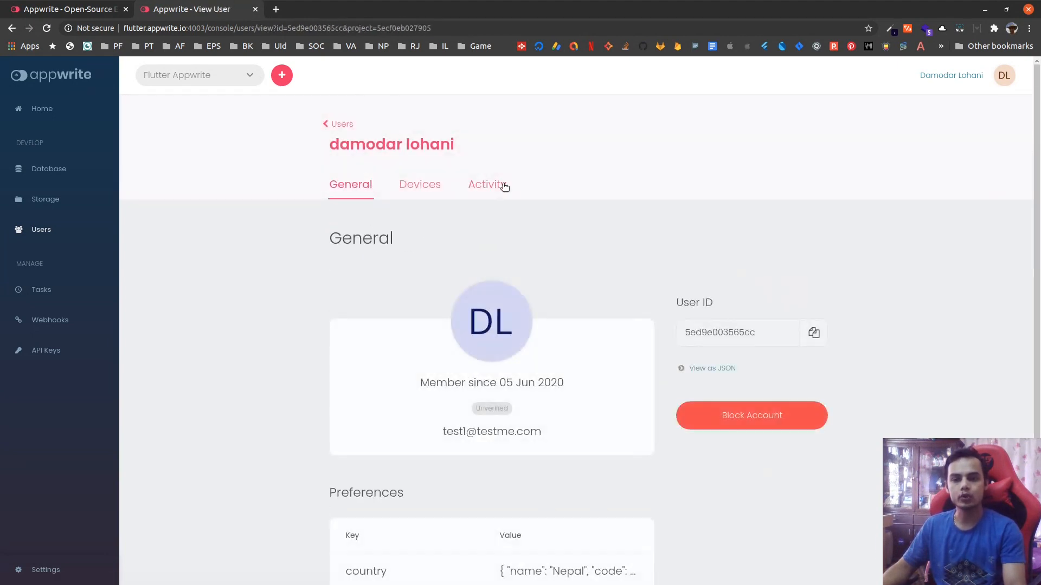
- Review that user's signed-in Devices and scroll through their Activity log of account events
click(419, 184)
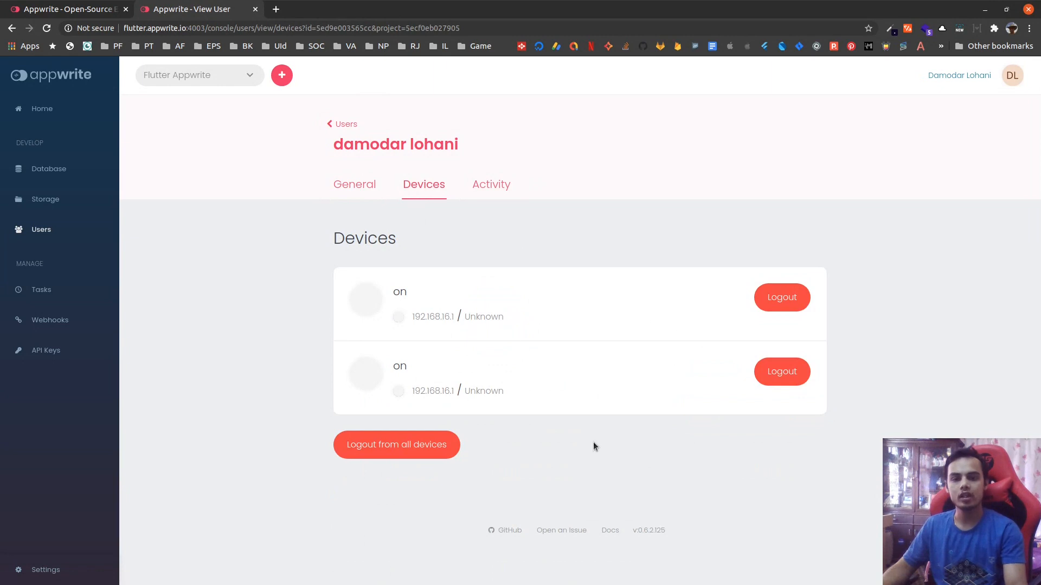
mouse_move(445, 273)
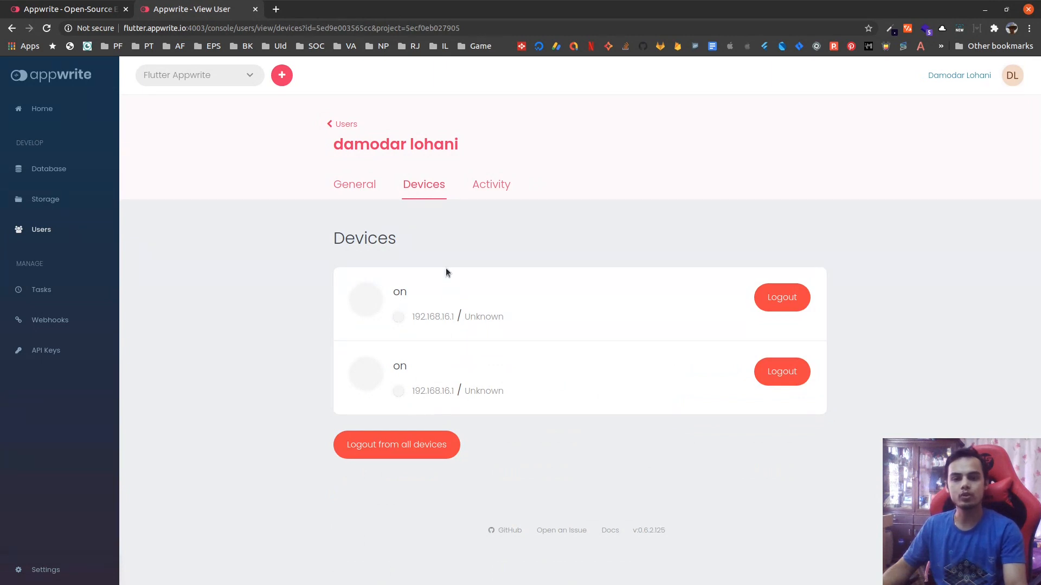
click(490, 184)
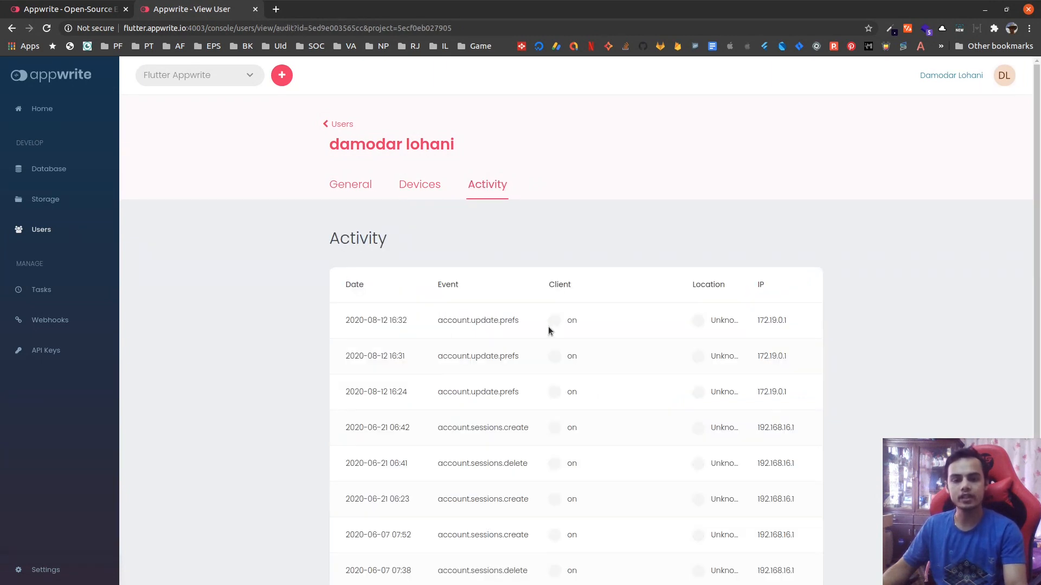
scroll(down, 3)
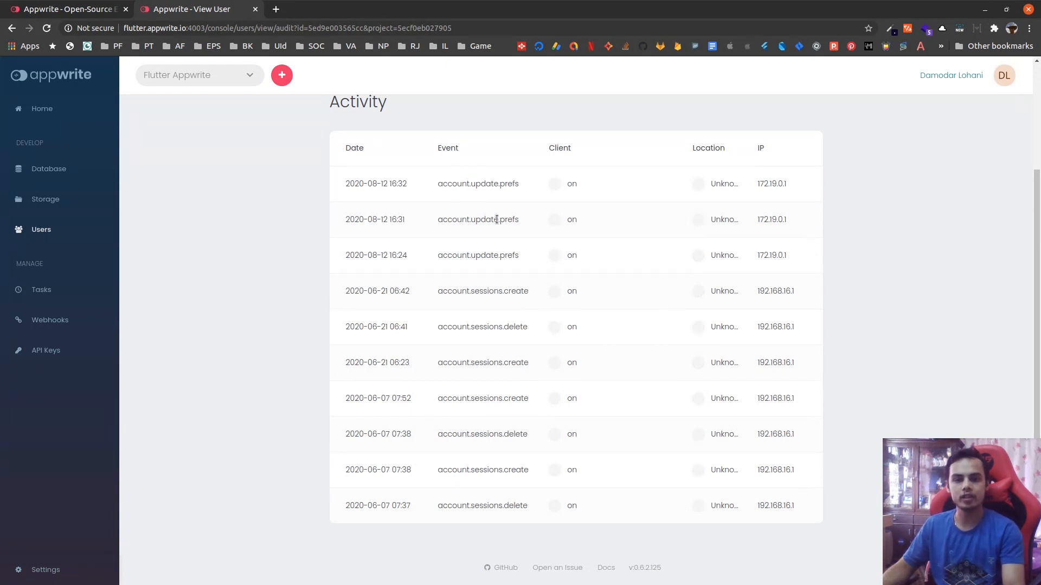
scroll(up, 3)
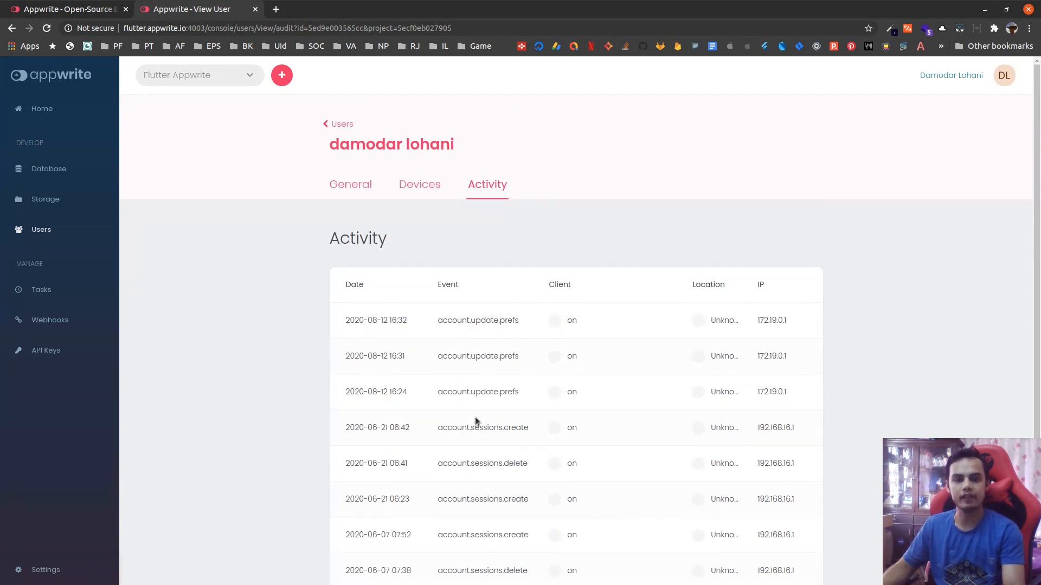
- List the project's Teams and view team tet's update form, cancelling without changes
click(342, 124)
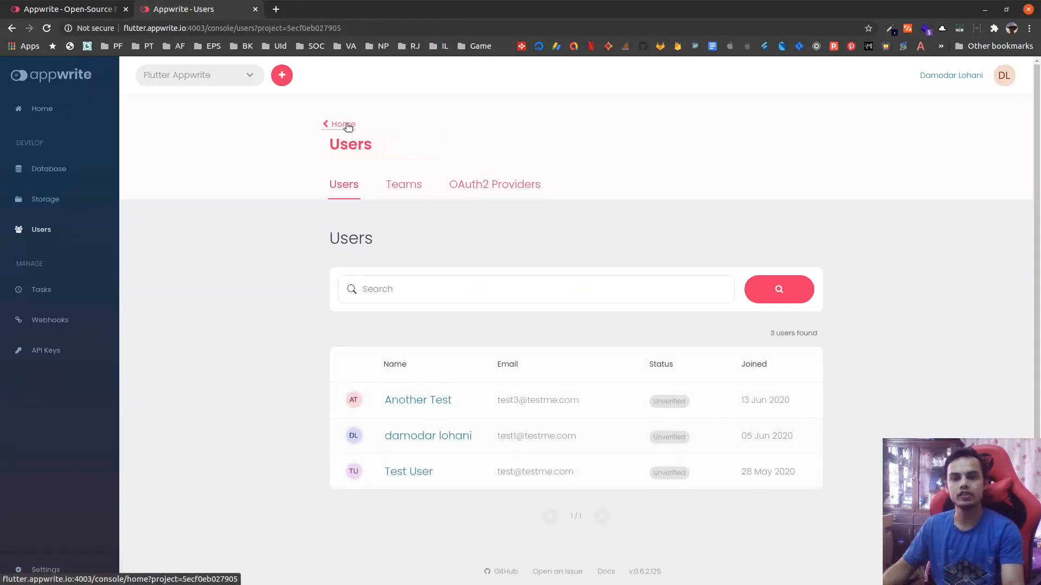
mouse_move(403, 191)
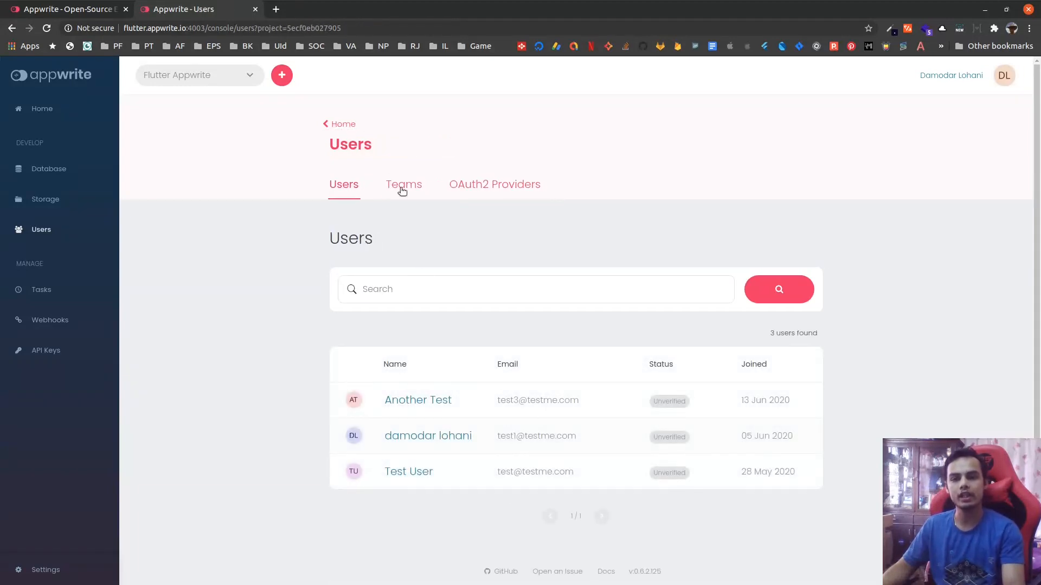
click(404, 184)
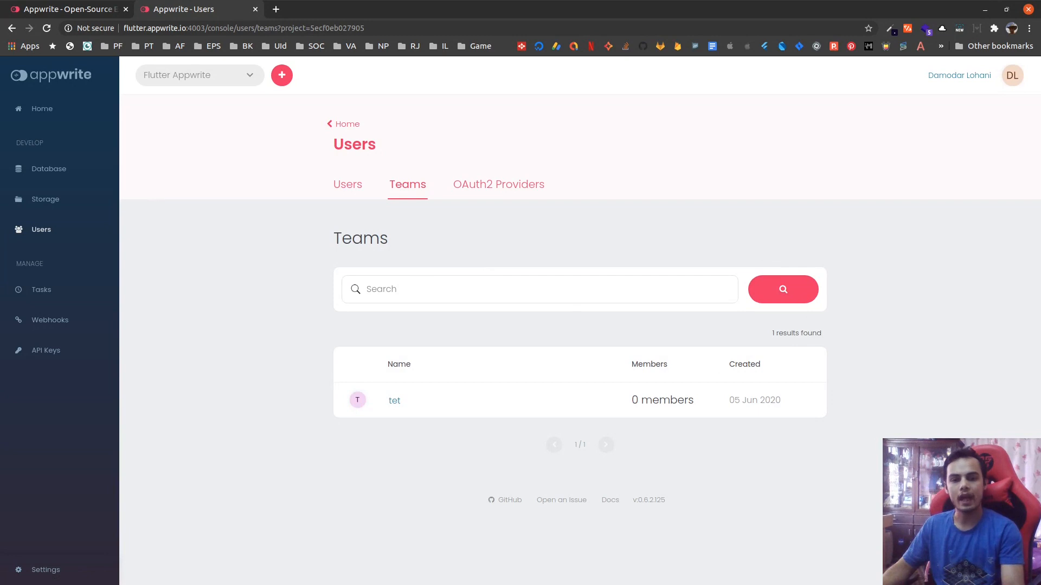
click(282, 75)
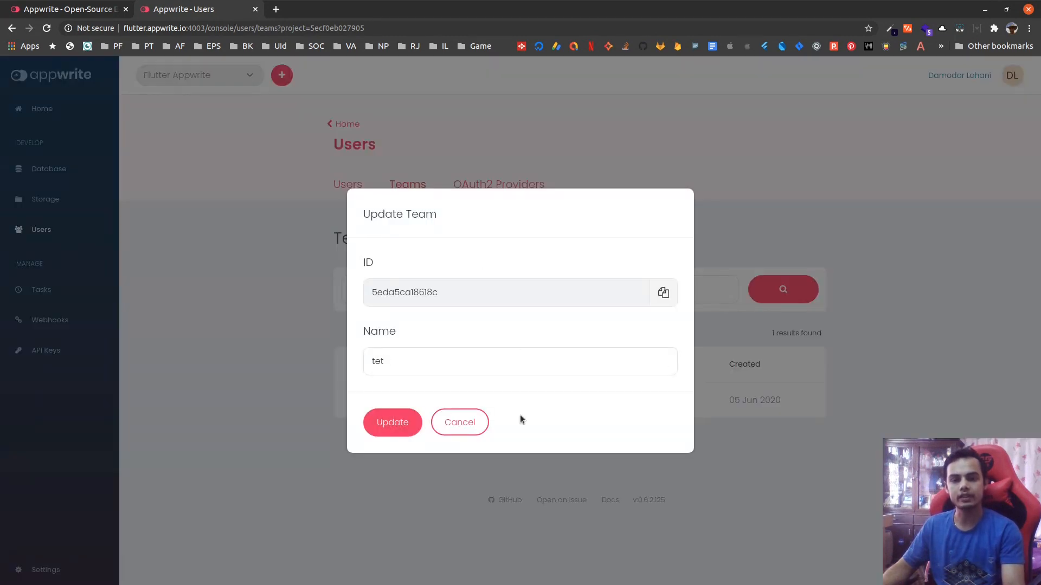
click(458, 422)
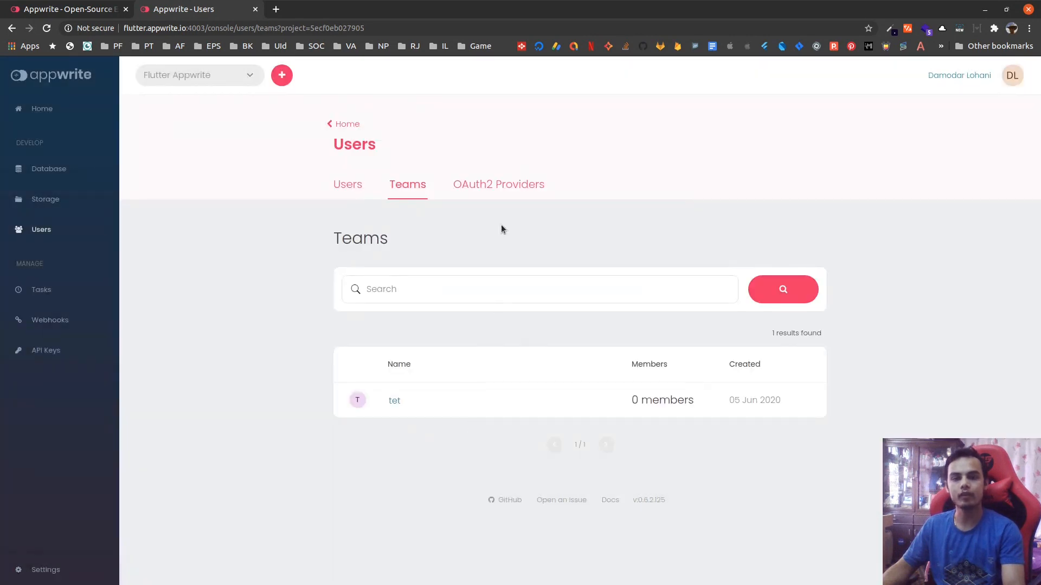
- Scroll the disabled OAuth2 Providers grid and view Linkedin's settings form, cancelling unchanged
click(494, 184)
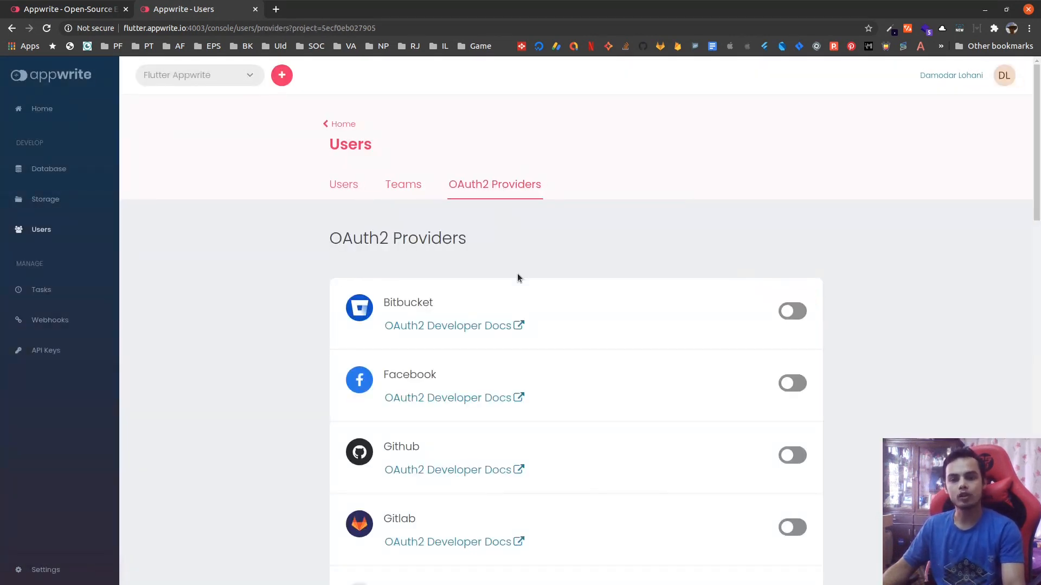
scroll(down, 3)
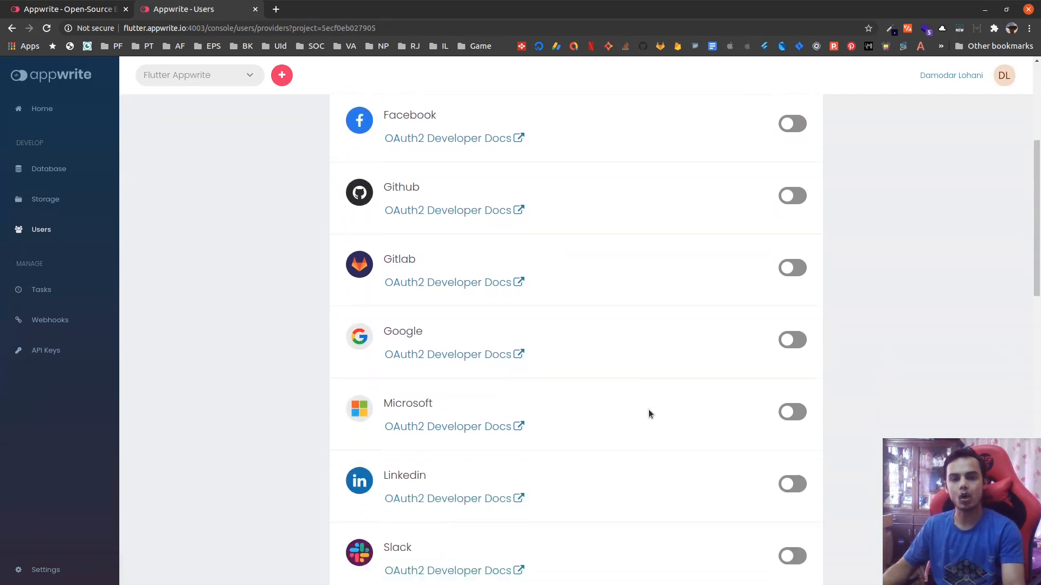
click(792, 483)
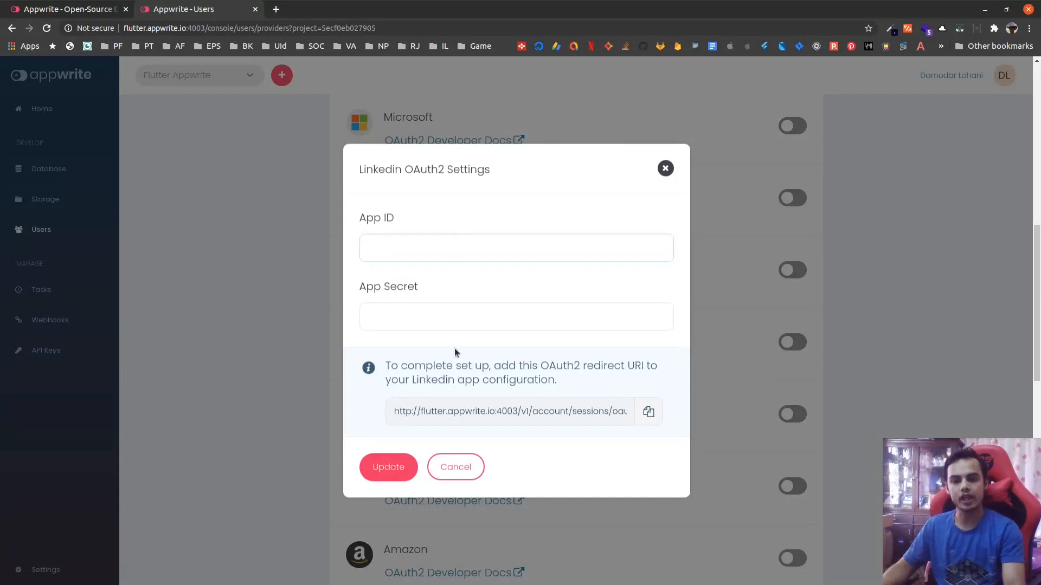
click(454, 466)
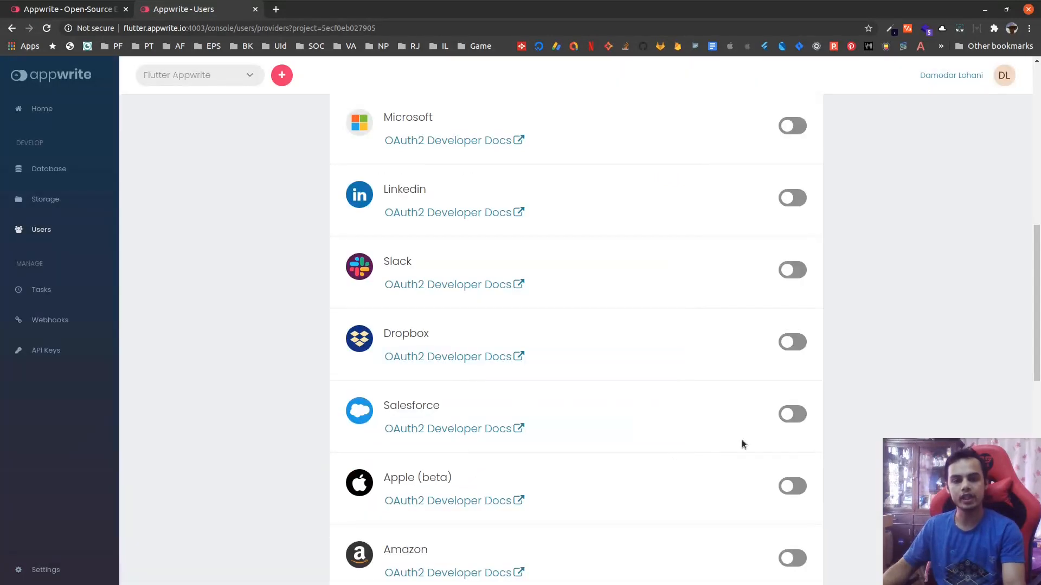
mouse_move(670, 313)
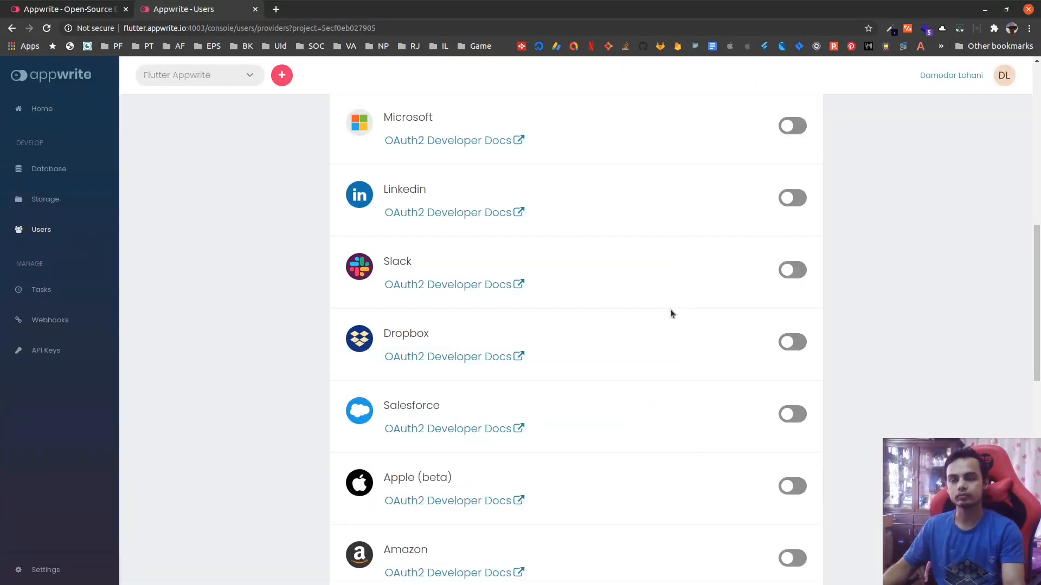
scroll(down, 3)
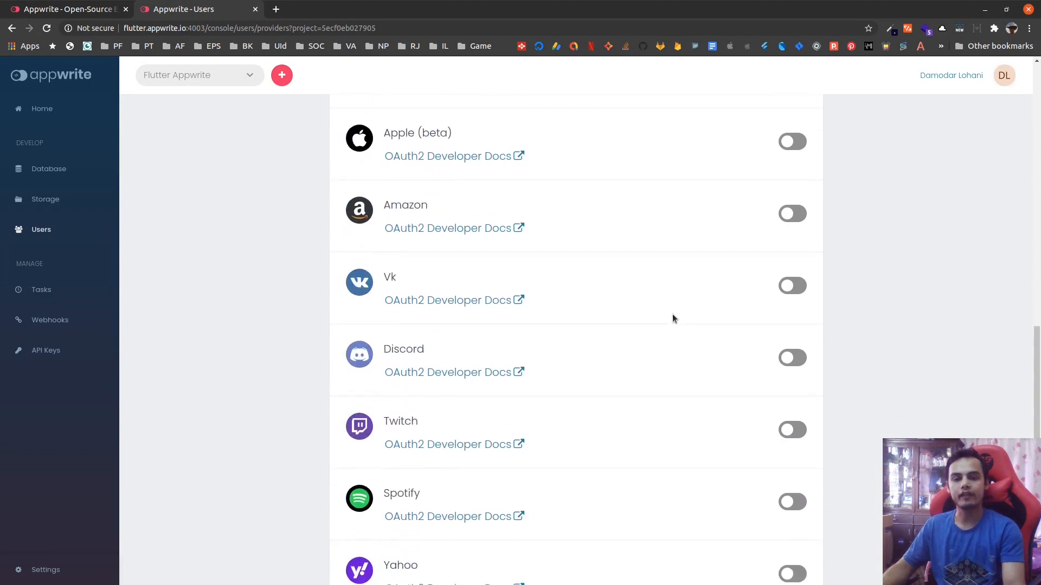
scroll(down, 3)
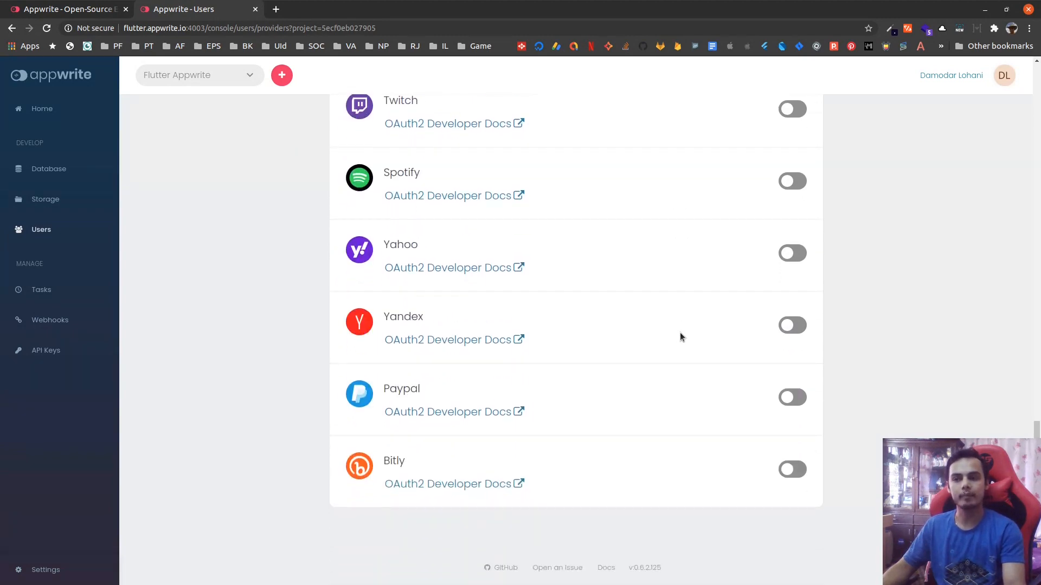
scroll(up, 3)
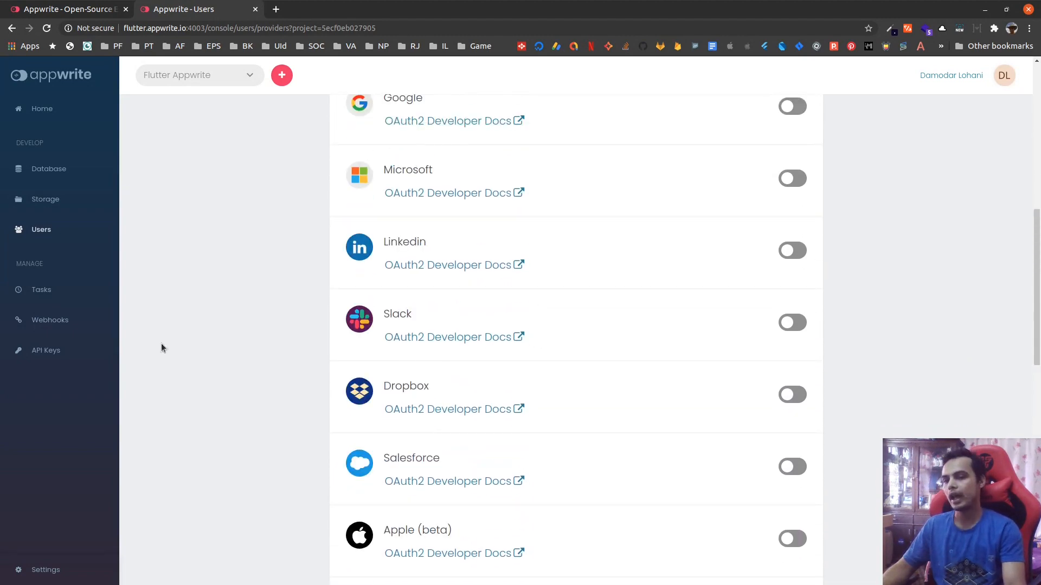
- List the Database collections and view the new-collection form, closing it without creating one
click(49, 170)
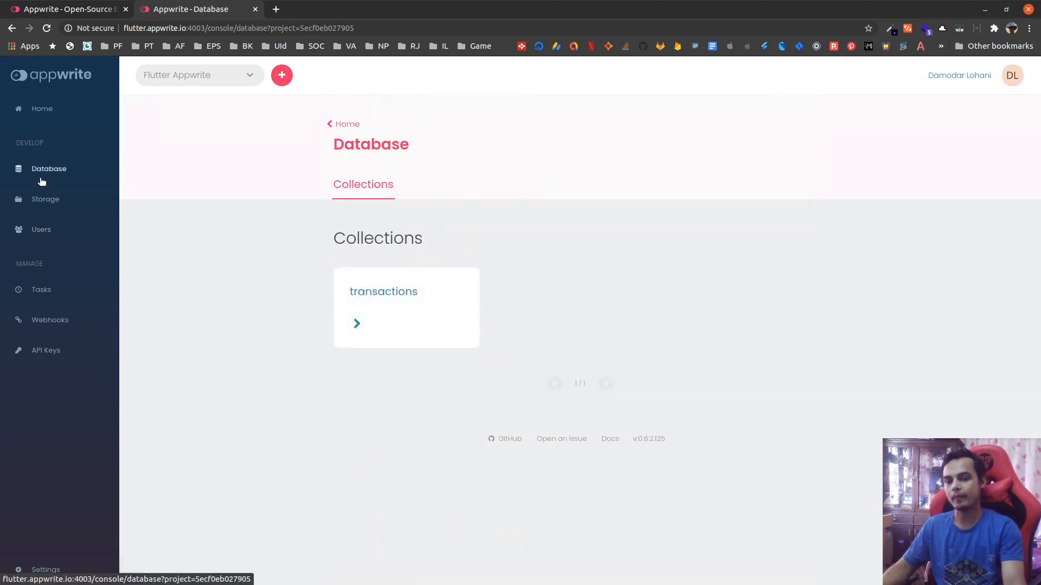
mouse_move(437, 189)
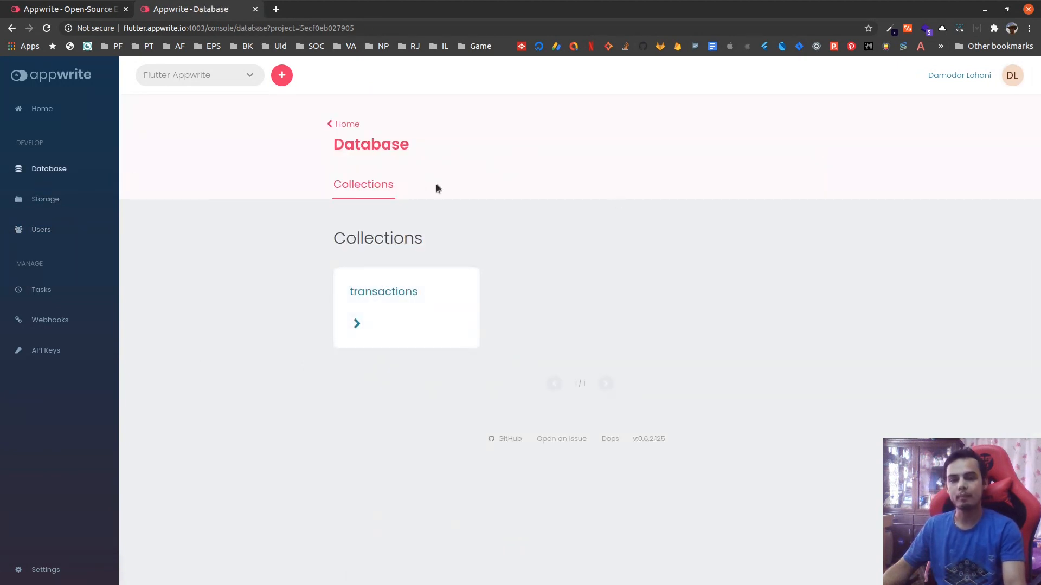
click(281, 75)
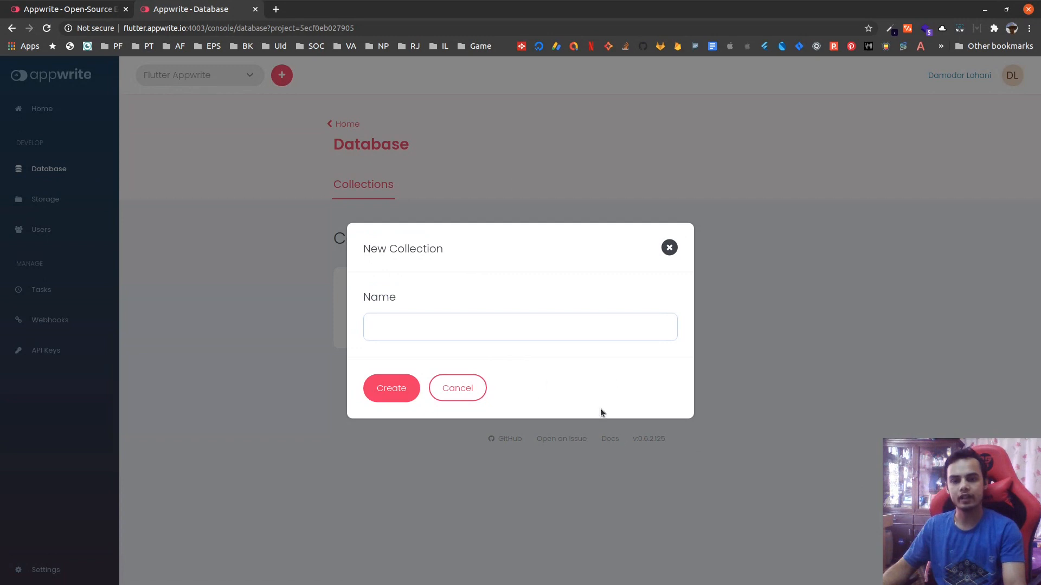
click(520, 326)
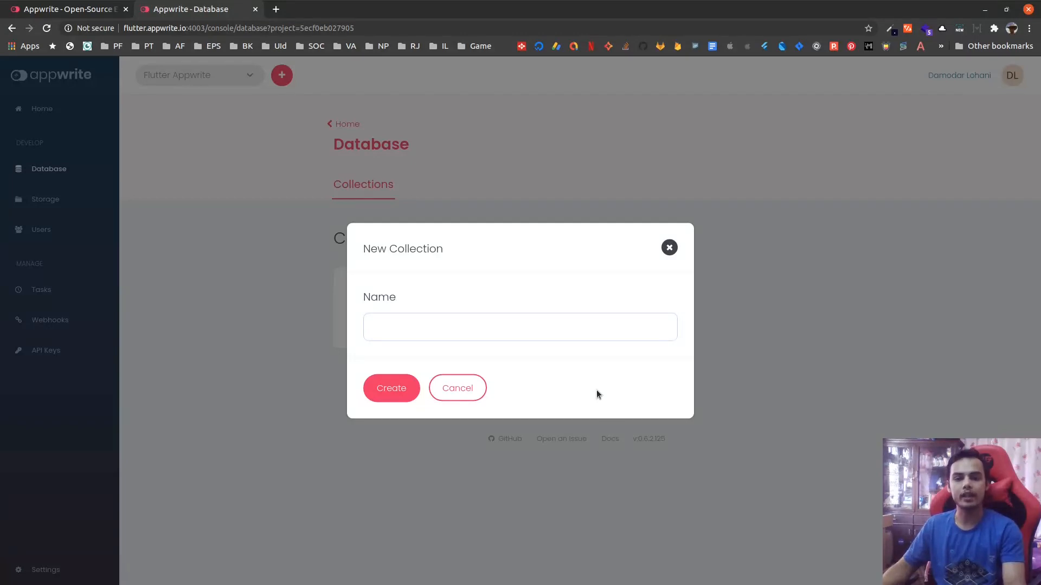
click(519, 327)
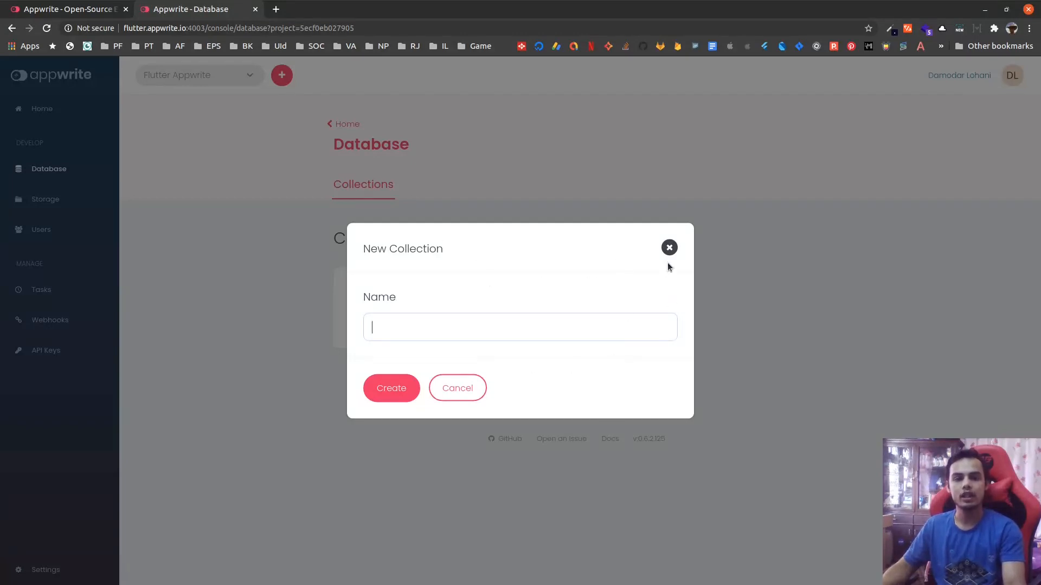
click(669, 247)
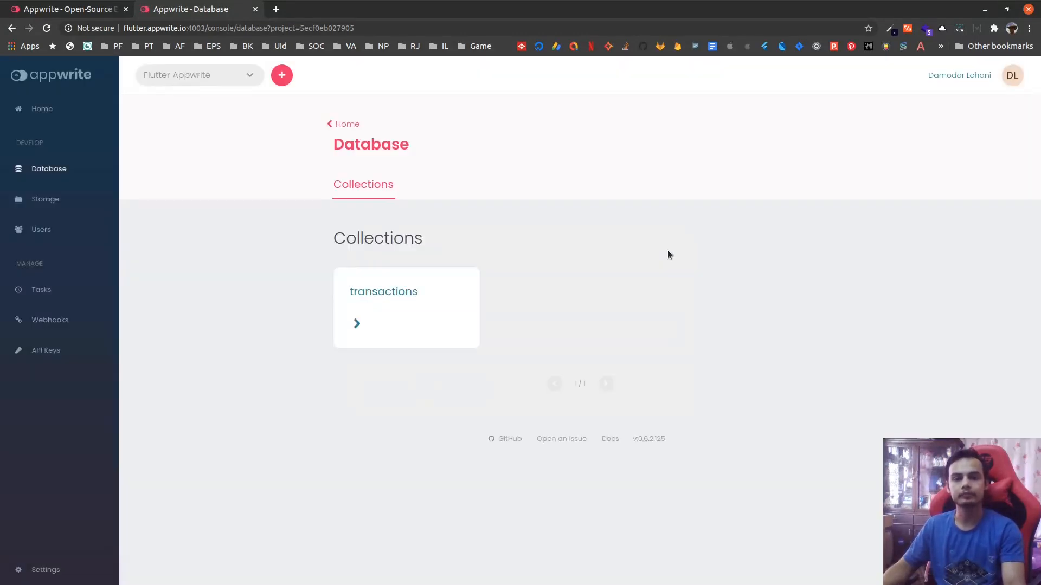
- Scroll through the transactions collection's existing rules and bring up the Add Rule form
click(383, 292)
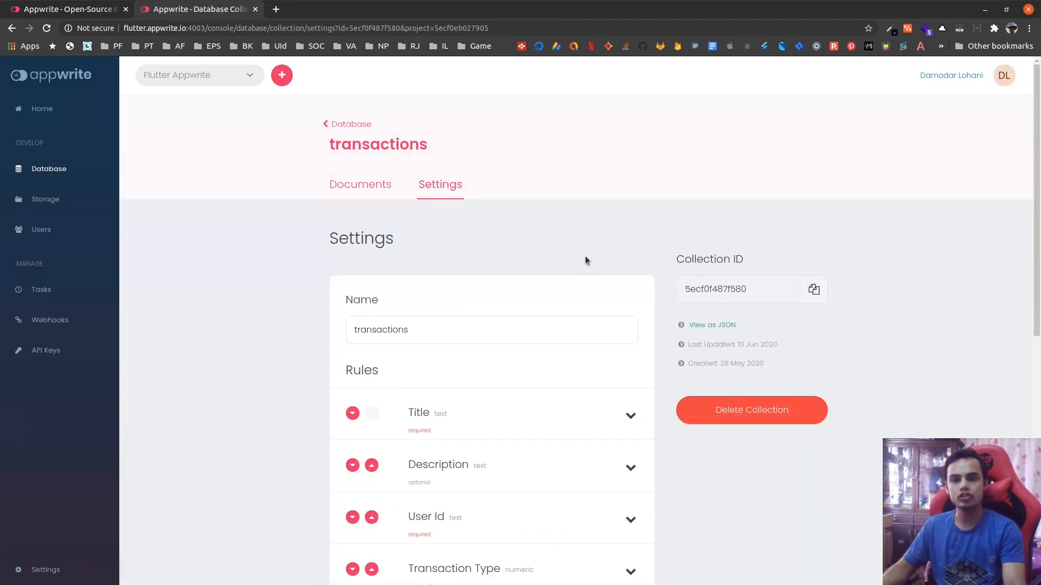
scroll(down, 3)
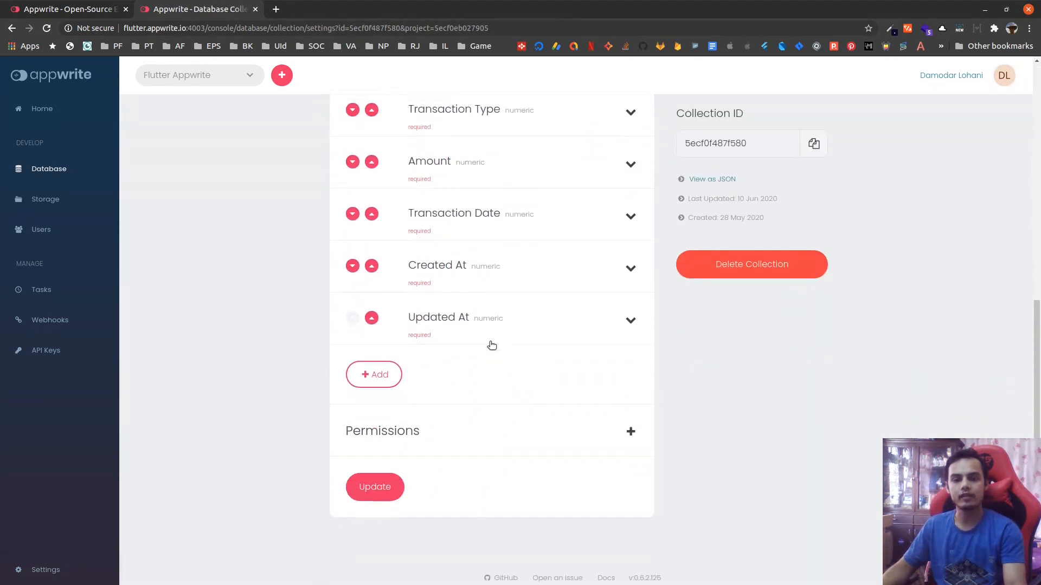
scroll(down, 3)
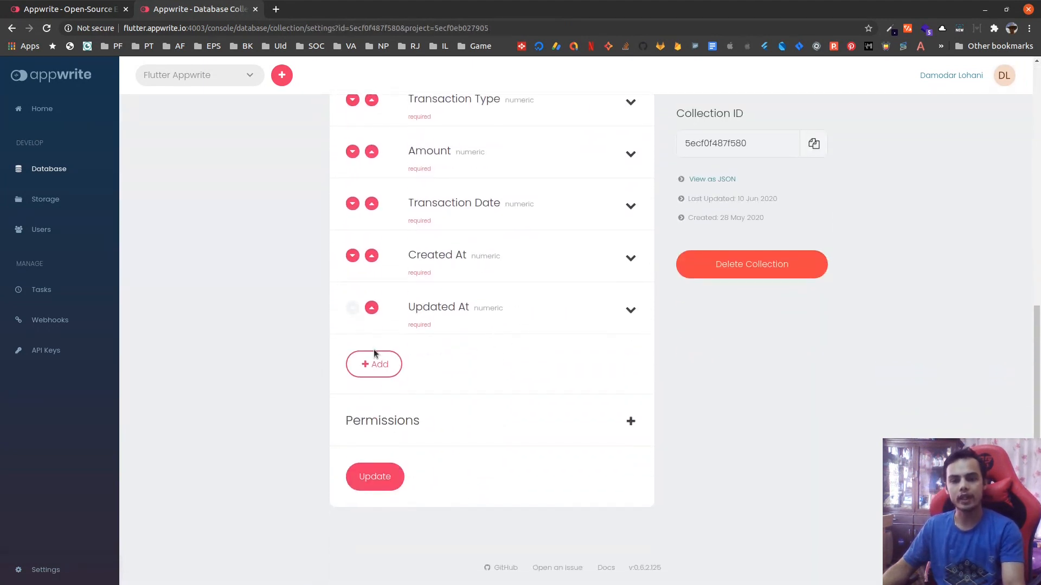
click(373, 364)
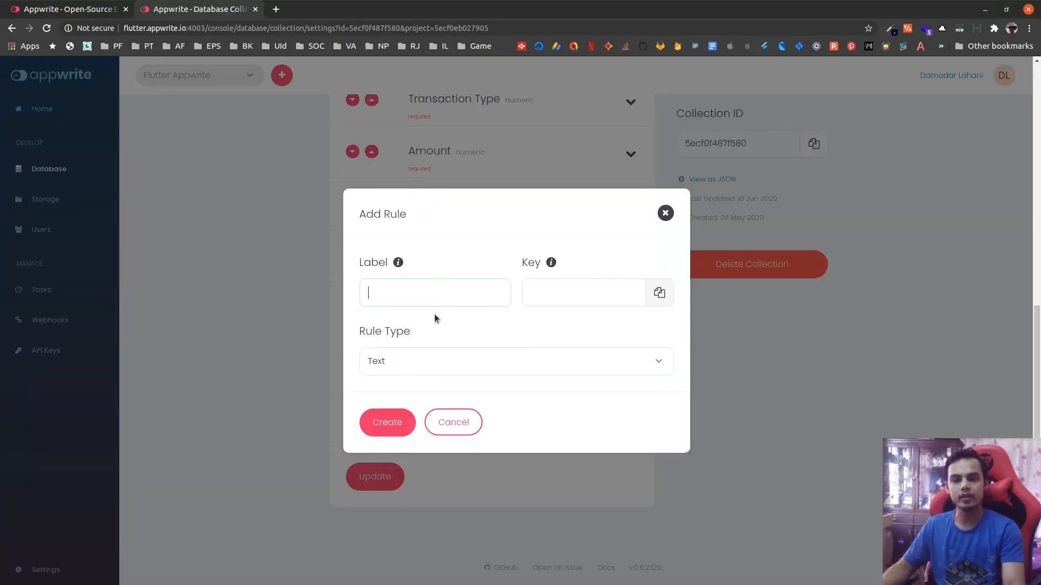
- Browse the available Rule Type options twice, then dismiss the form with no rule added
click(515, 360)
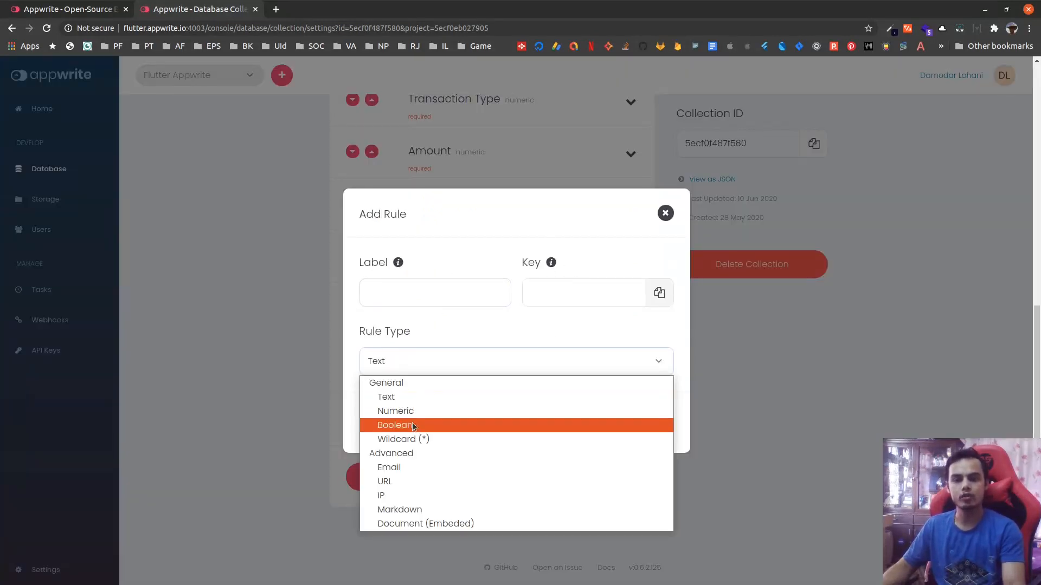
mouse_move(399, 509)
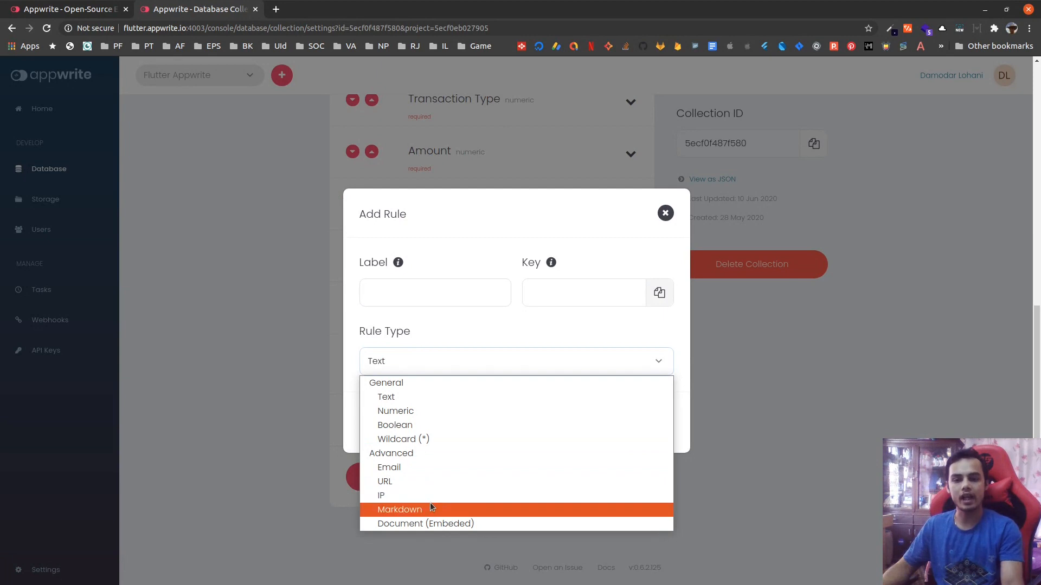
mouse_move(425, 466)
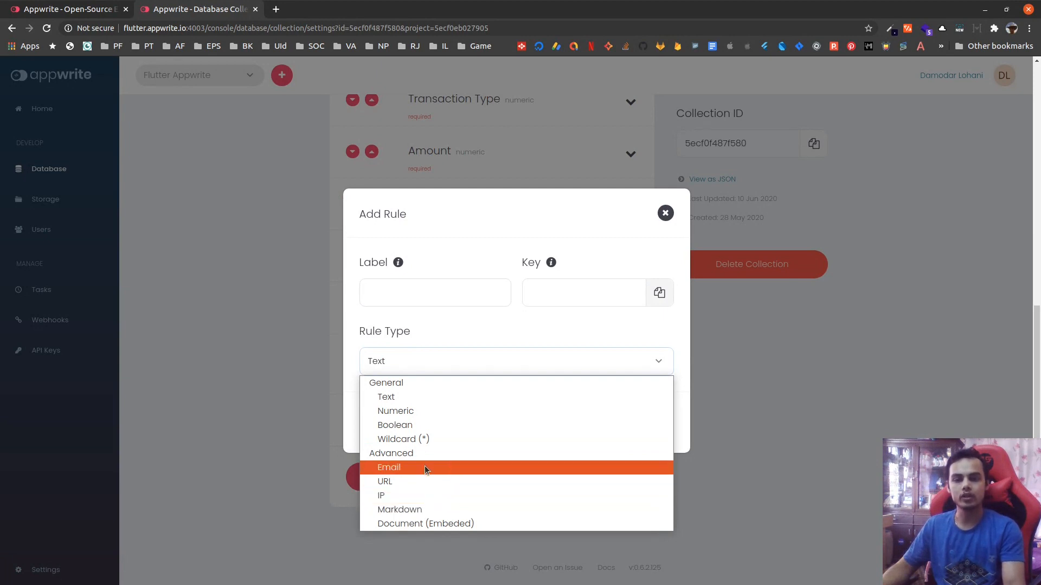
mouse_move(400, 510)
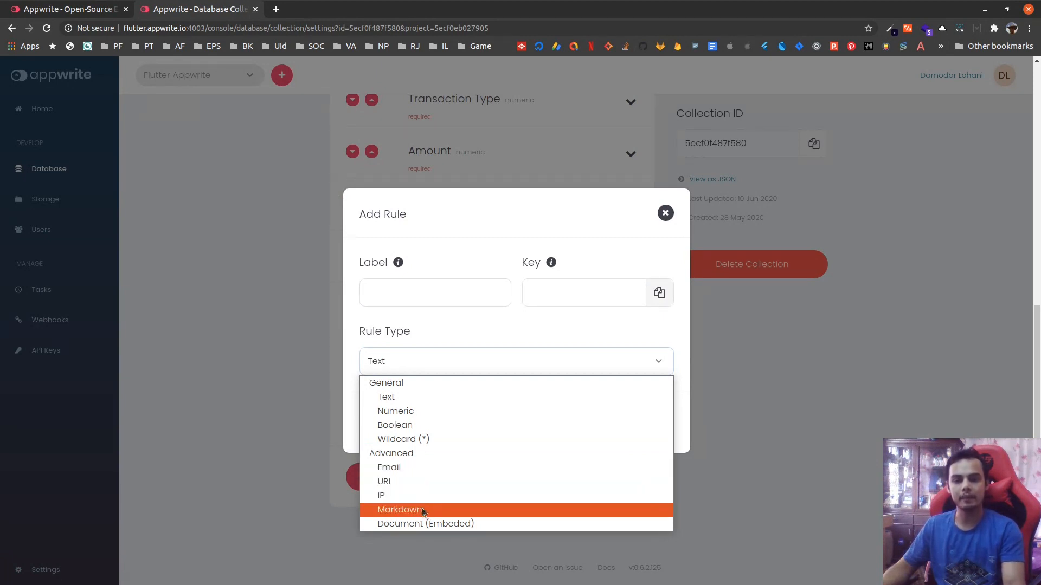
mouse_move(425, 523)
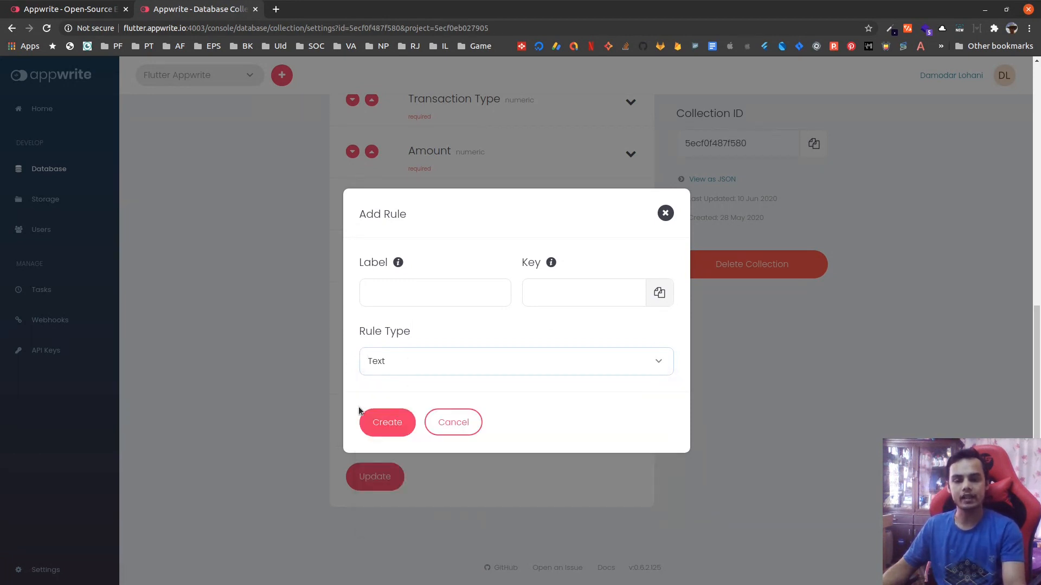
mouse_move(567, 349)
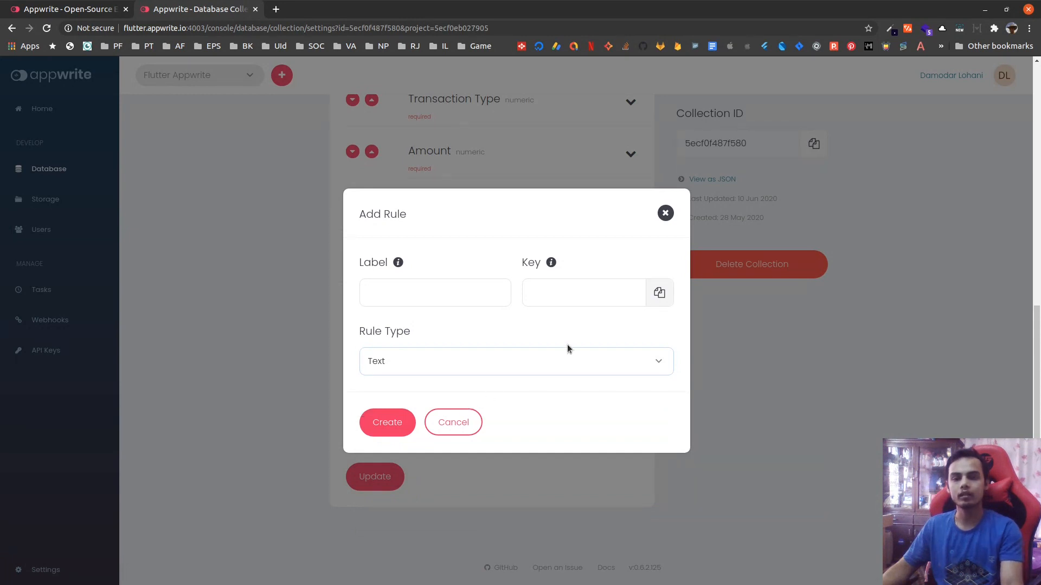
click(516, 360)
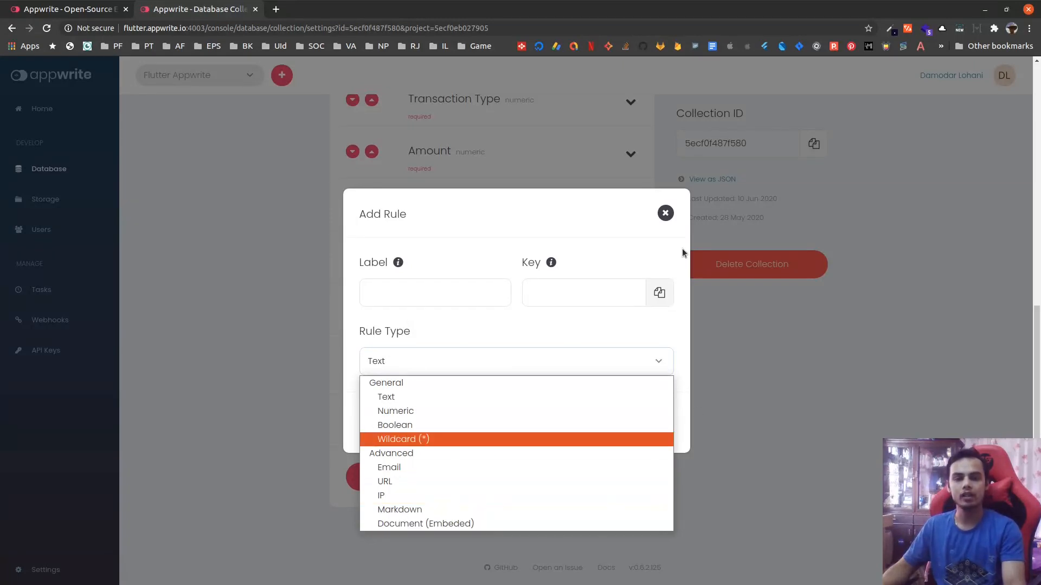
click(665, 214)
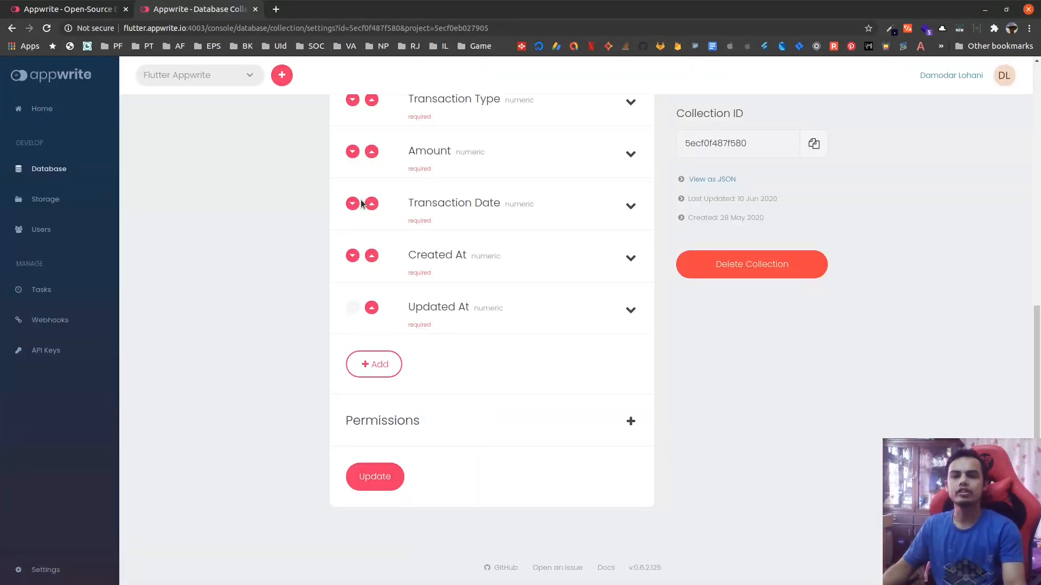
mouse_move(253, 200)
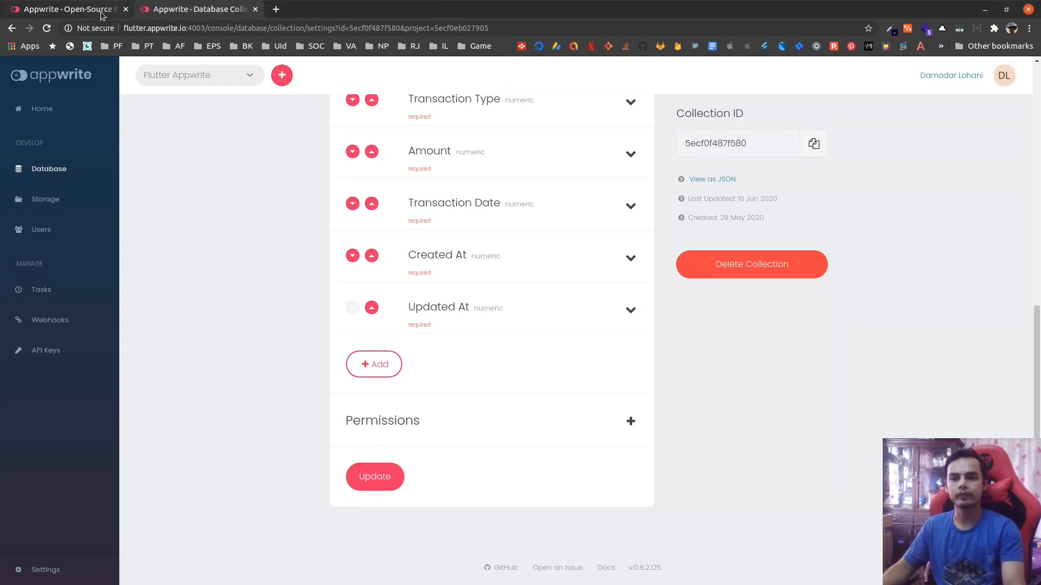
- Bring up the Appwrite Docs overview page in the website tab, zoomed in for reading
click(63, 9)
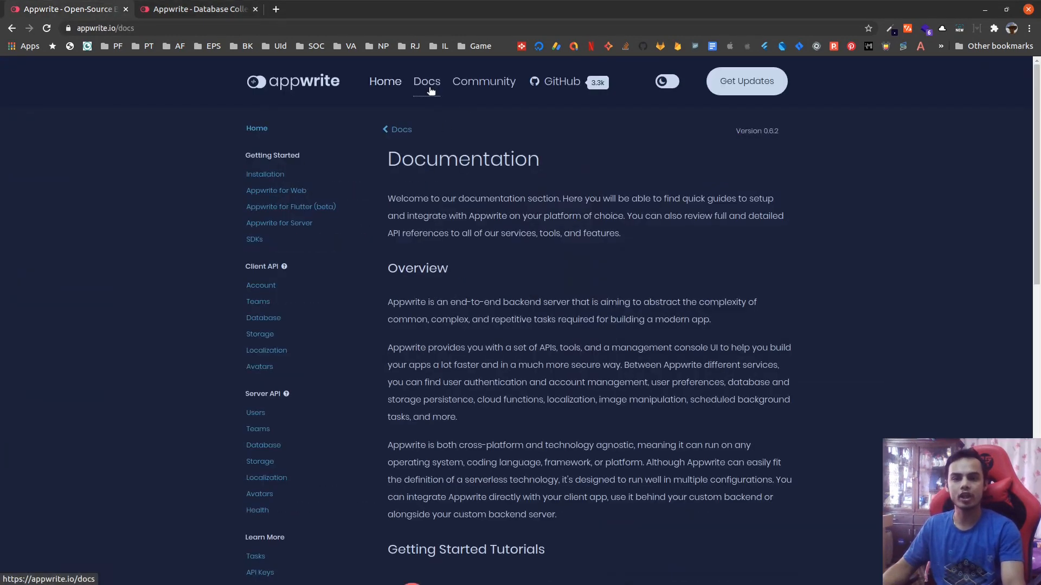
click(426, 81)
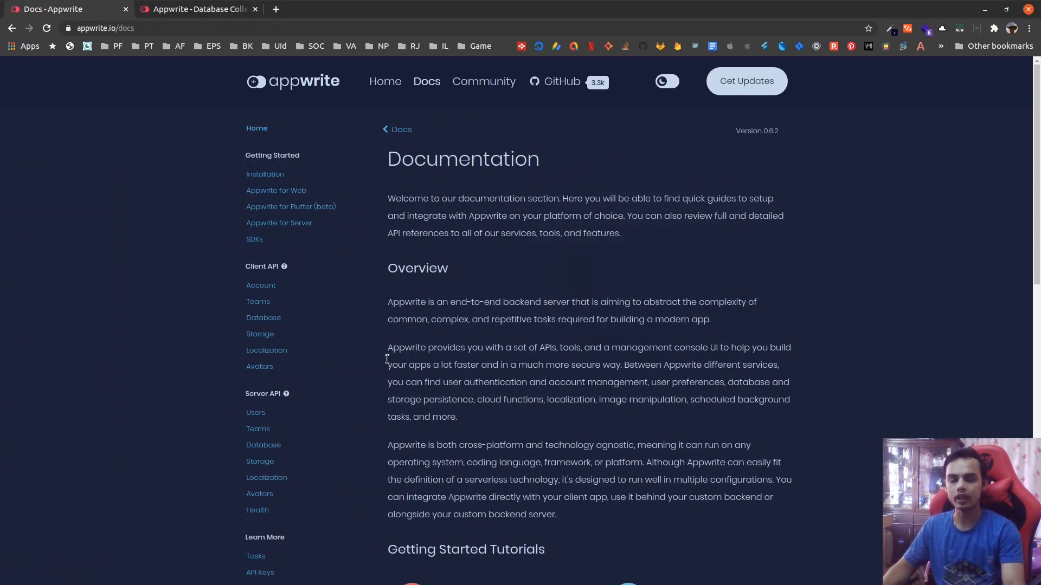
key(ctrl+plus)
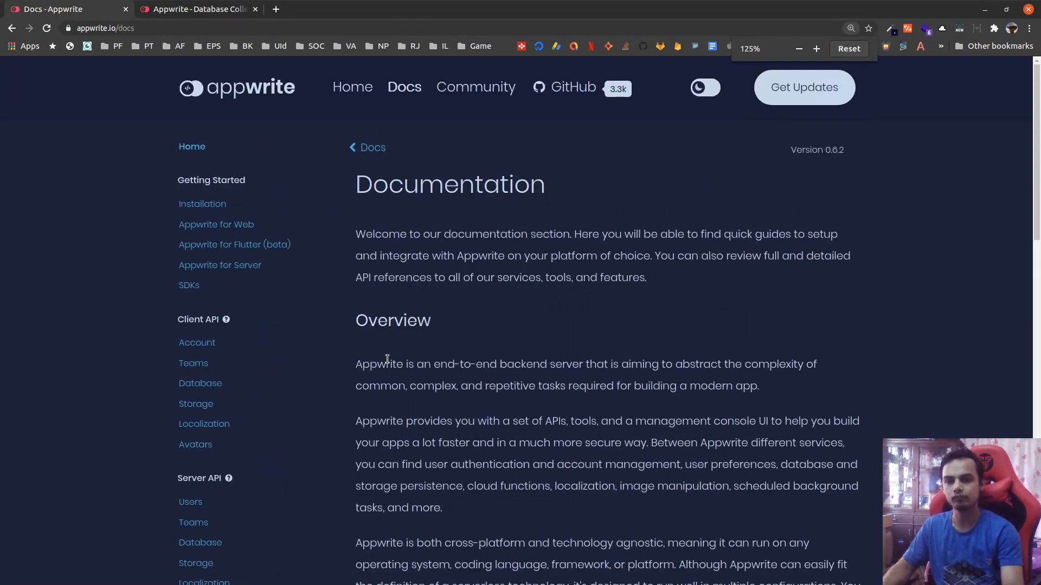
scroll(down, 3)
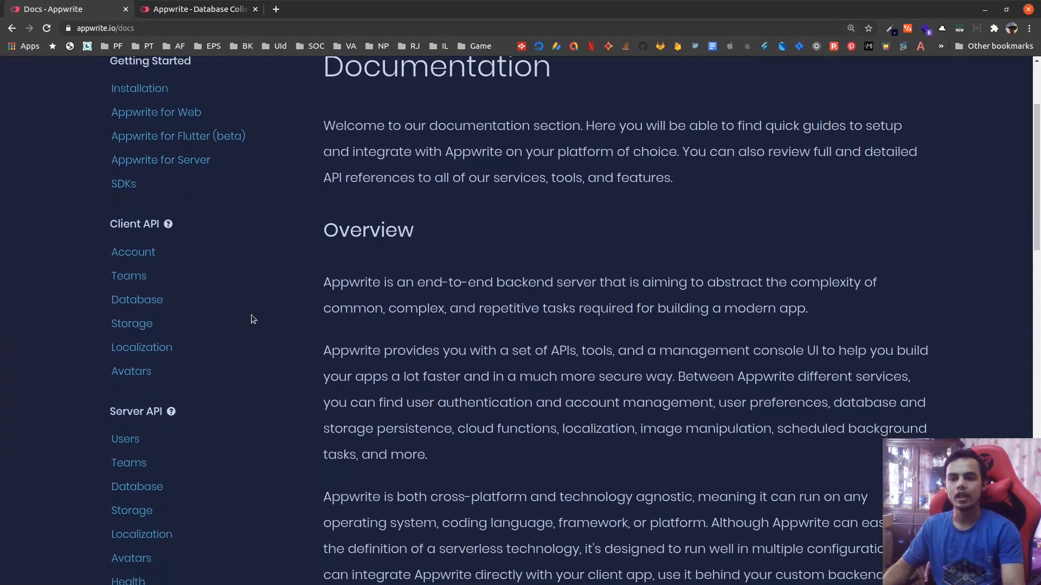
scroll(down, 3)
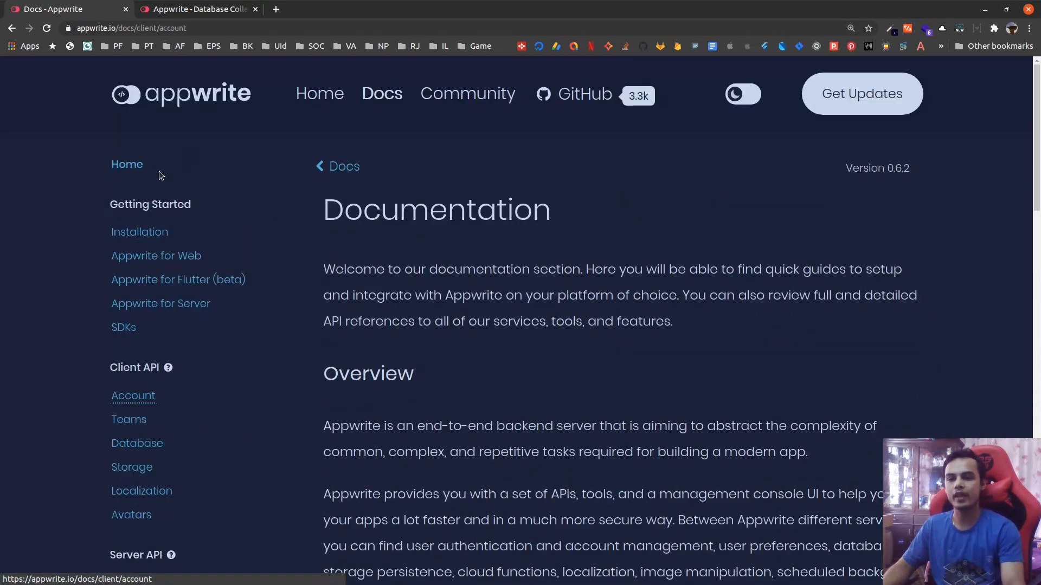
- Browse the client Account API reference from the Client API sidebar
click(132, 396)
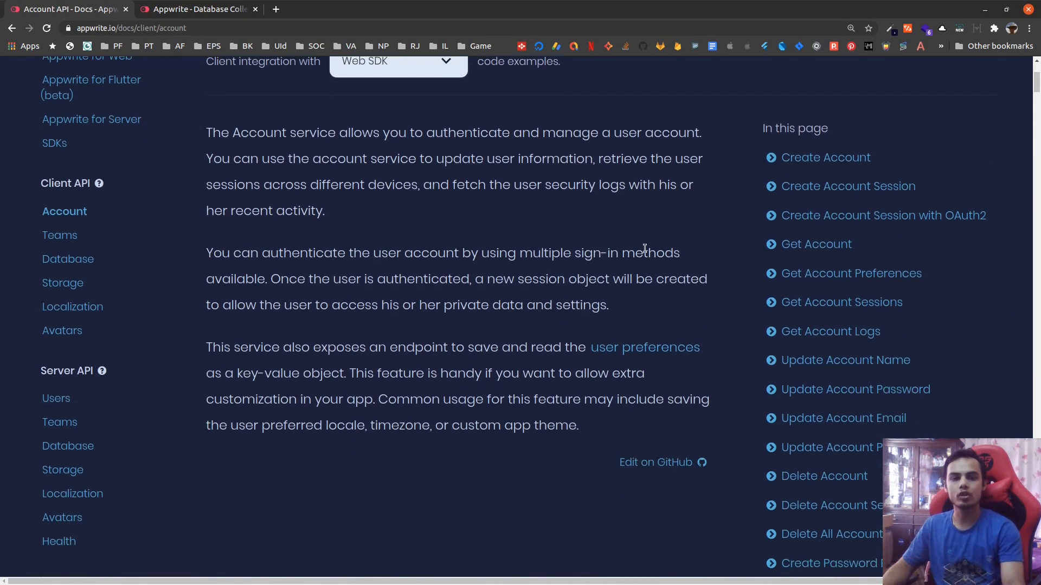
scroll(down, 3)
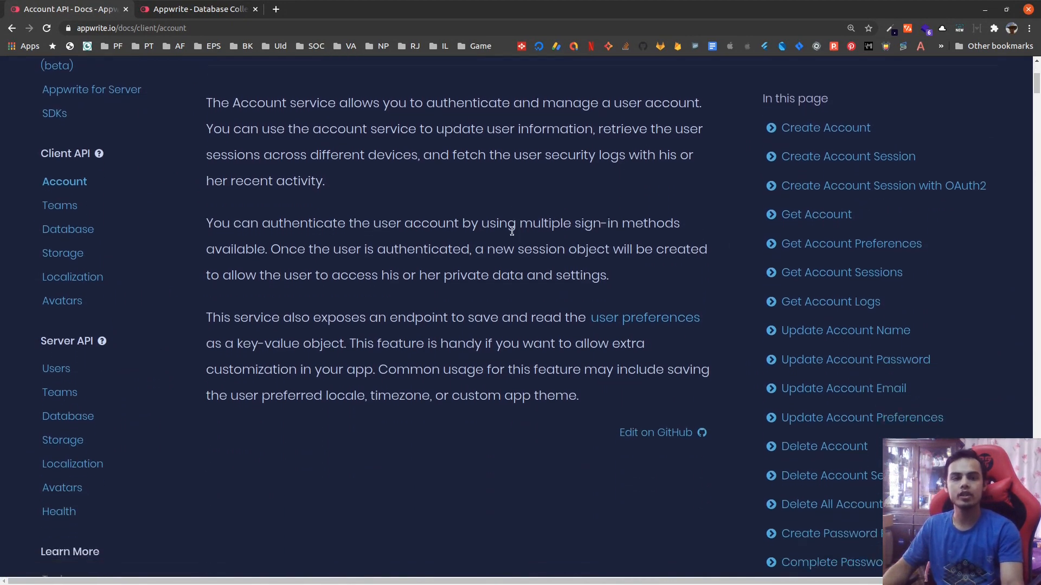
mouse_move(853, 132)
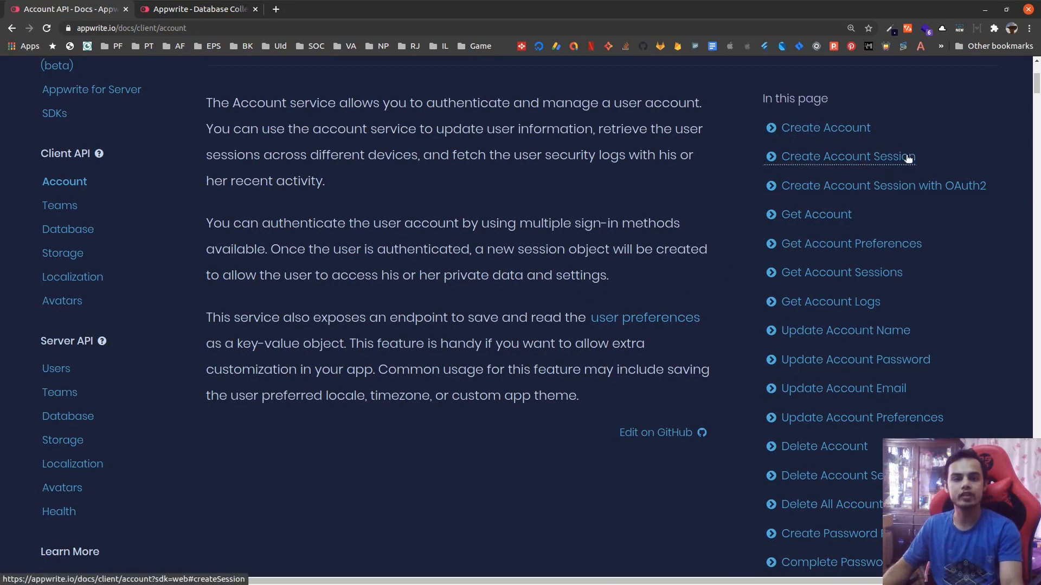
mouse_move(897, 191)
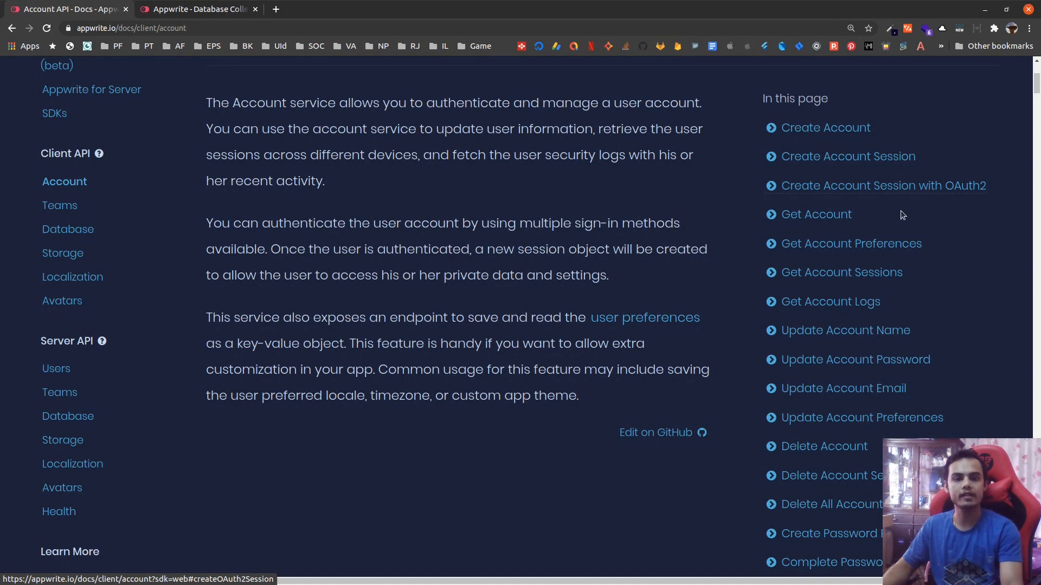
scroll(down, 3)
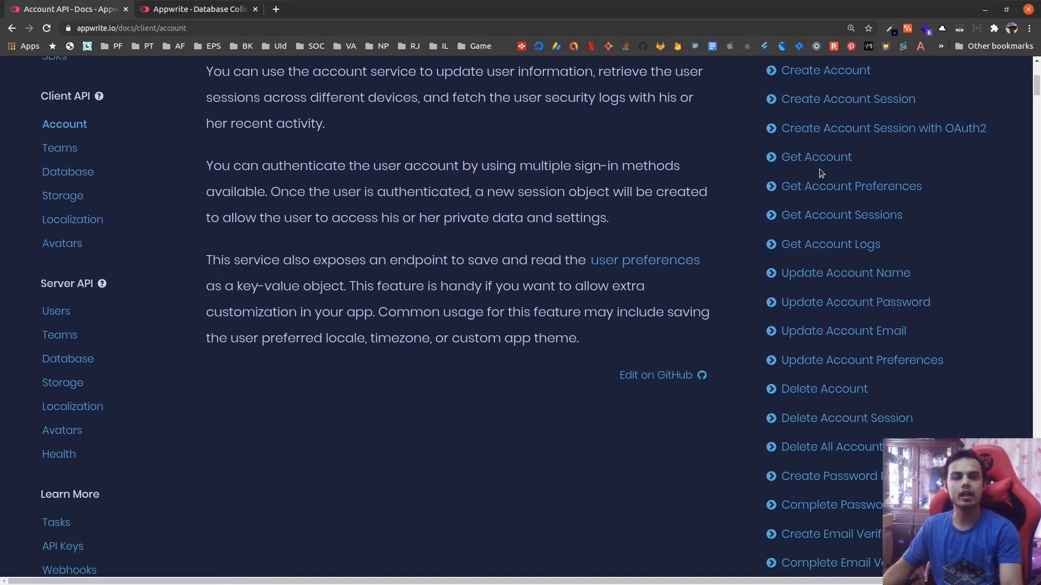
mouse_move(906, 259)
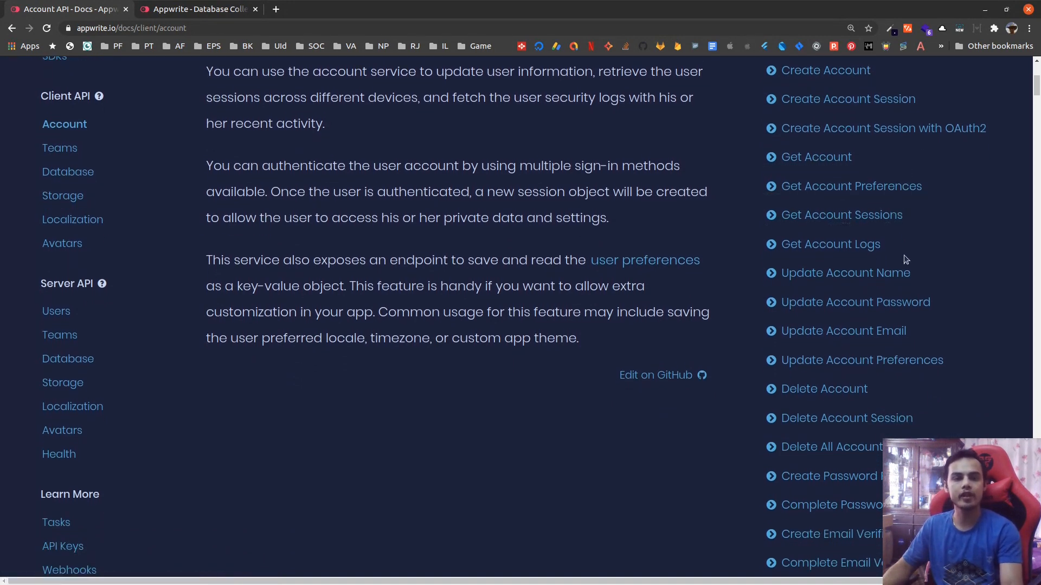
mouse_move(840, 214)
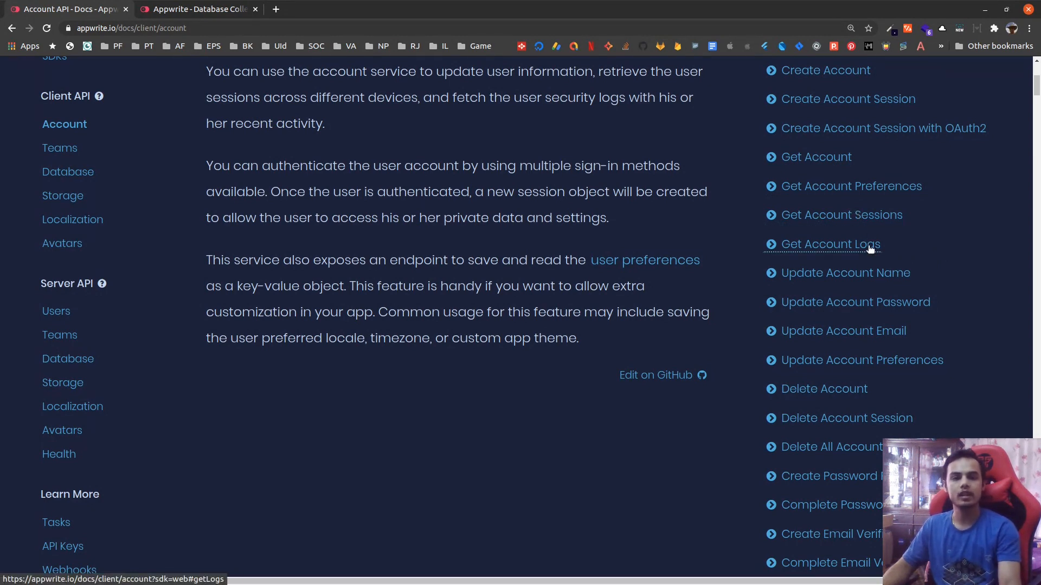
mouse_move(845, 274)
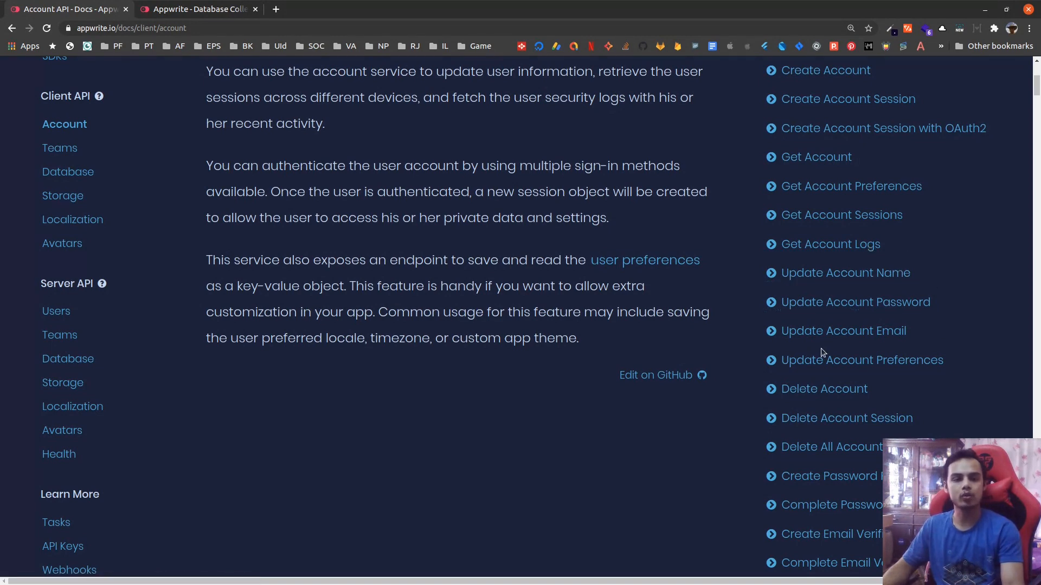
scroll(down, 3)
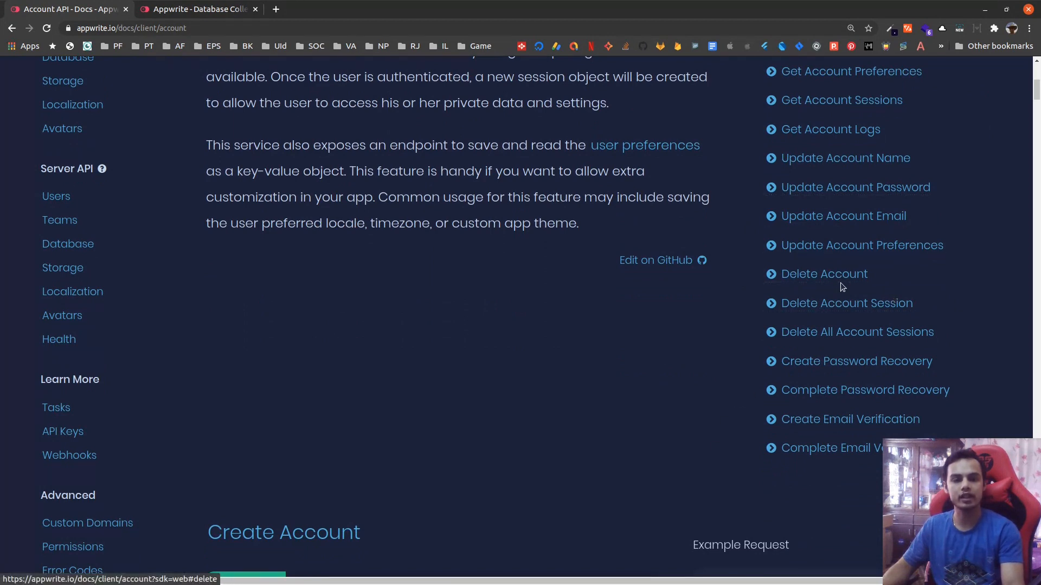
mouse_move(869, 353)
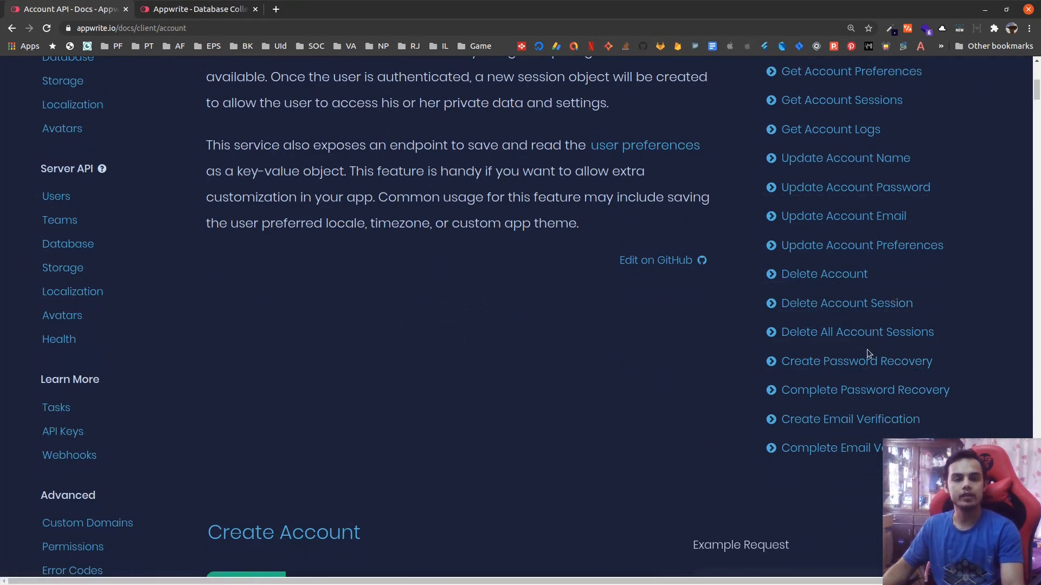
mouse_move(694, 502)
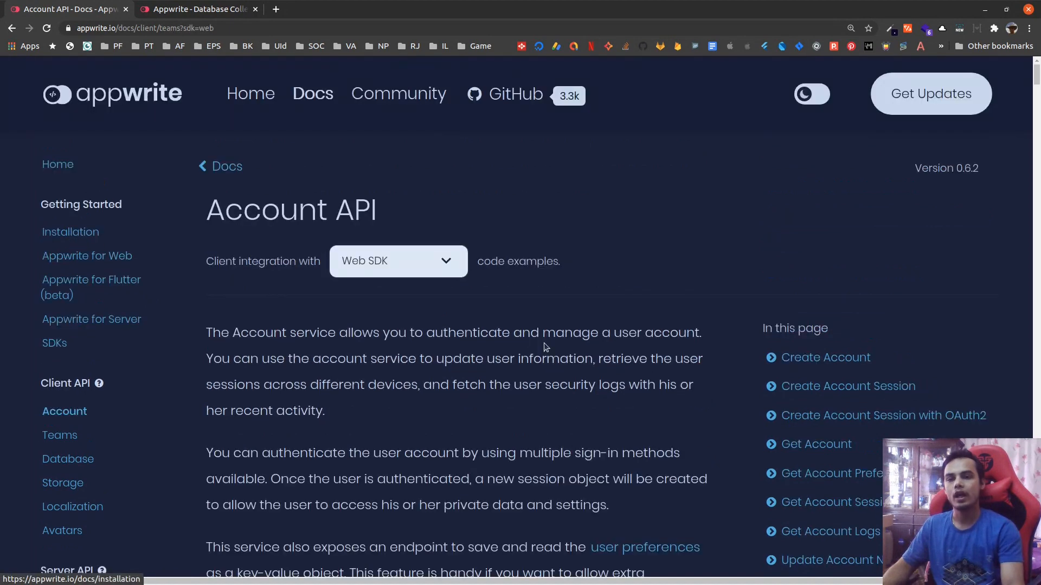
click(59, 435)
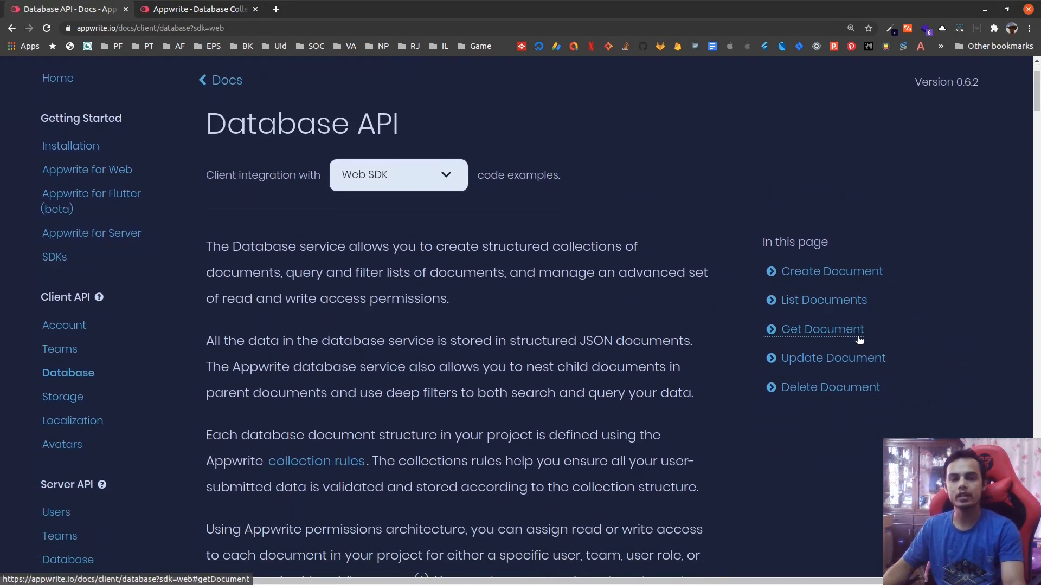
mouse_move(882, 202)
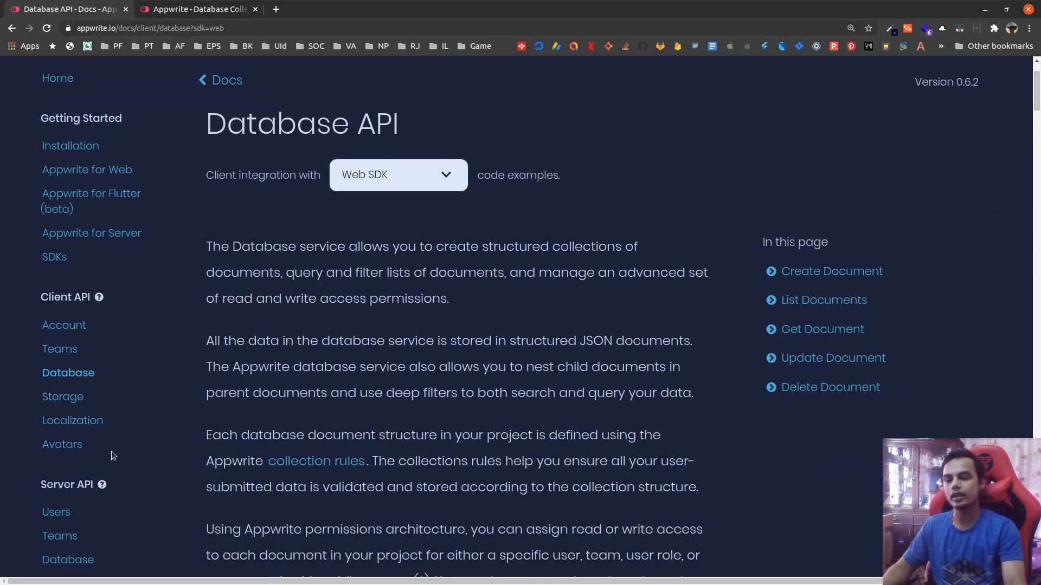
- Look through the client Storage reference, then move on to the Locale API reference
click(63, 397)
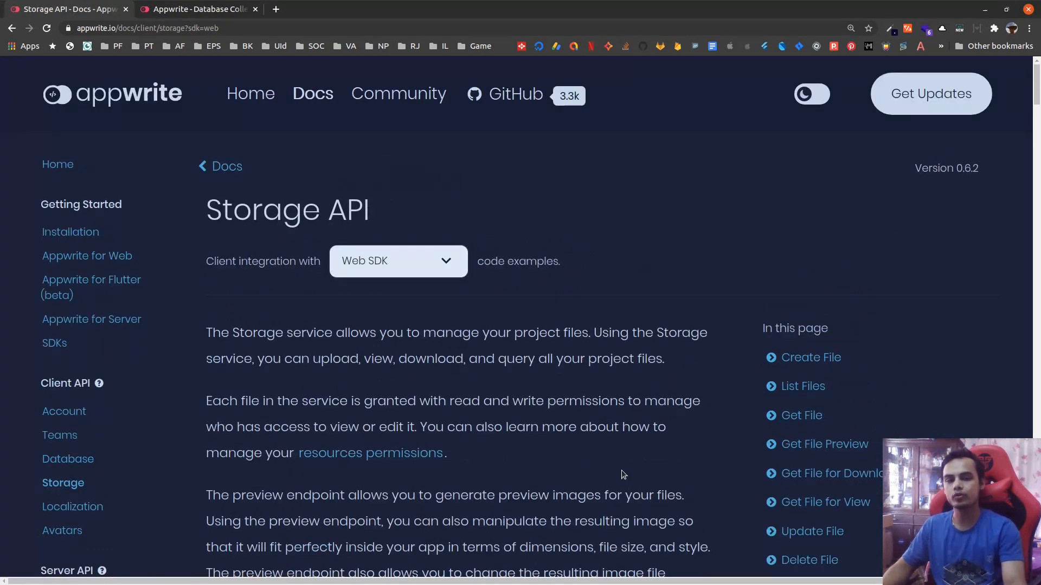
scroll(down, 3)
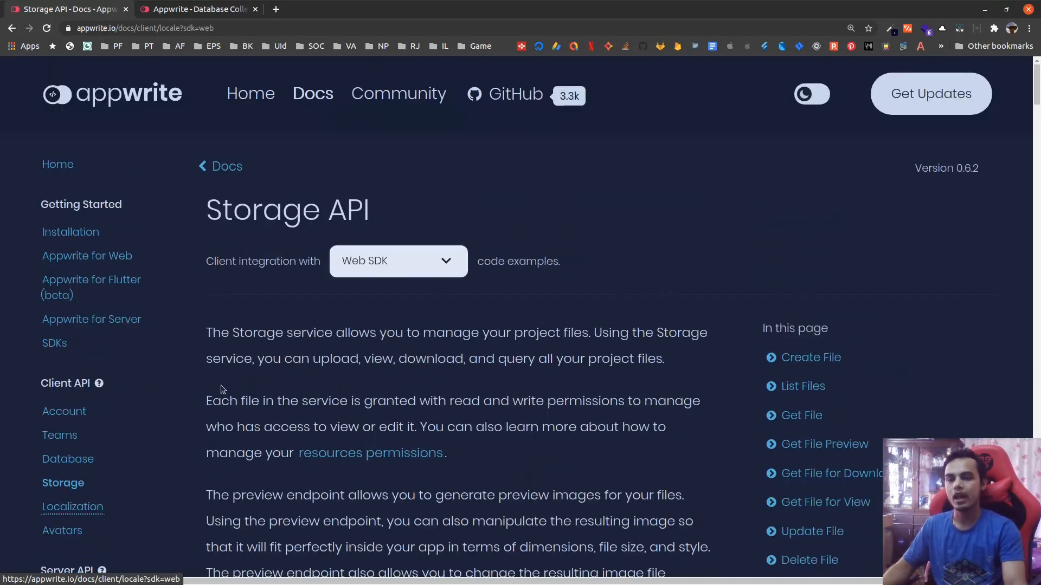
click(73, 506)
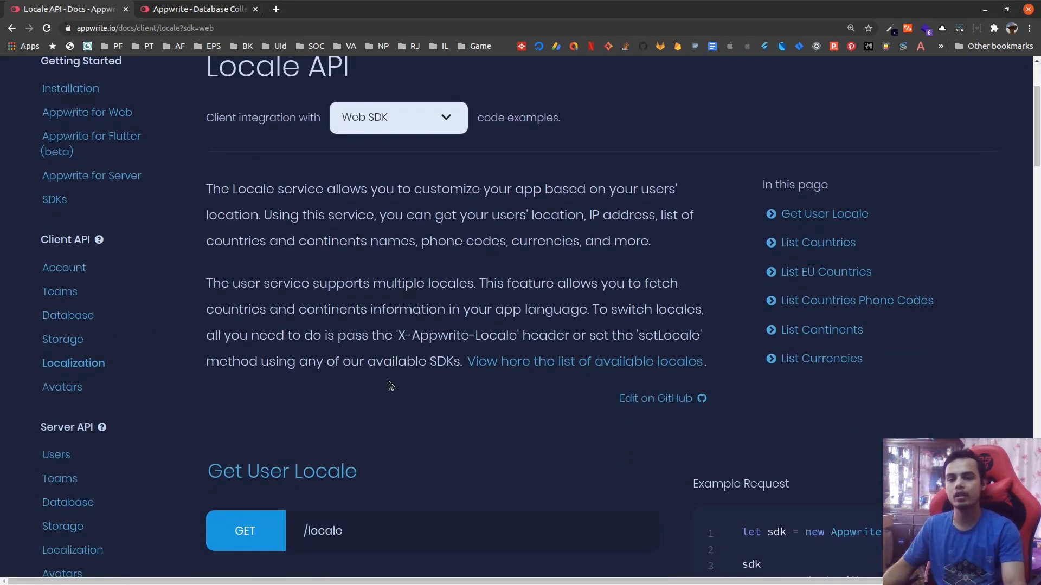
scroll(down, 3)
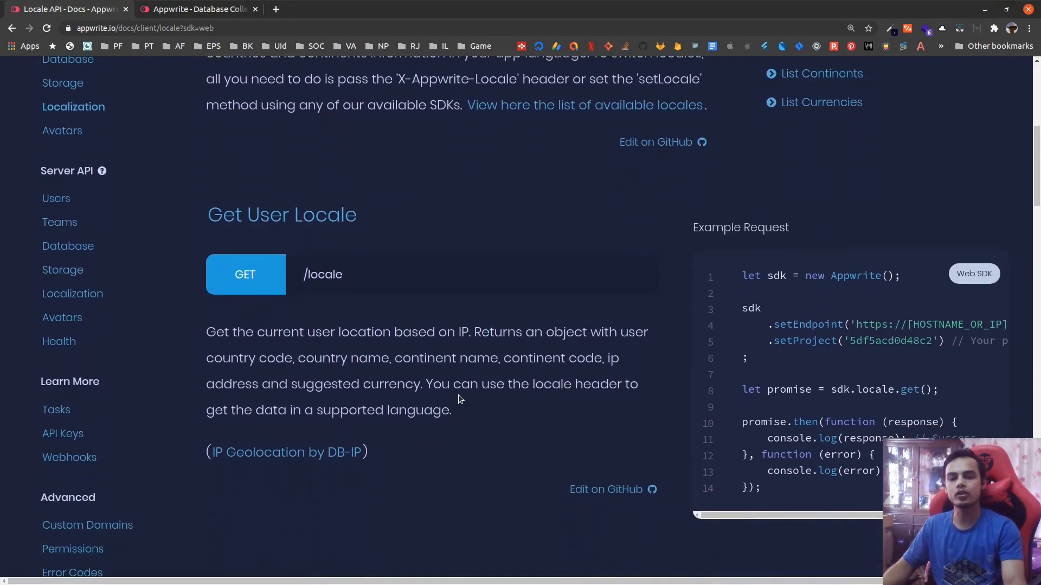
scroll(down, 3)
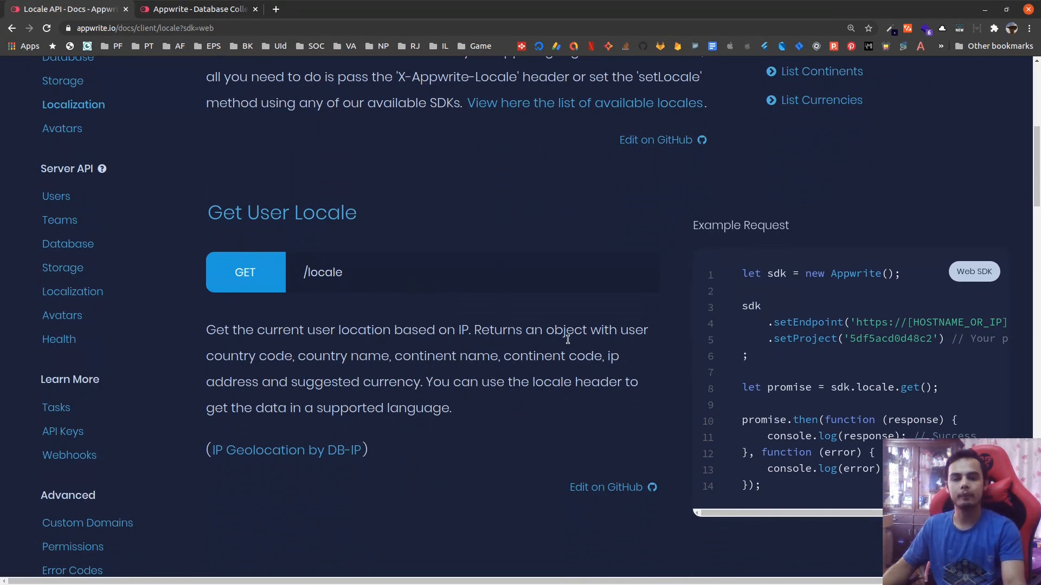
- Read down through the Locale API endpoints toward the Avatars reference
scroll(down, 3)
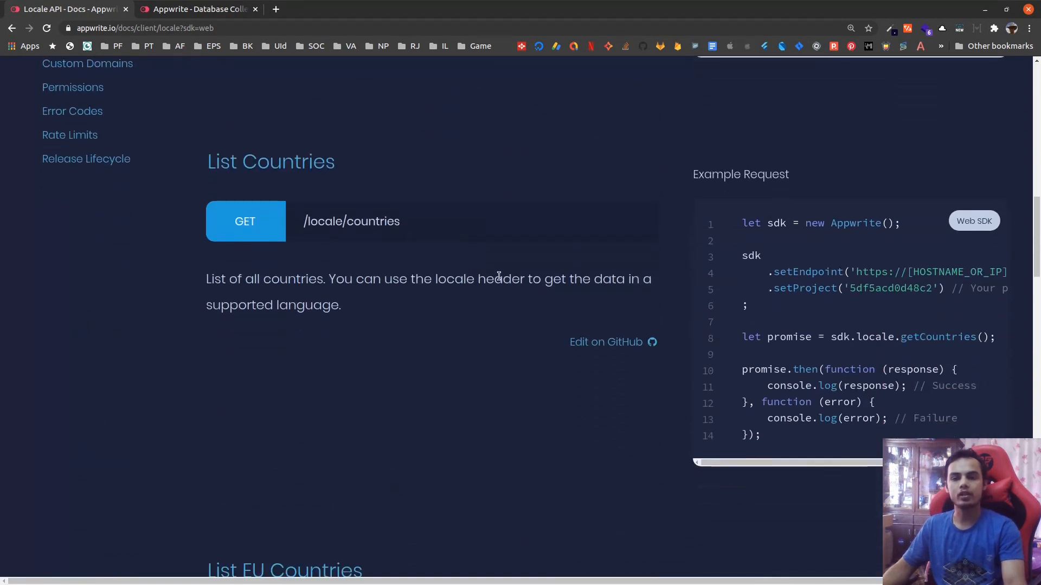
scroll(down, 3)
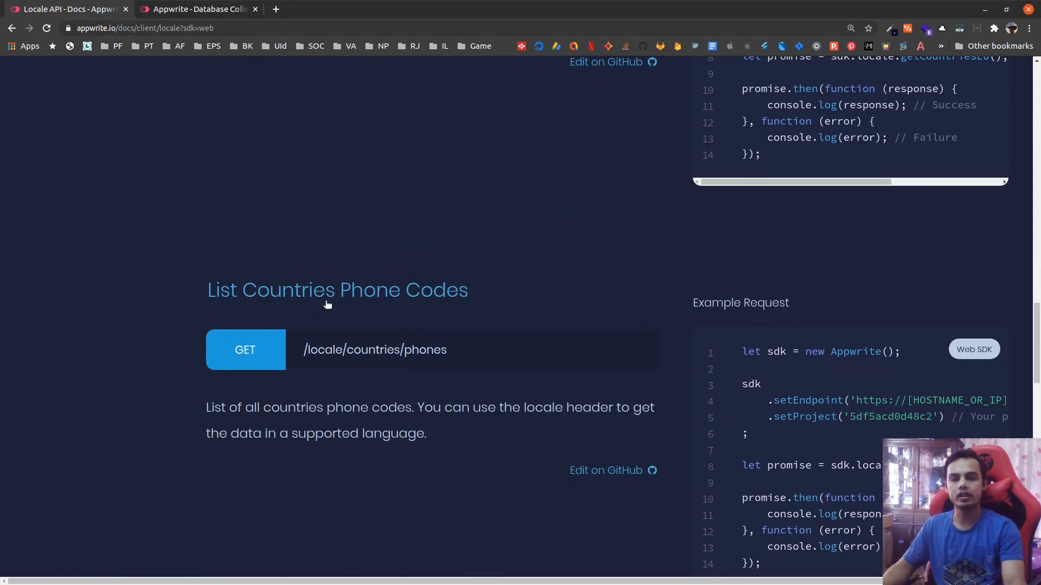
scroll(down, 3)
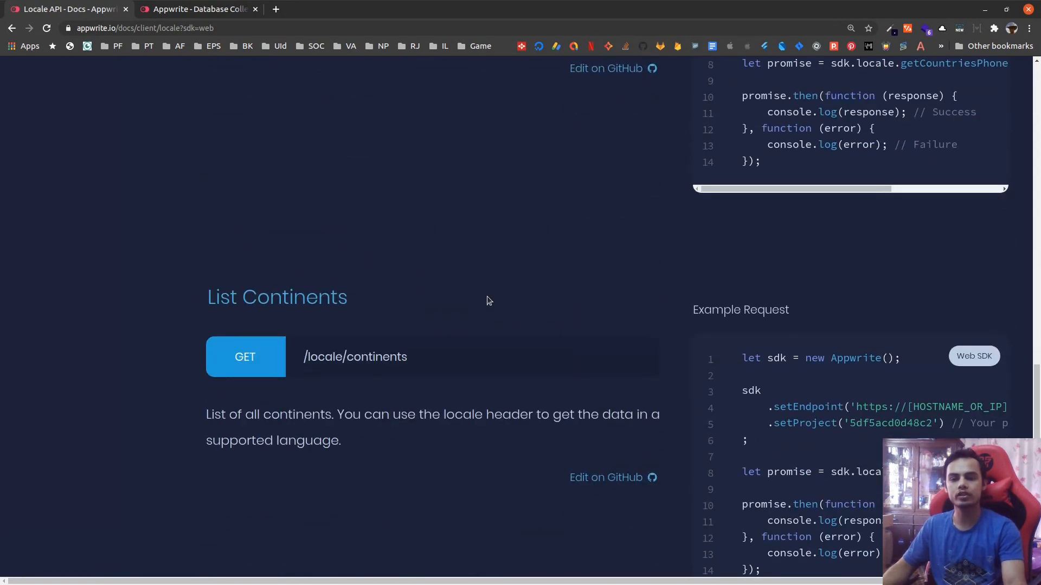
scroll(down, 3)
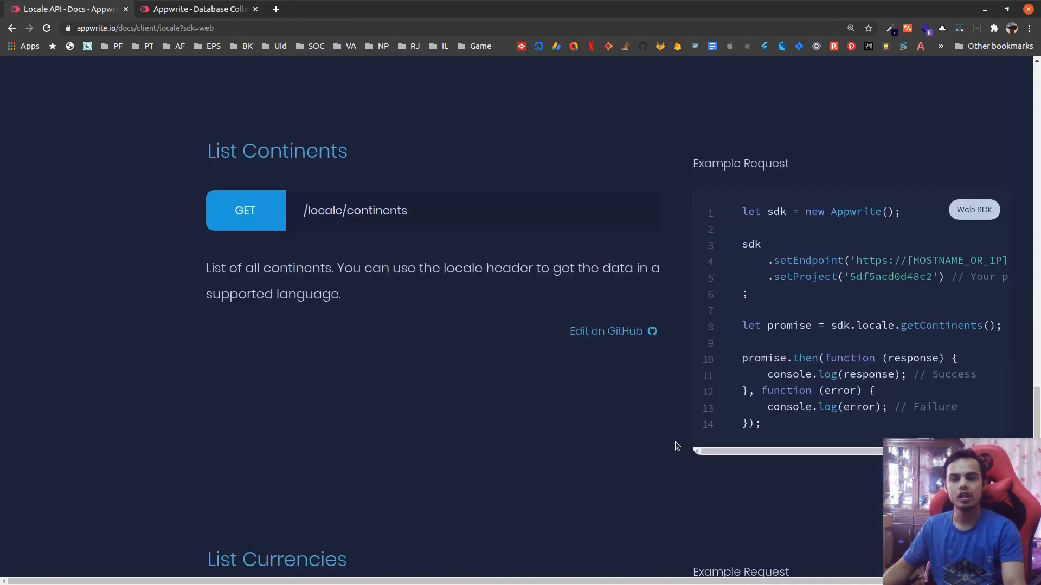
scroll(down, 3)
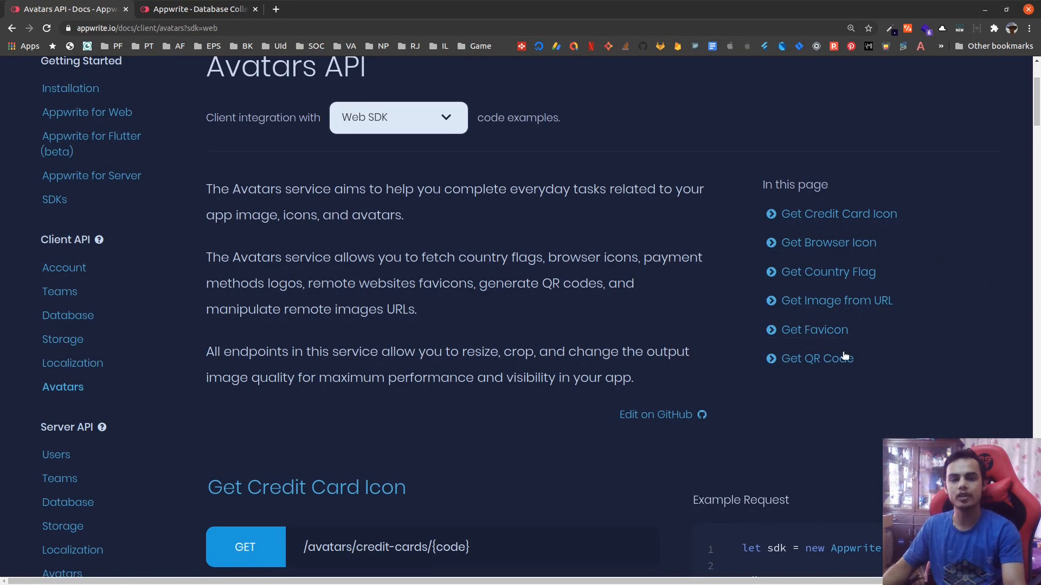
mouse_move(831, 376)
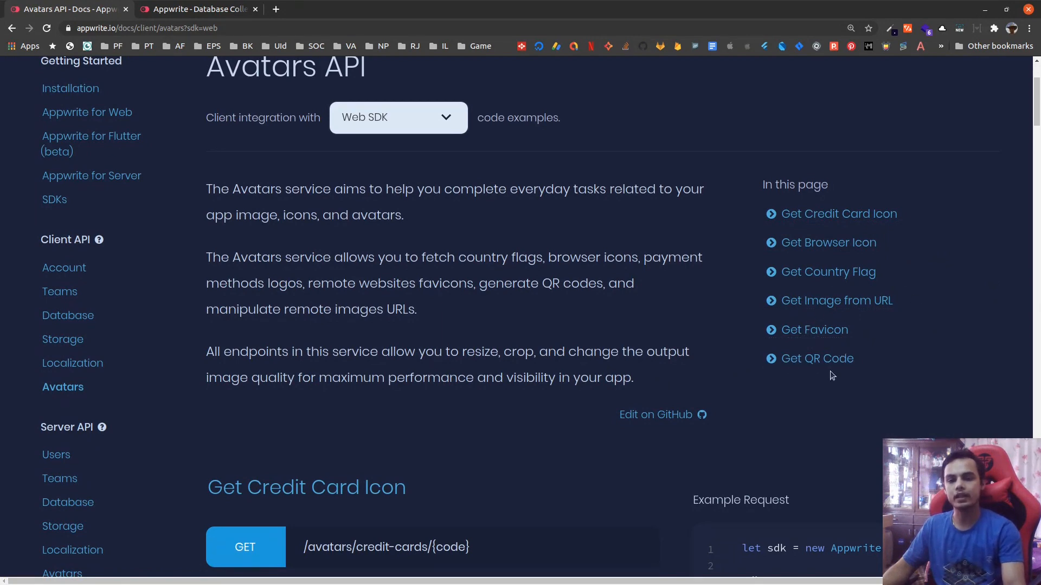
scroll(down, 3)
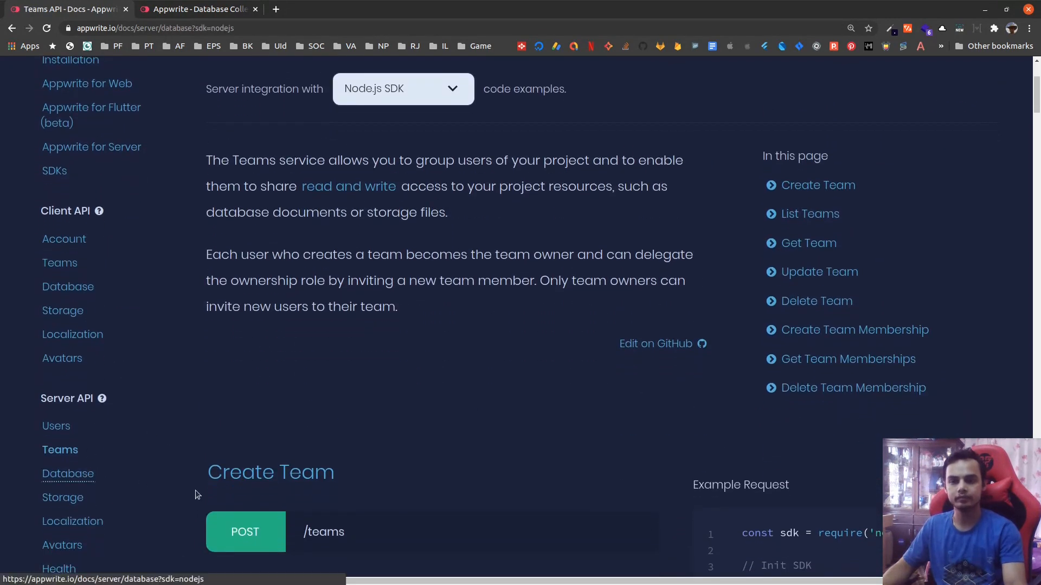
- Read the server Database API reference with its collection and document endpoints and Node.js examples
click(67, 474)
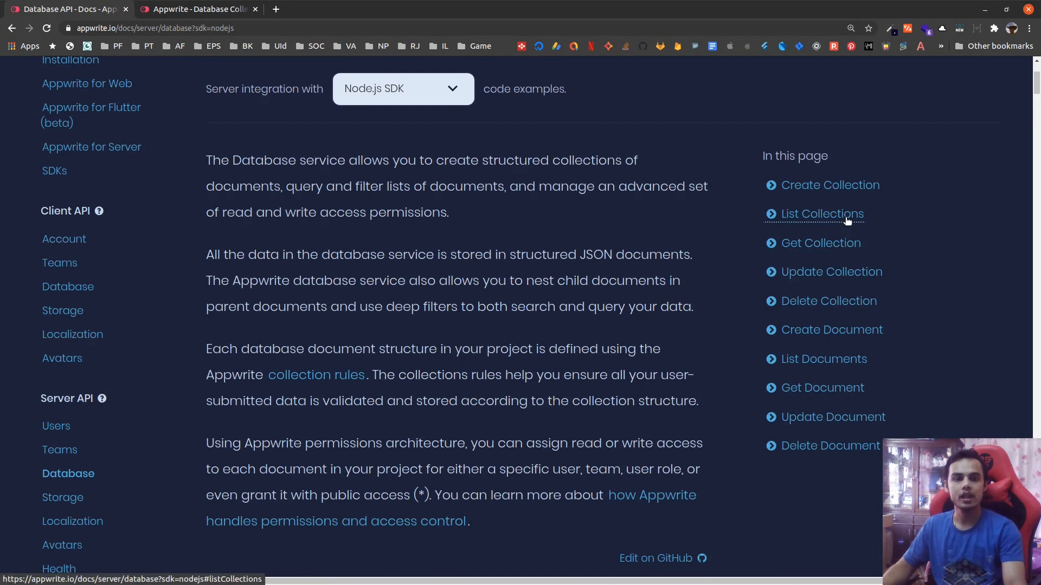
mouse_move(820, 243)
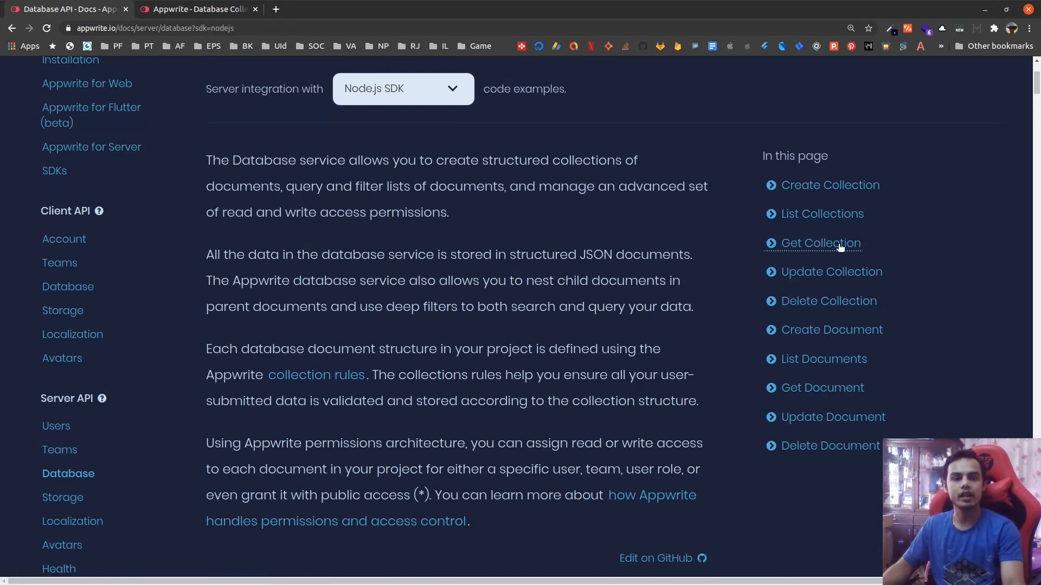
mouse_move(821, 213)
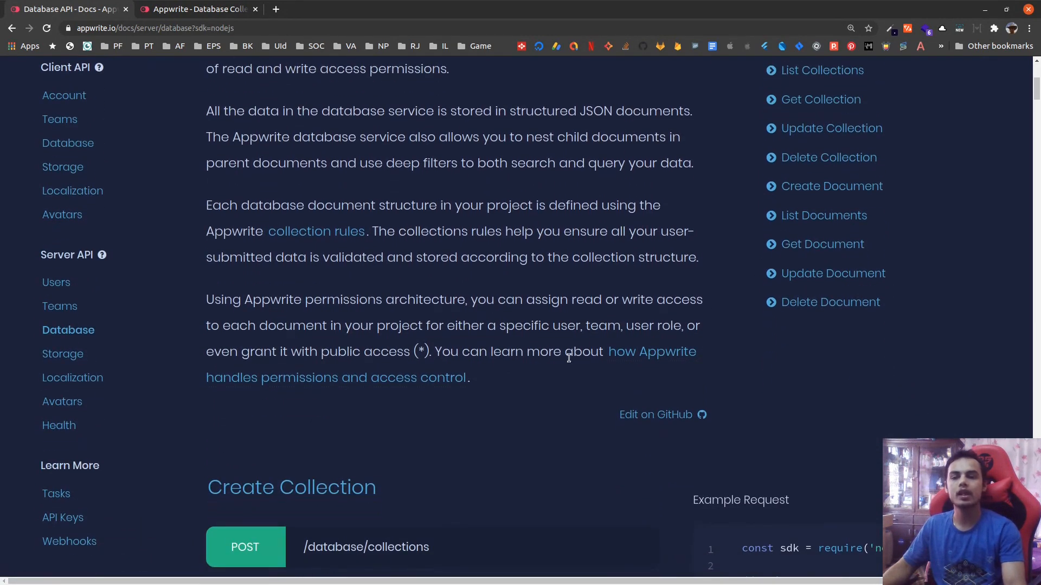
scroll(down, 3)
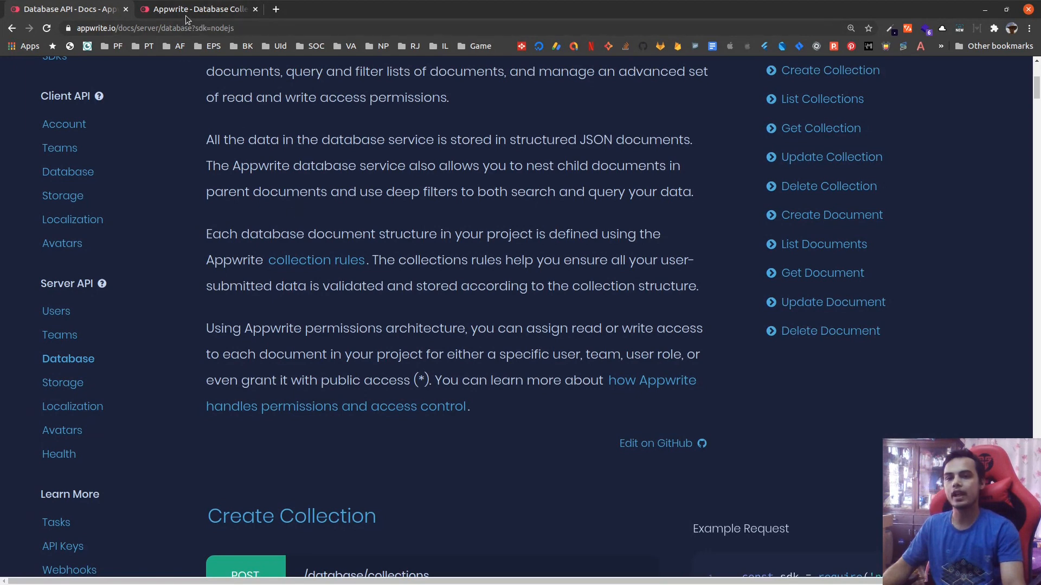
mouse_move(337, 379)
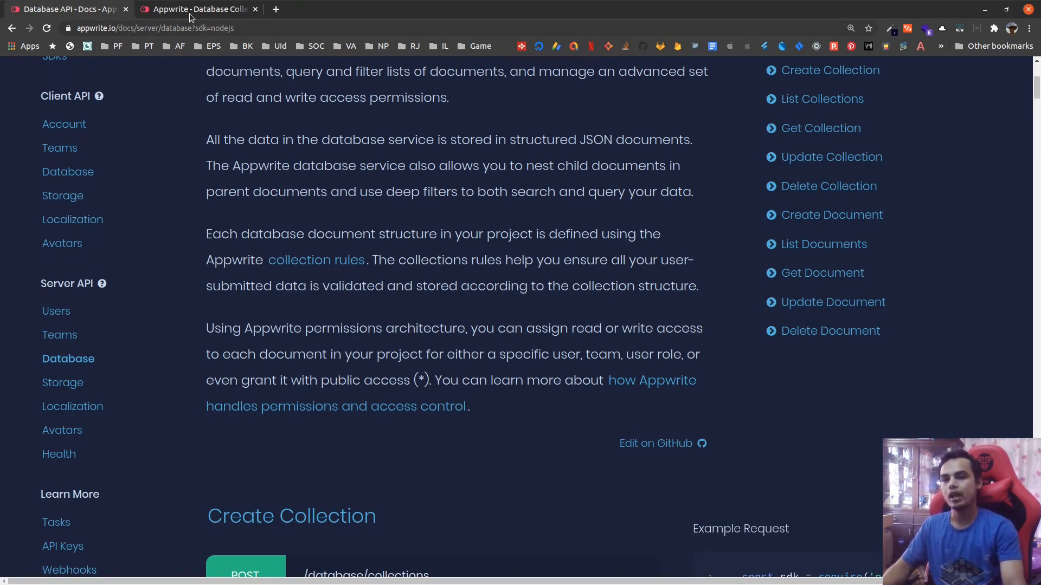
scroll(up, 3)
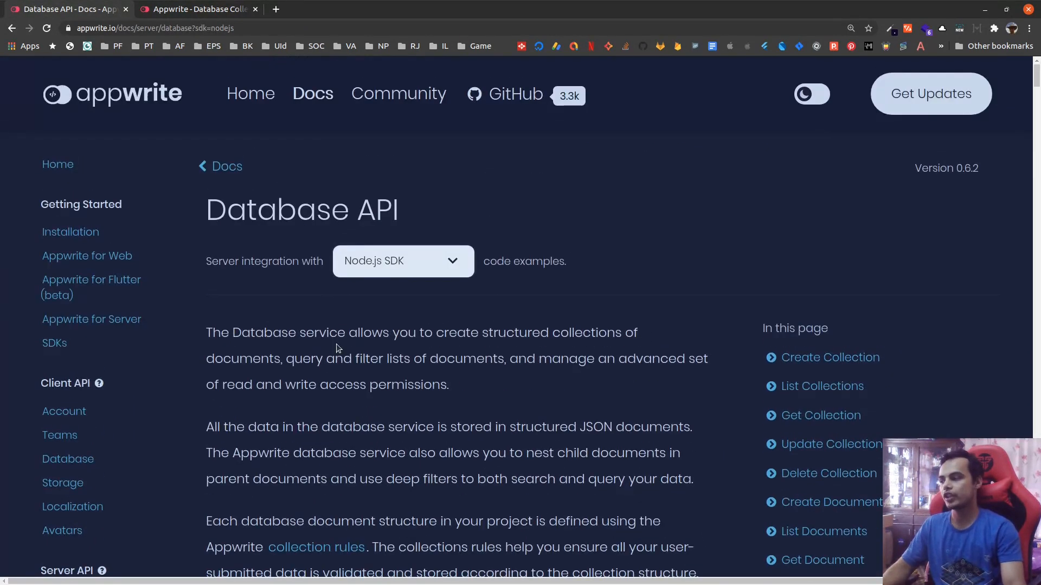
scroll(down, 3)
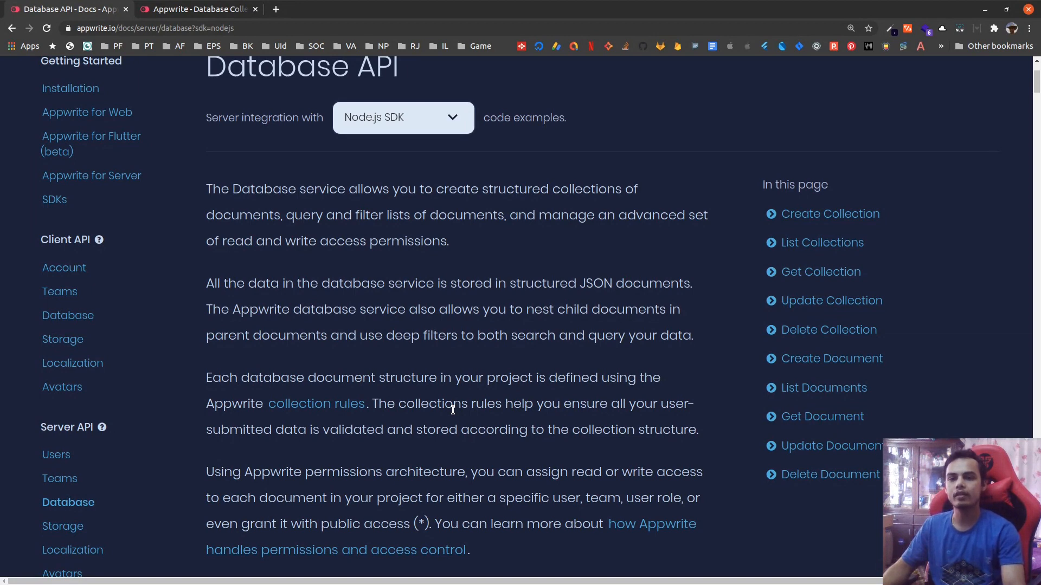
mouse_move(344, 342)
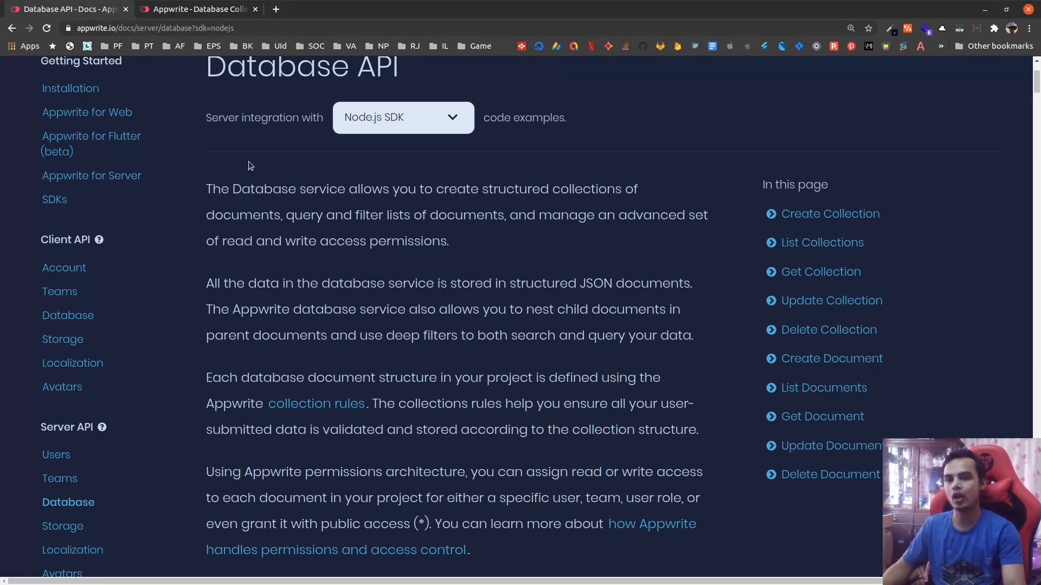
mouse_move(140, 51)
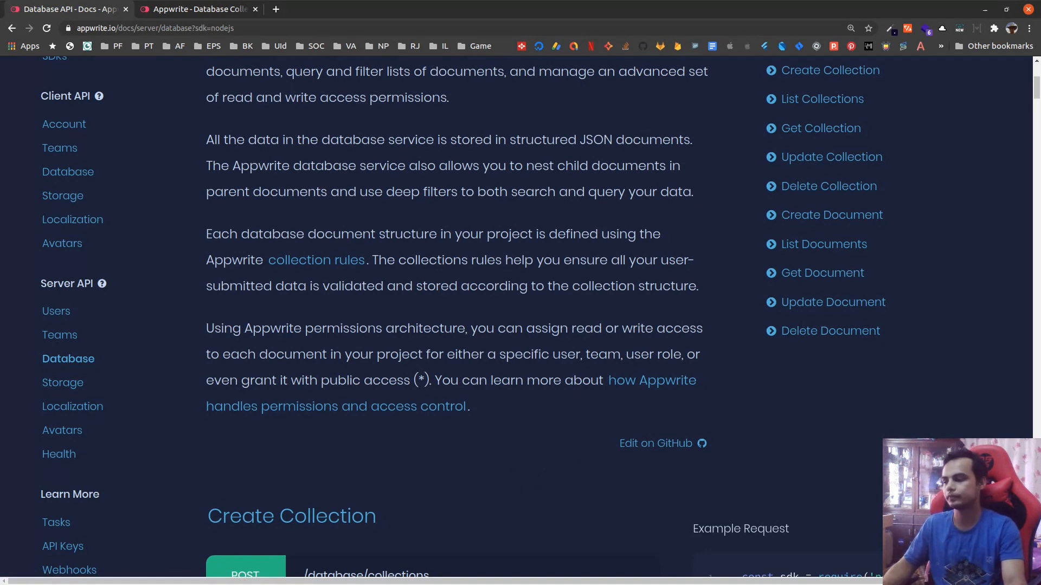
mouse_move(302, 185)
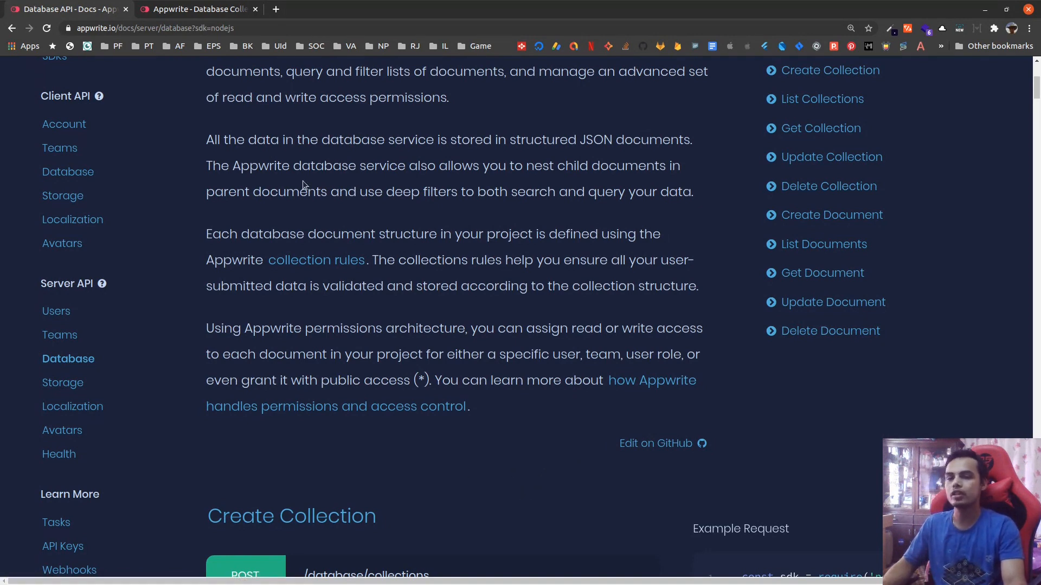
mouse_move(410, 225)
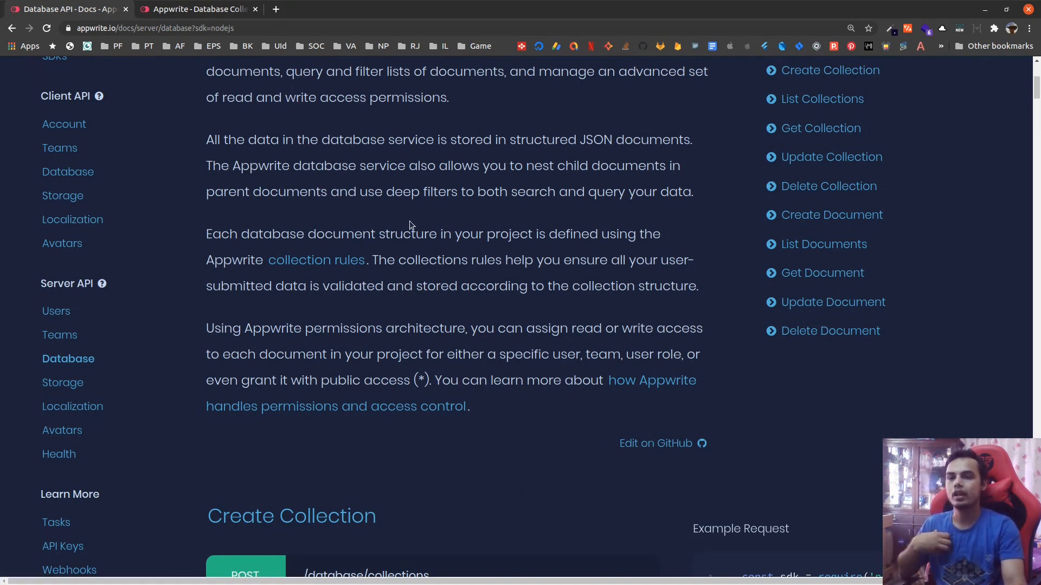
- Load the console at appwrite.test:9501 and open the test 1 project's home dashboard
click(197, 9)
text(a)
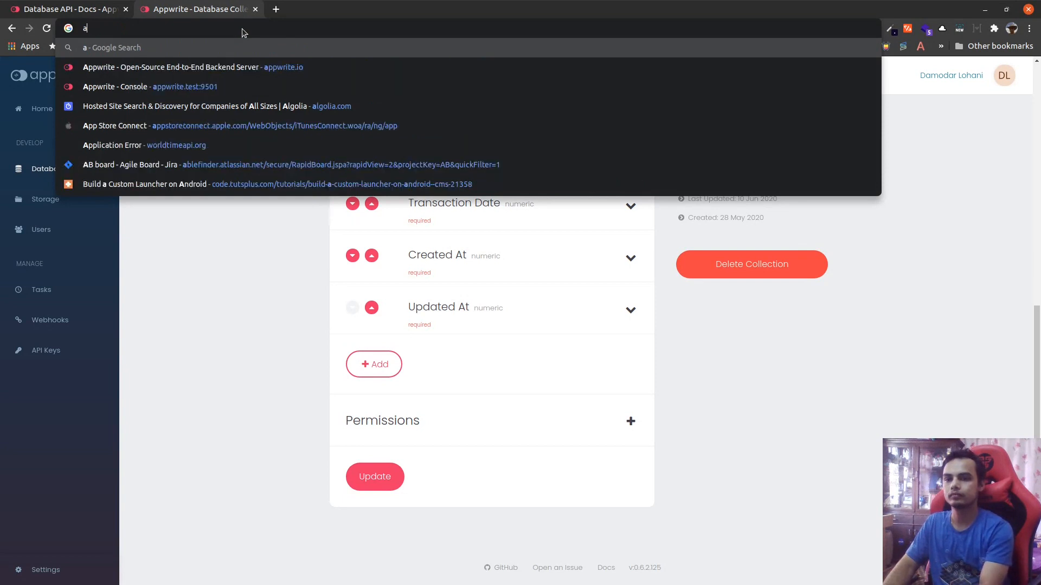
text(ppwrite.test:9501/console)
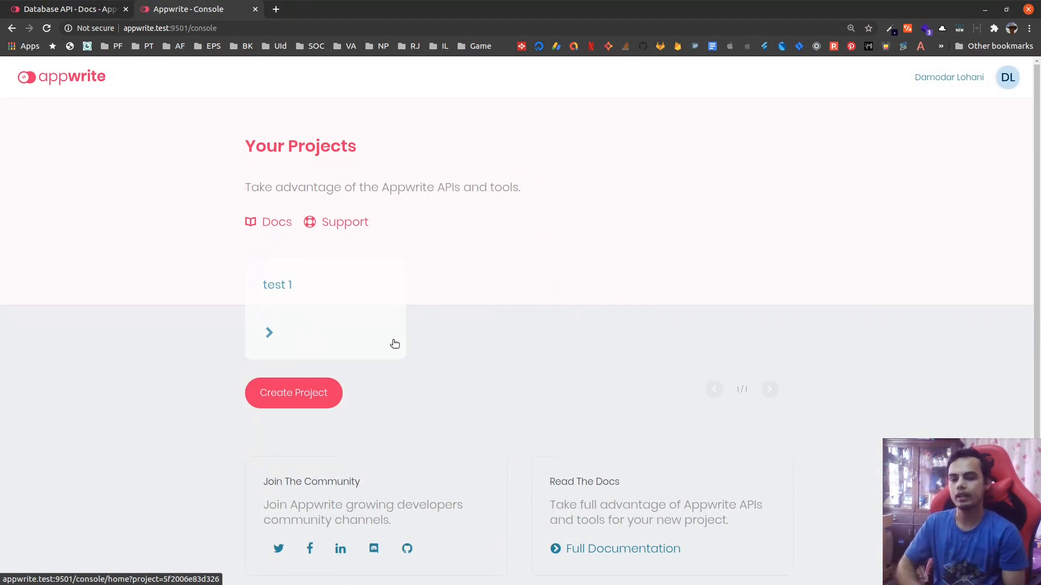
mouse_move(406, 343)
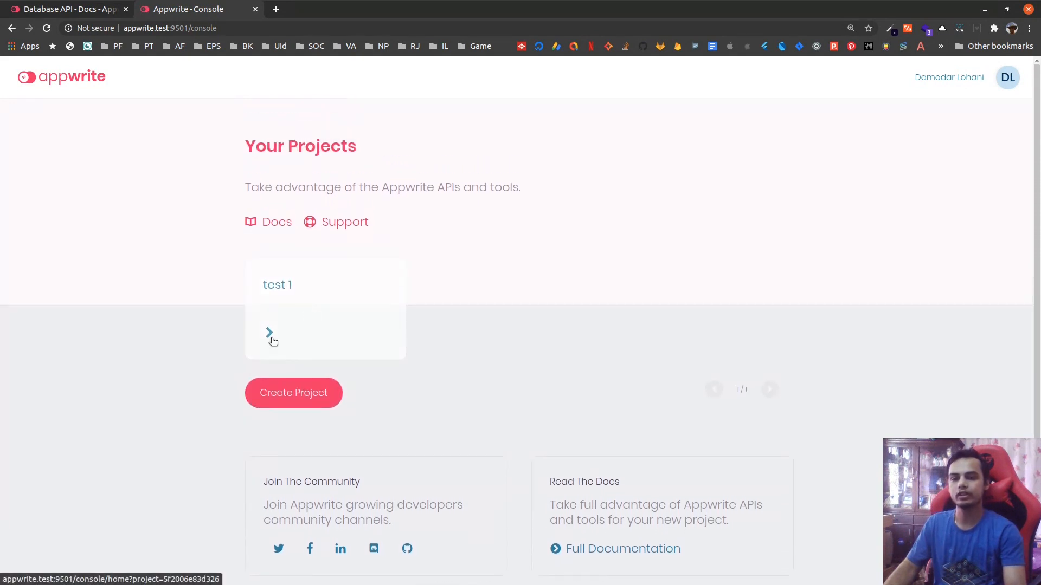
mouse_move(295, 296)
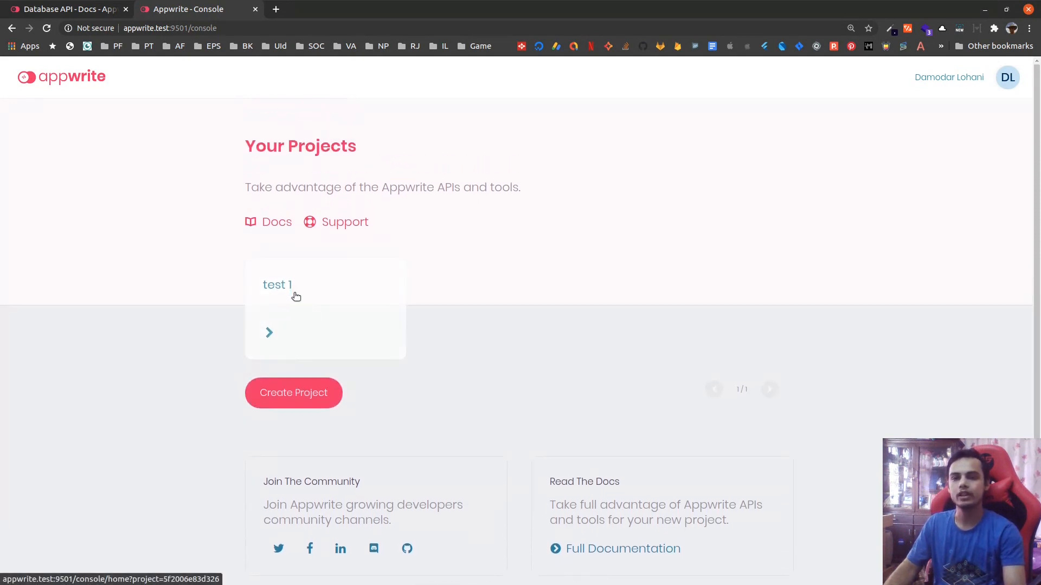
mouse_move(498, 312)
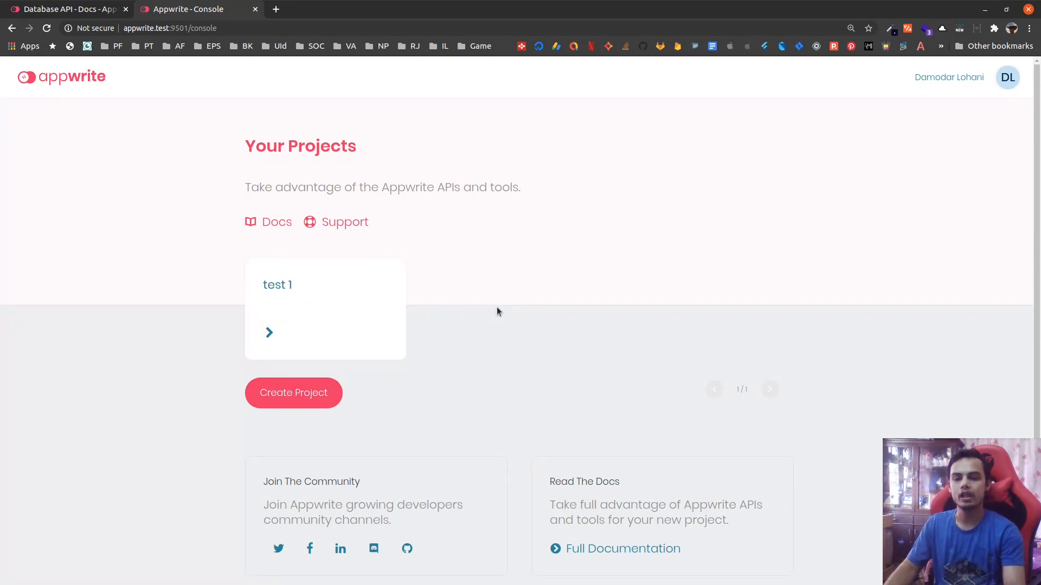
click(276, 285)
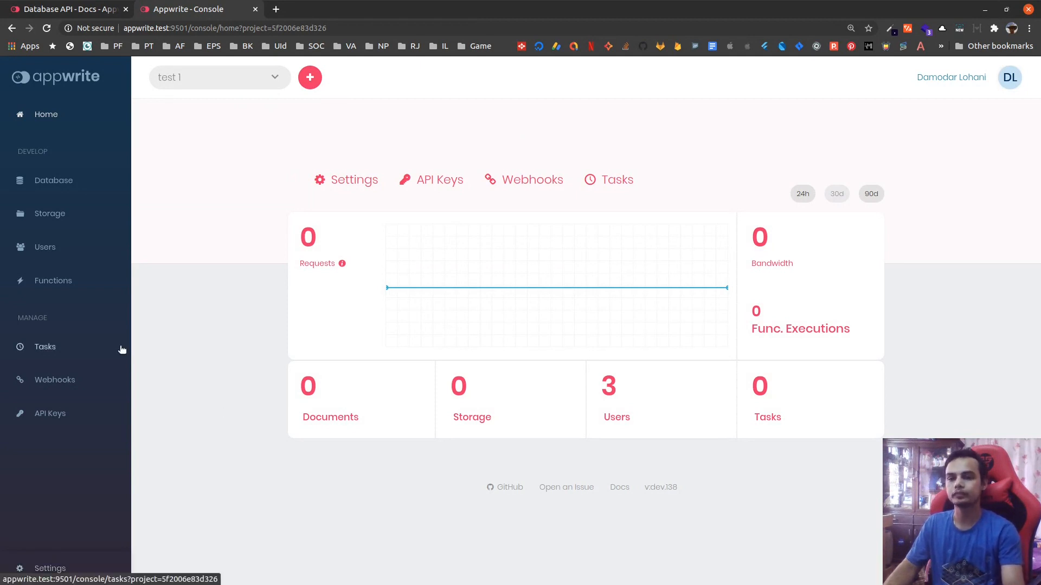
mouse_move(212, 303)
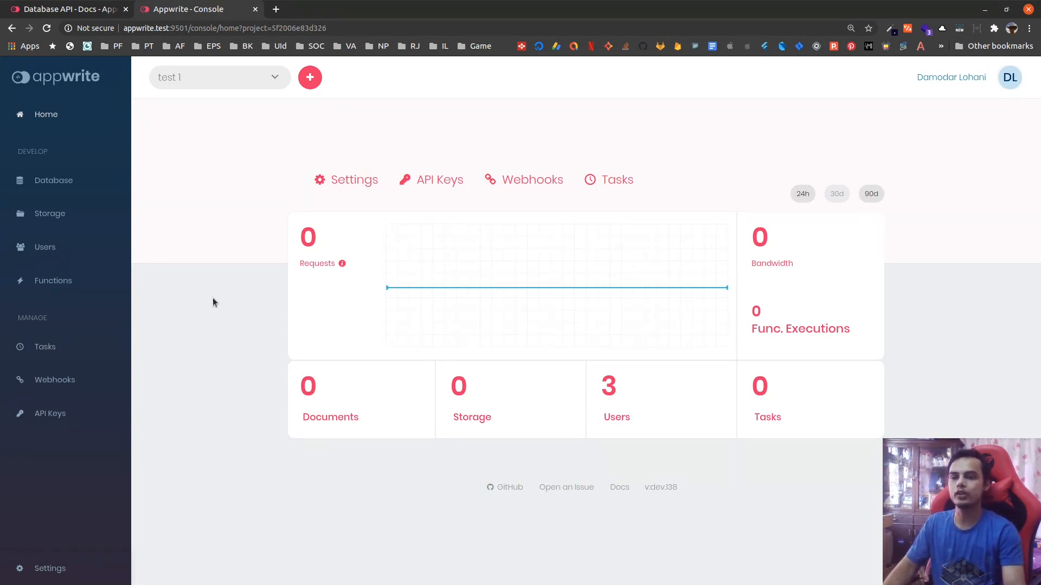
mouse_move(258, 302)
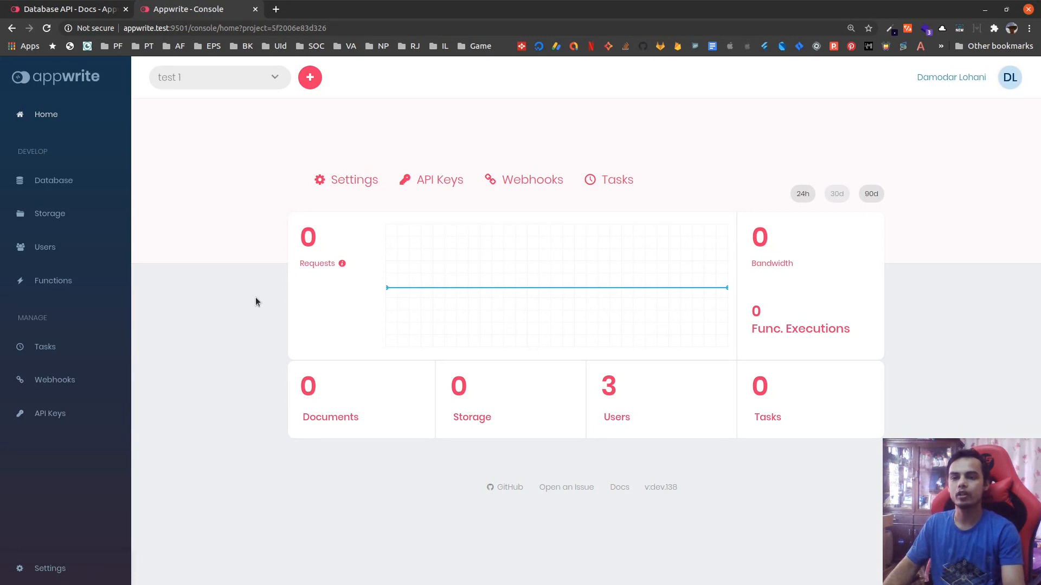
mouse_move(187, 189)
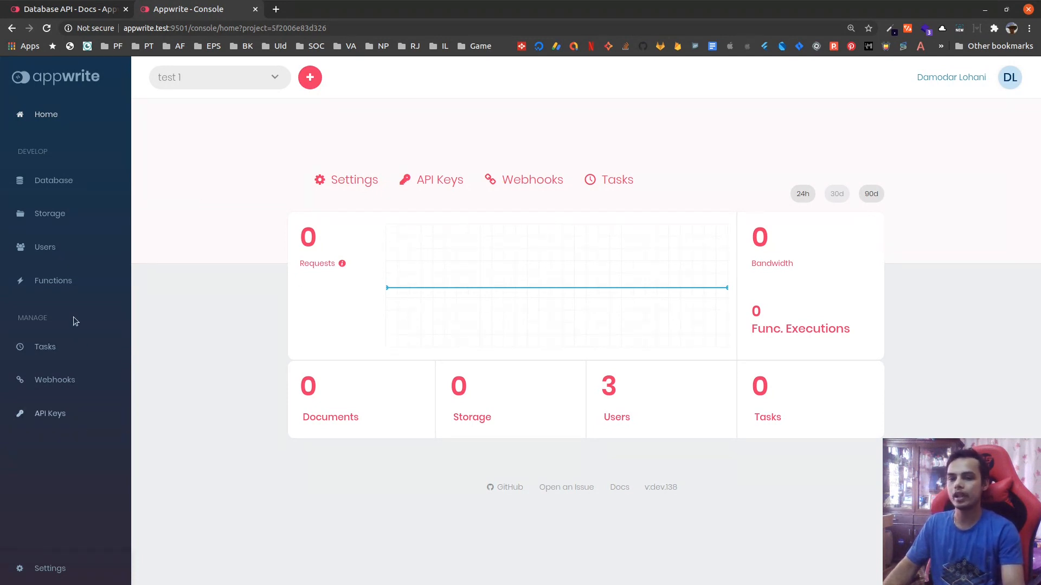
- From the Functions page, check the available runtimes in the Add Function form, then dismiss it
click(53, 280)
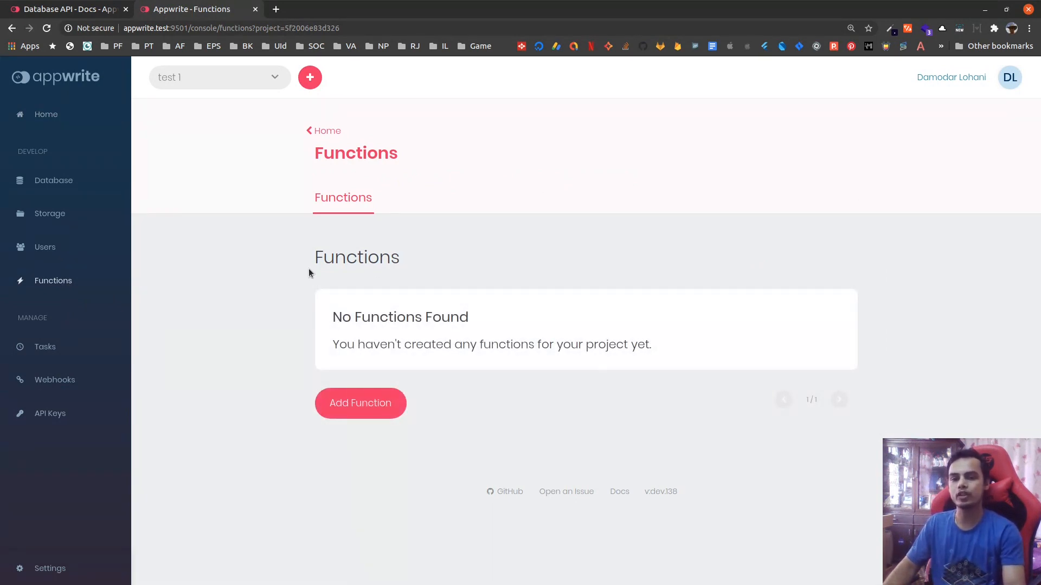
click(360, 403)
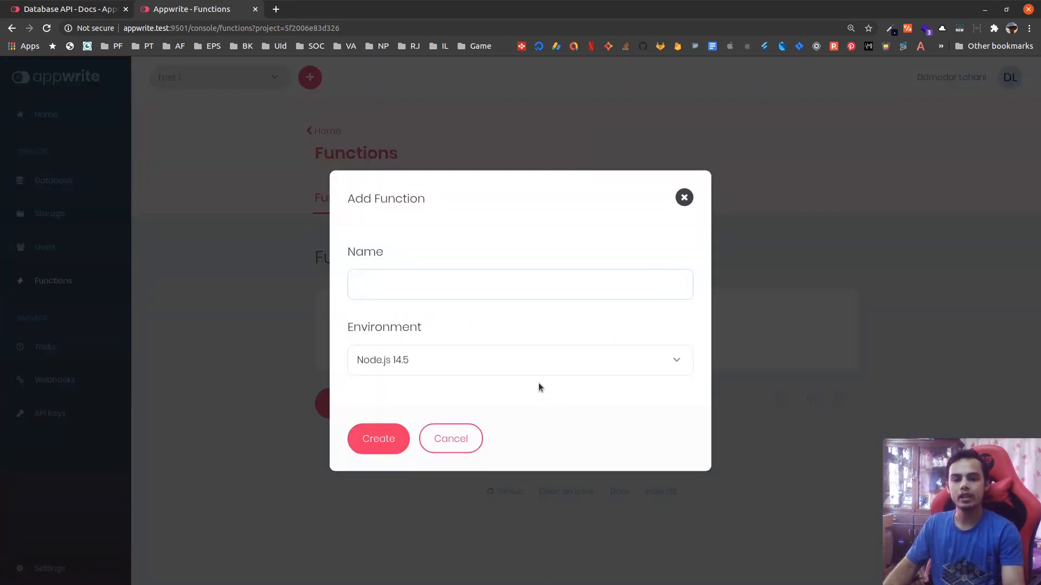
click(520, 360)
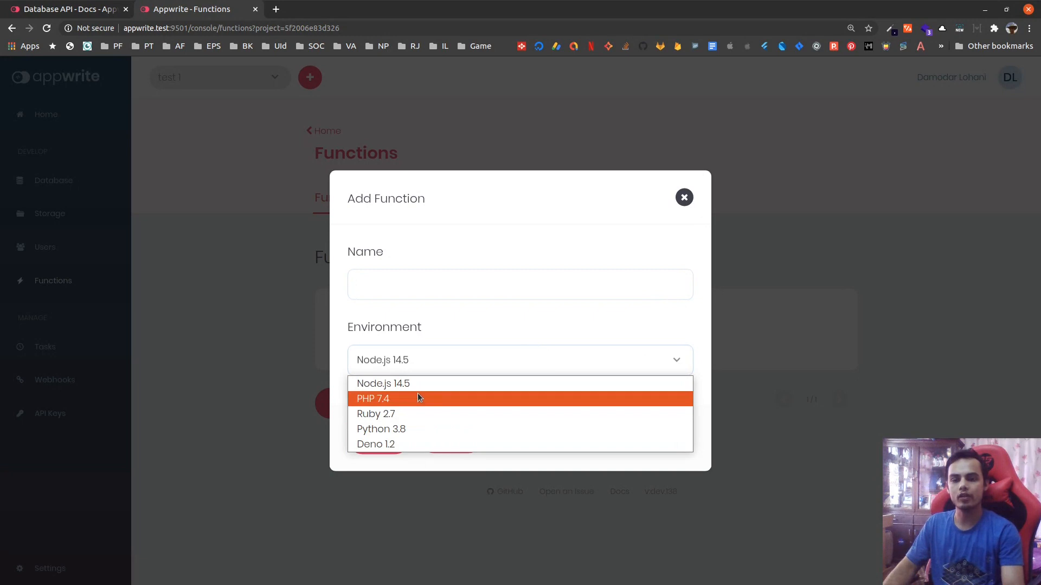
mouse_move(416, 430)
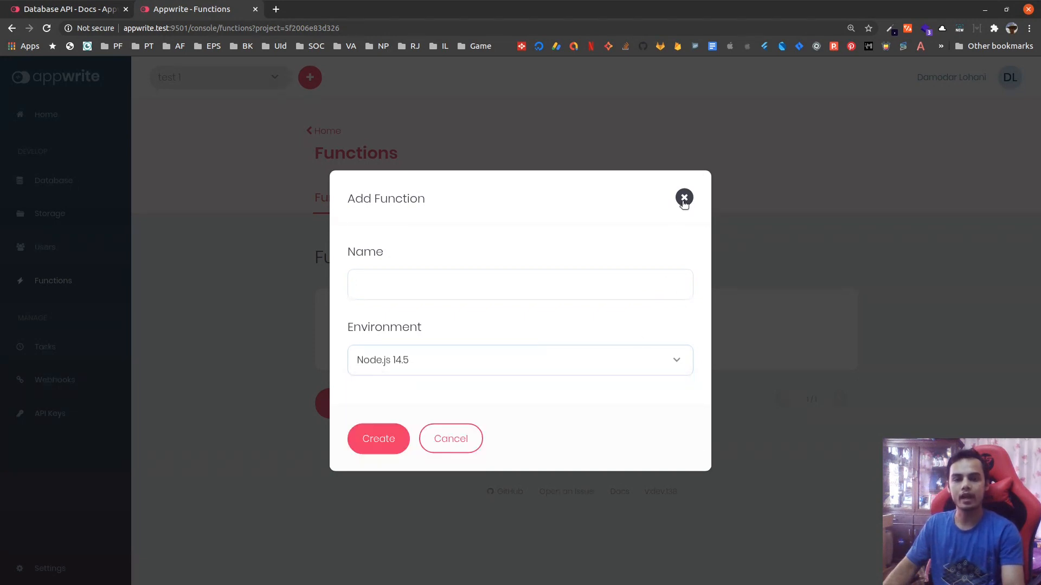
click(684, 197)
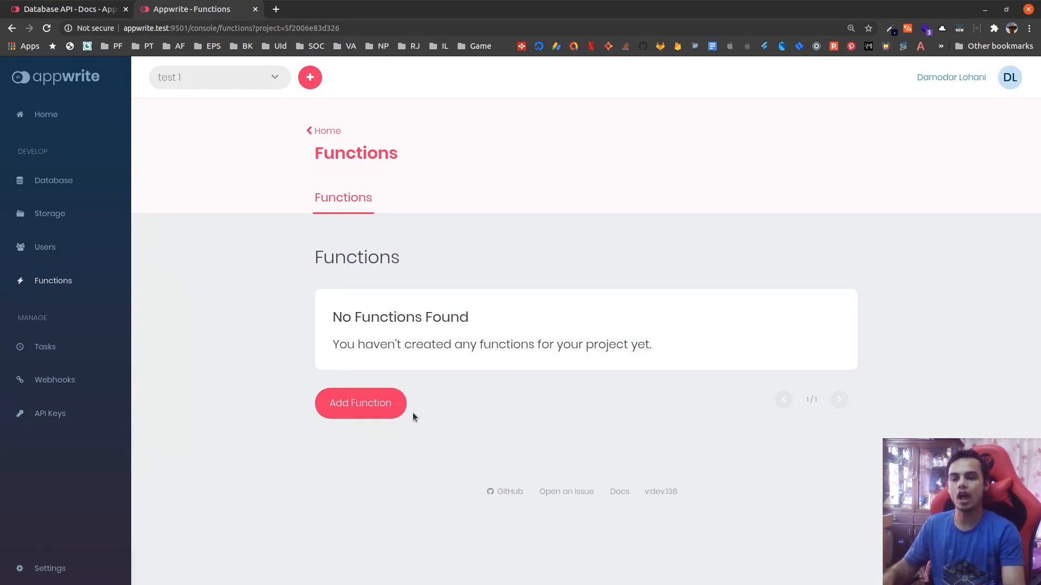
- Create a Node.js 14.5 function named 'test function'
click(359, 403)
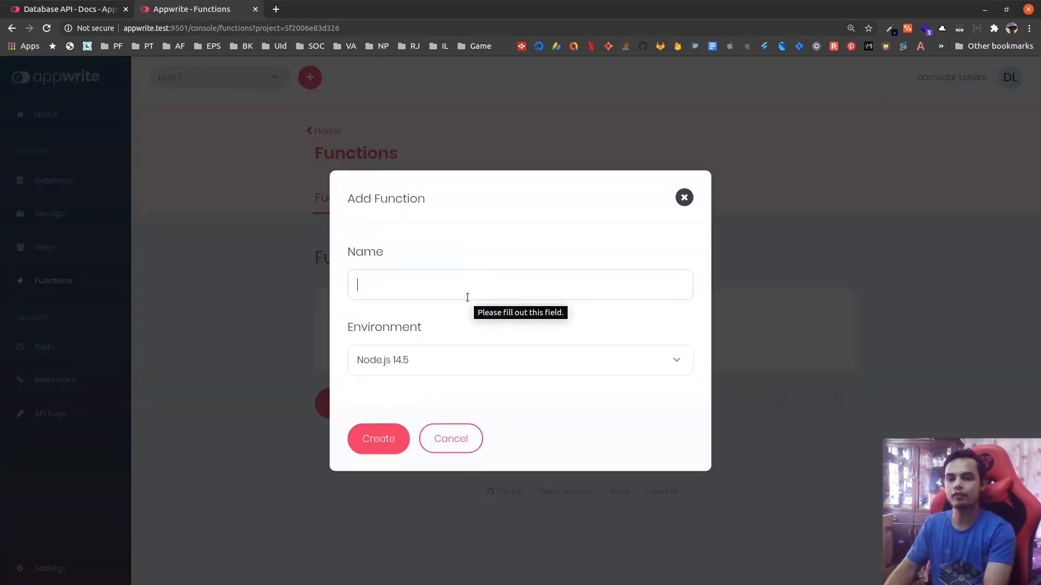
text(test func)
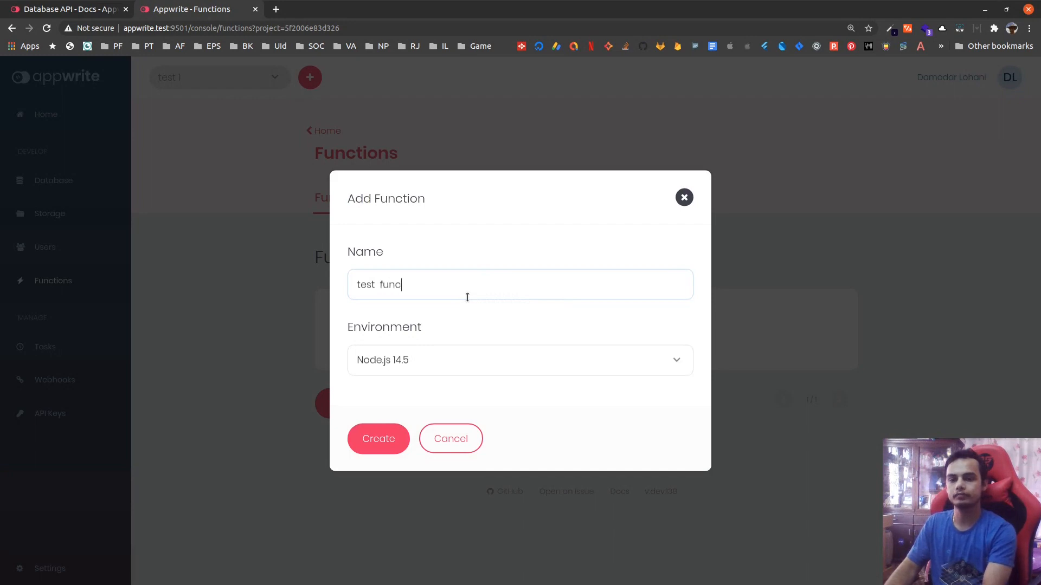
text(tion)
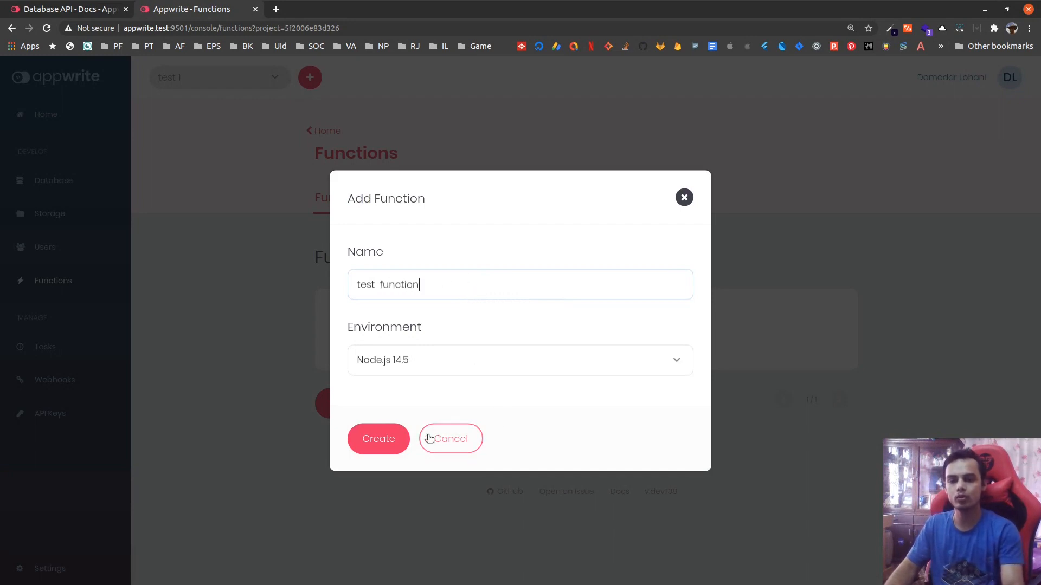
click(377, 439)
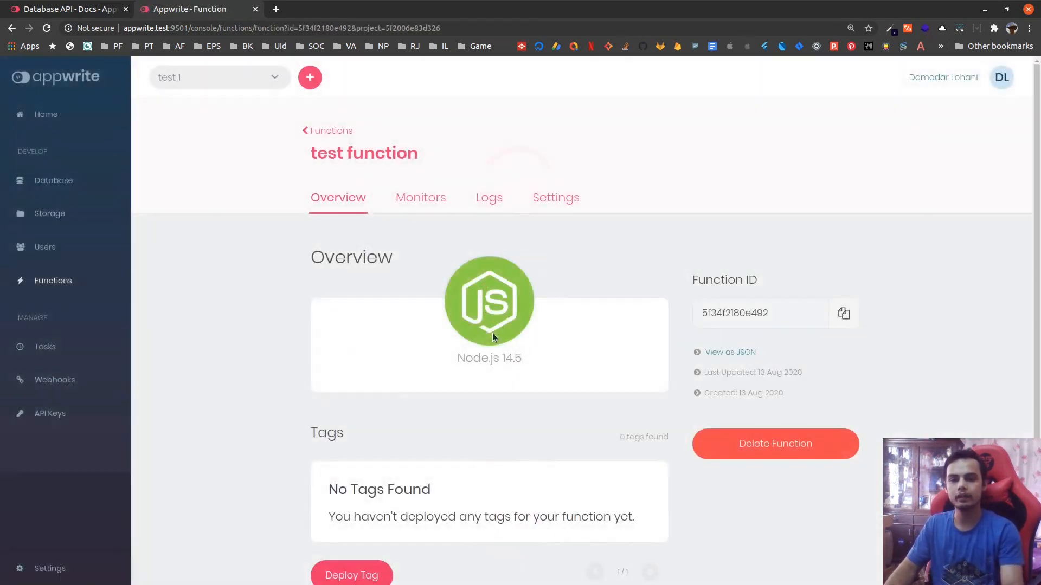
scroll(down, 3)
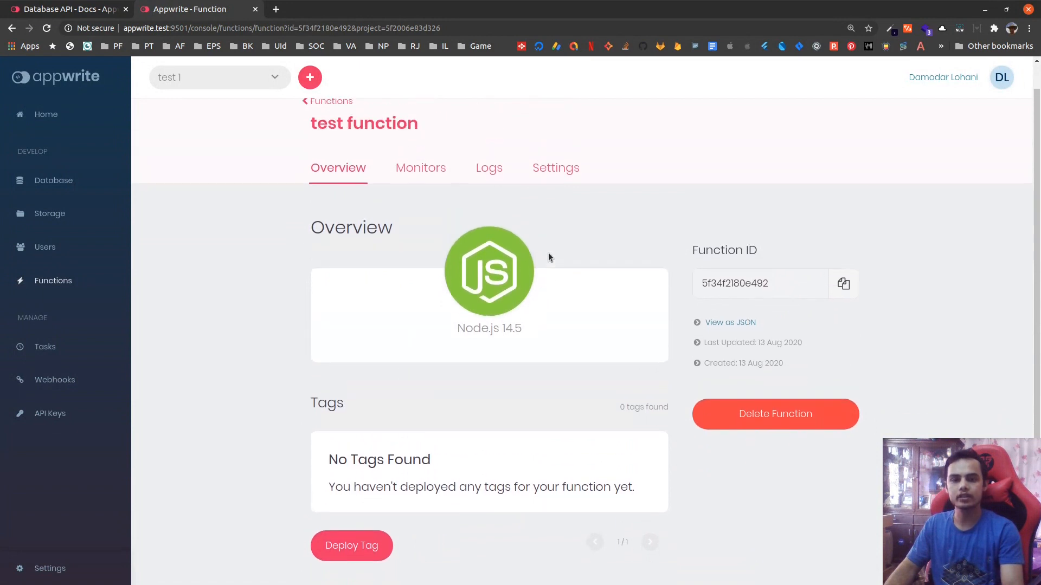
- Look over the new function's settings page
click(555, 167)
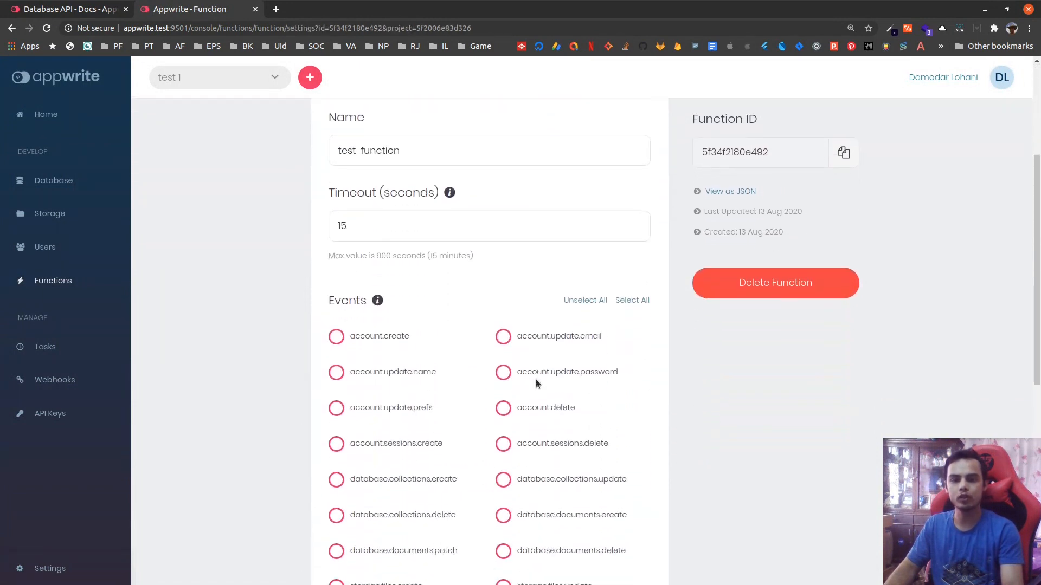
scroll(down, 3)
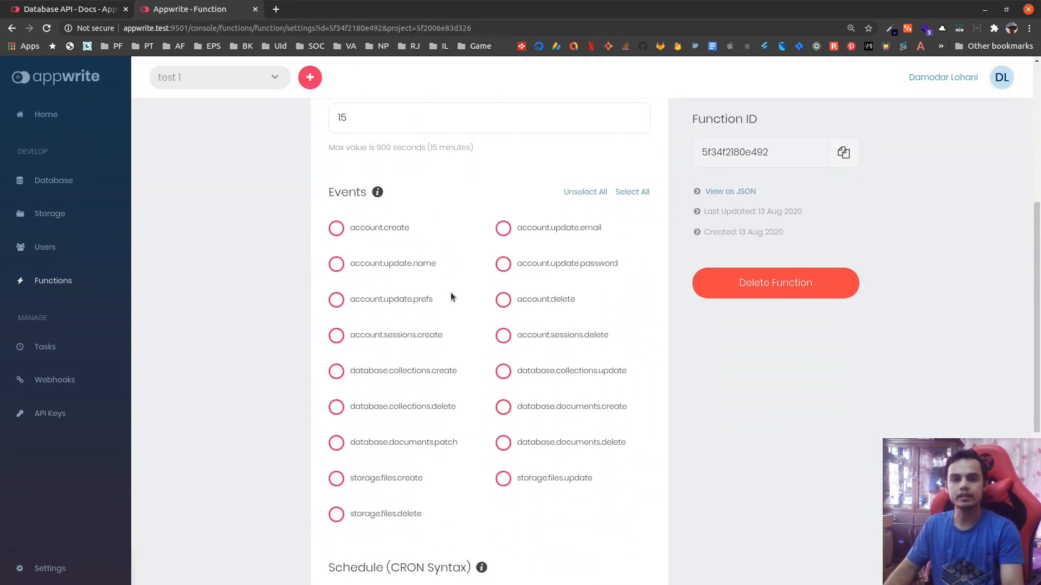
scroll(down, 3)
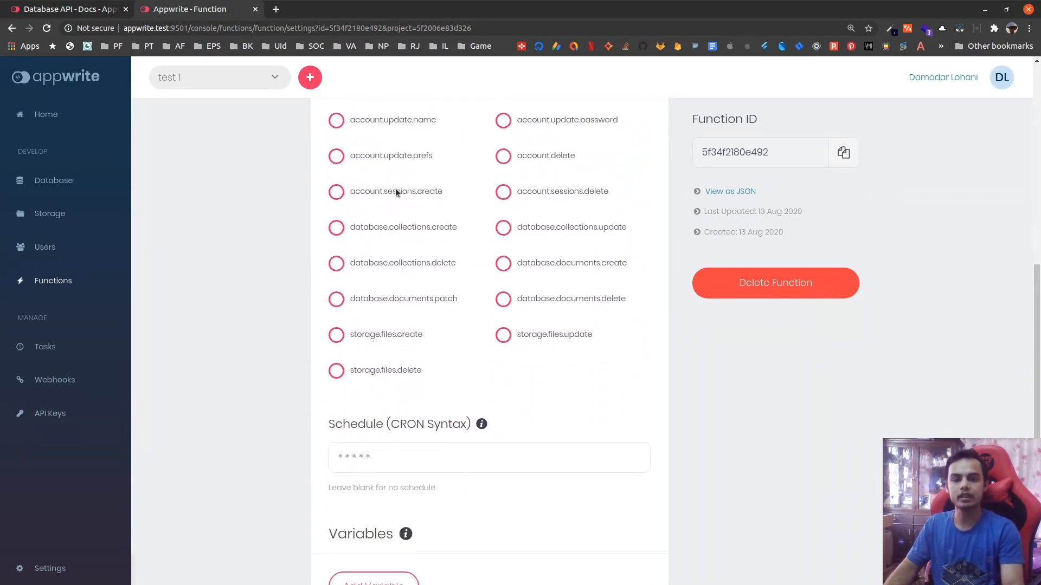
scroll(down, 3)
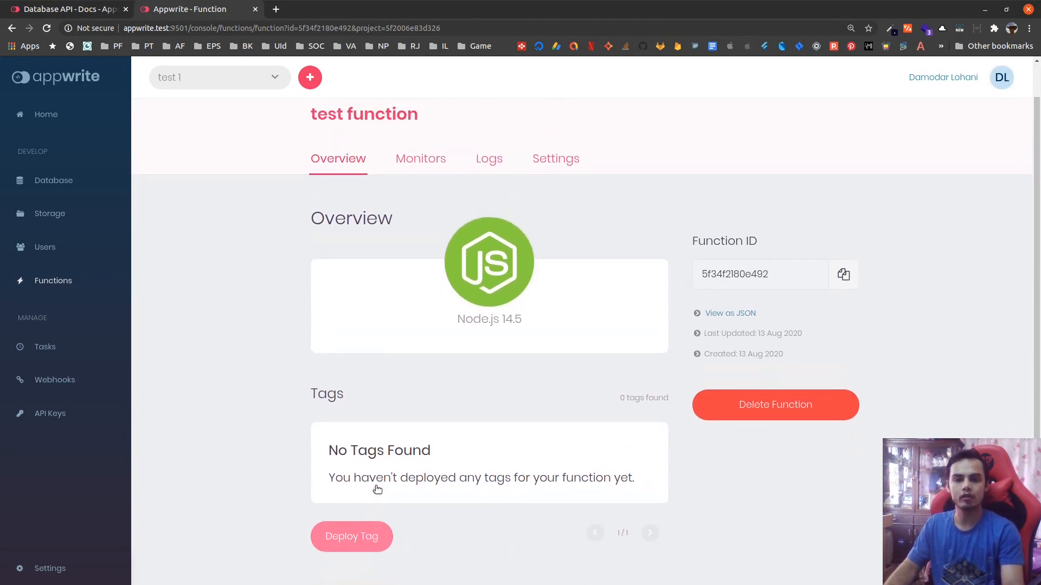
- Check the function's empty Monitors and Logs pages
click(421, 159)
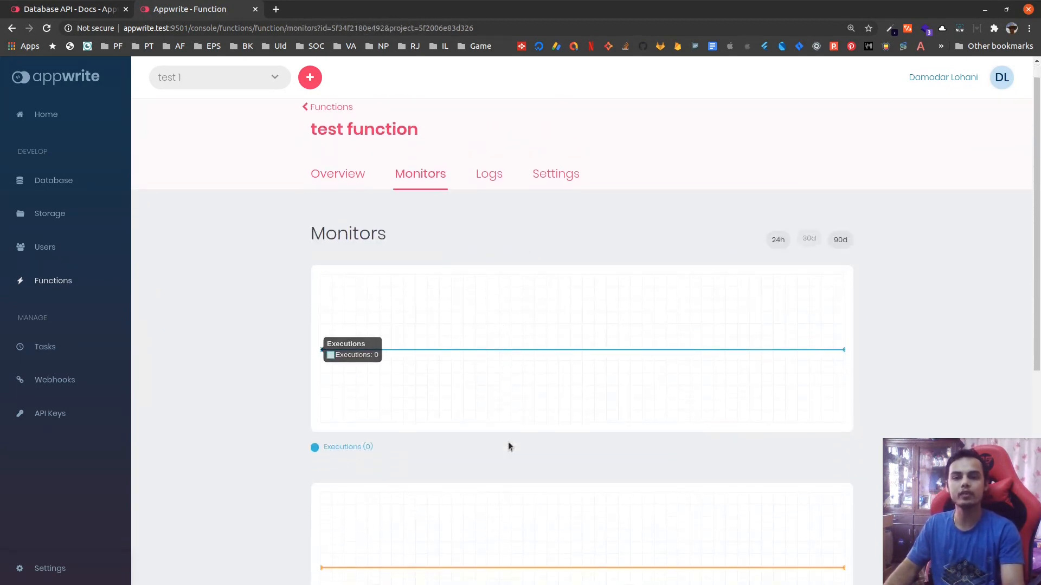
click(489, 174)
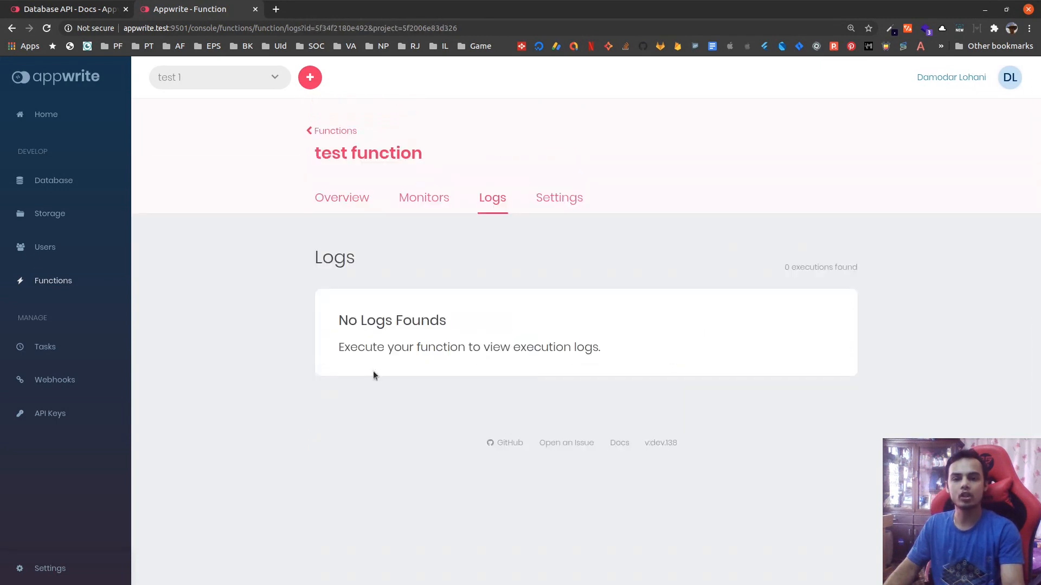
mouse_move(371, 261)
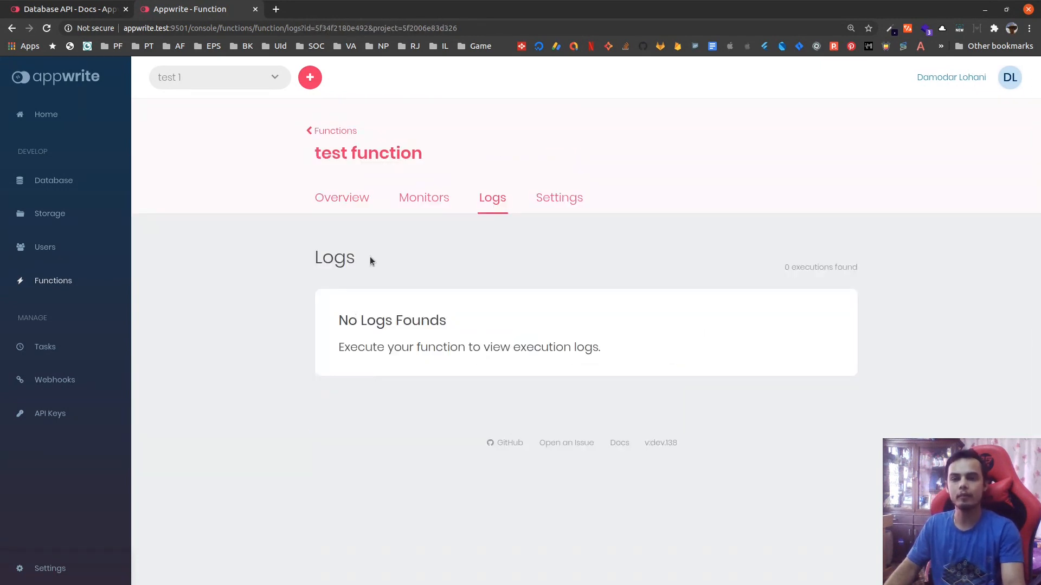
mouse_move(321, 261)
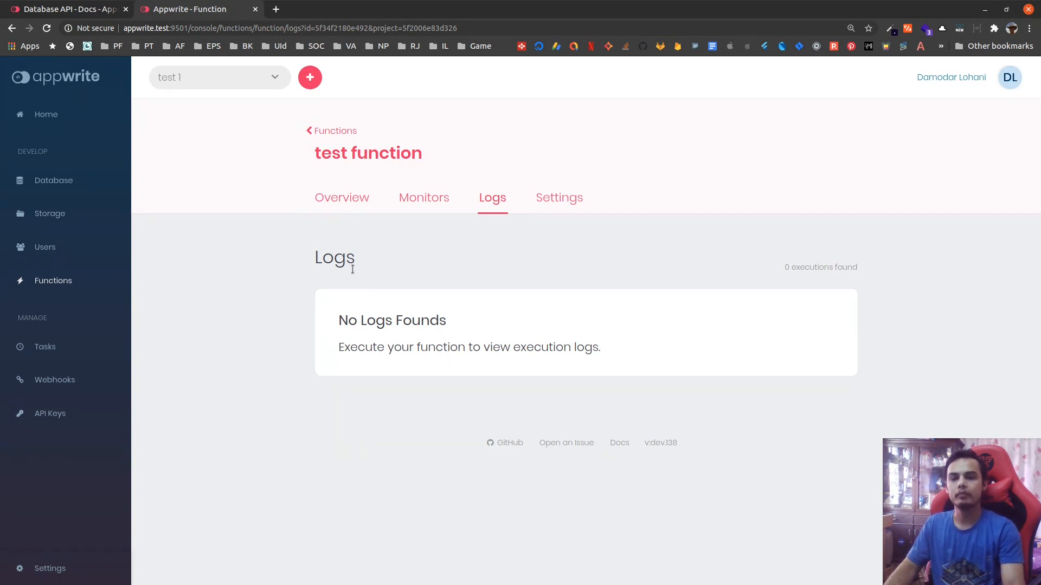
mouse_move(381, 277)
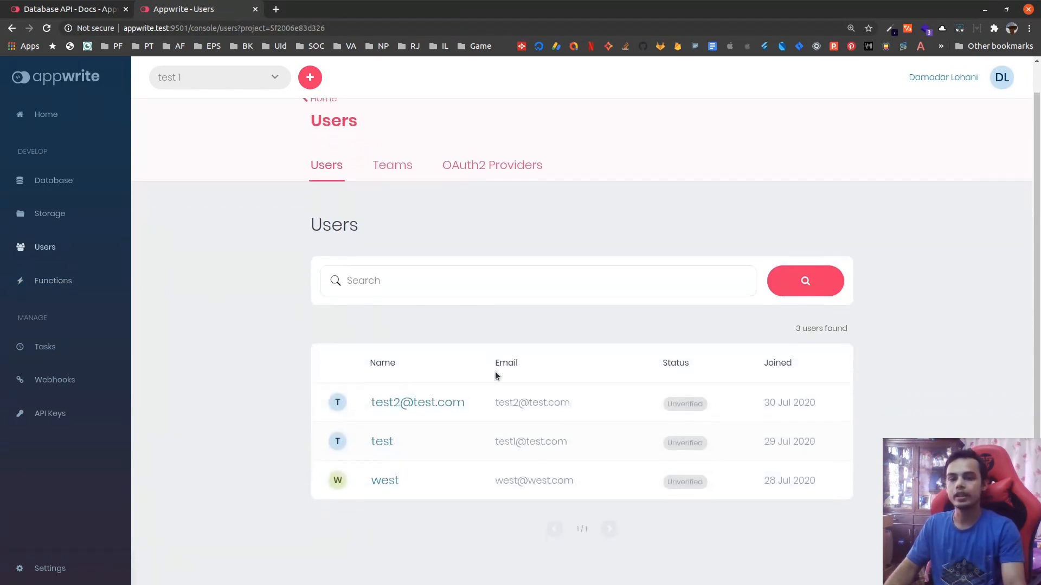
- View the first user's details, then open and cancel the Create Team form
scroll(down, 3)
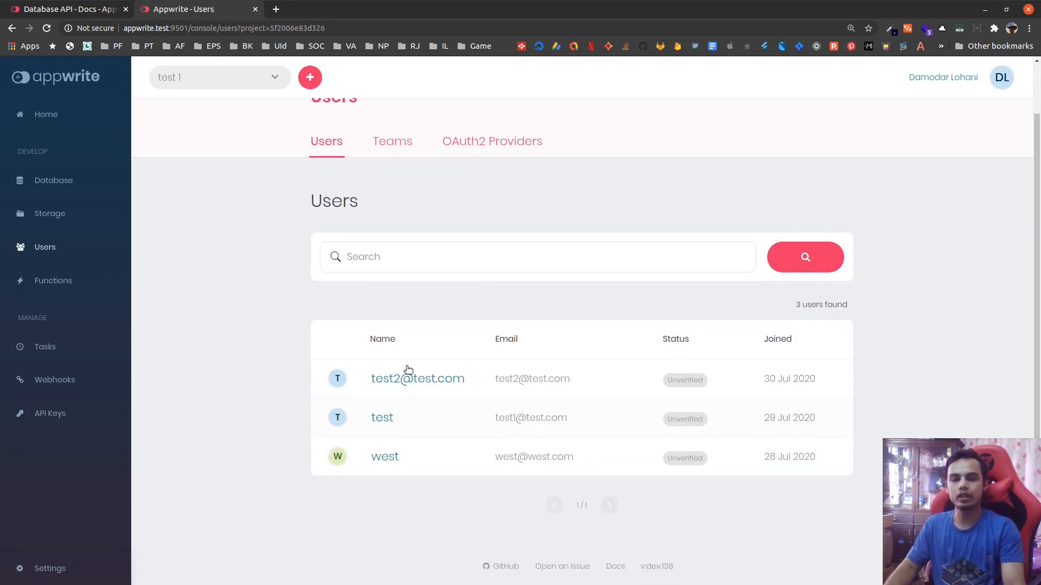
click(417, 379)
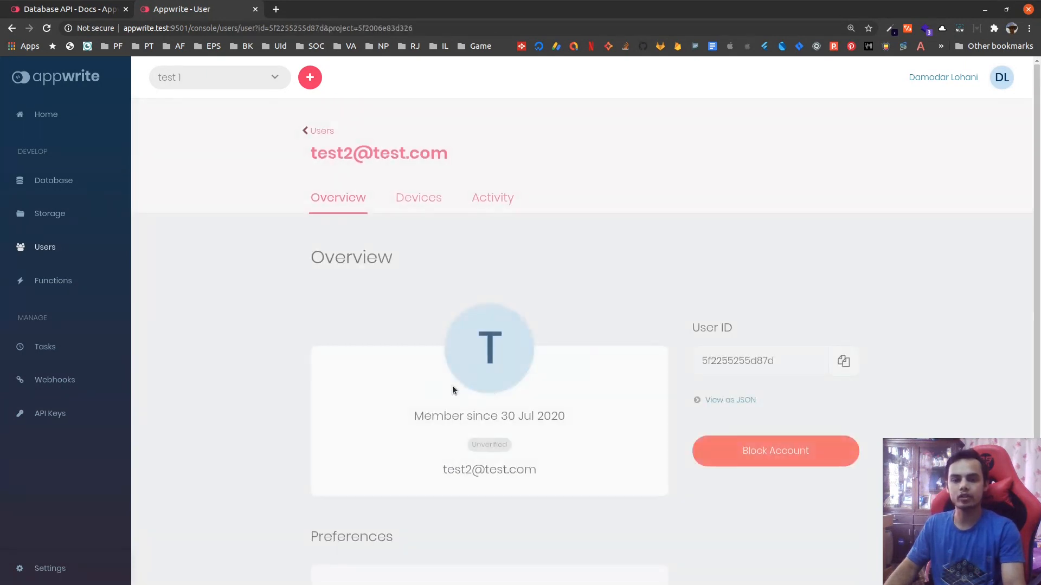
scroll(down, 3)
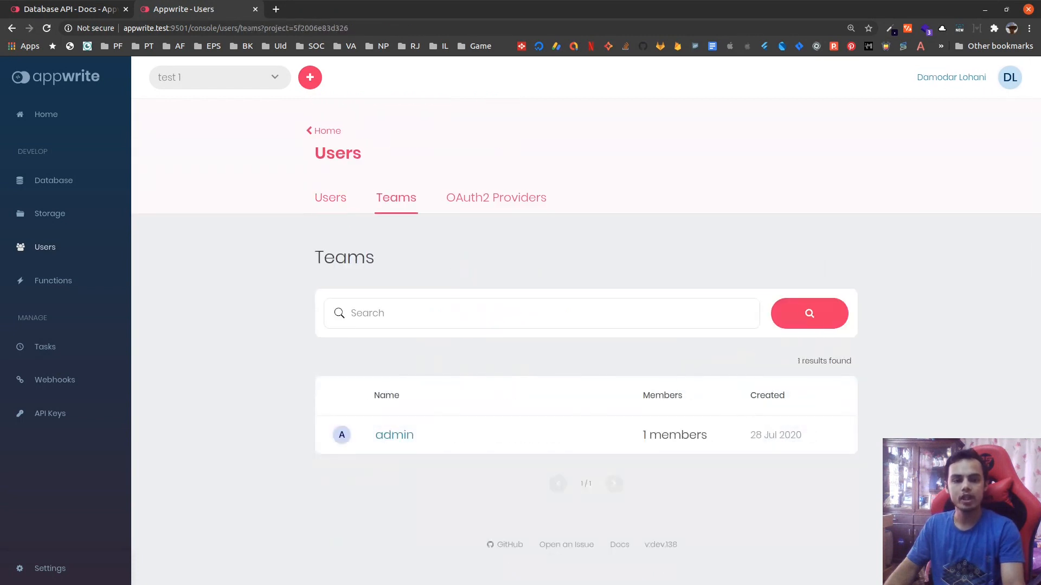
click(309, 77)
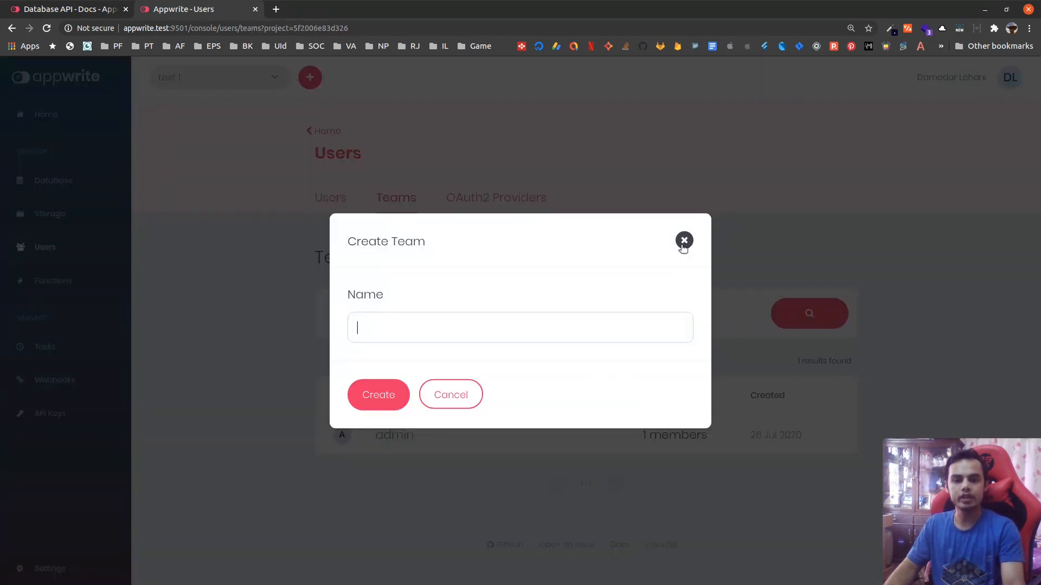
click(684, 240)
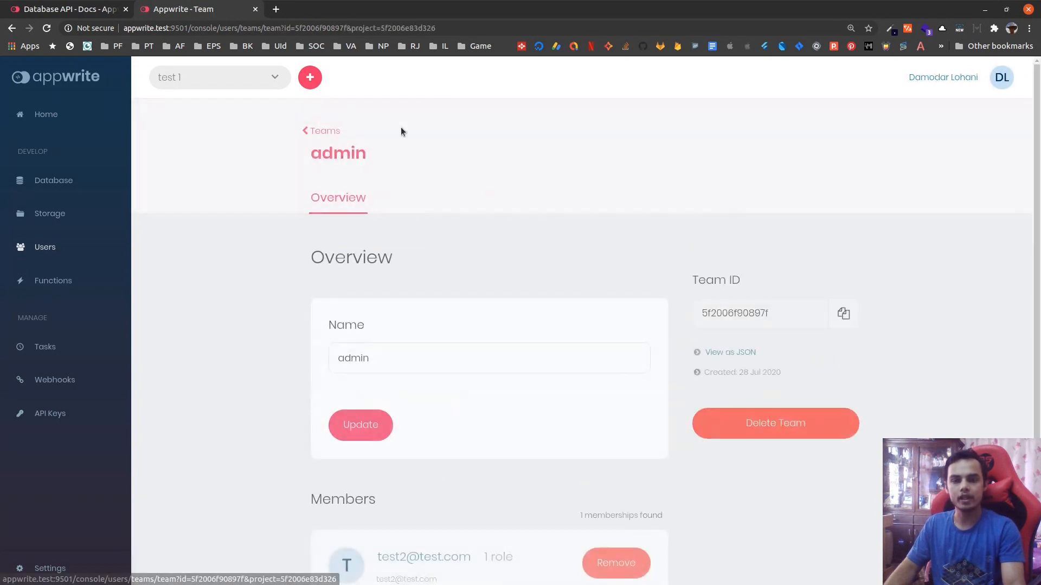
click(309, 77)
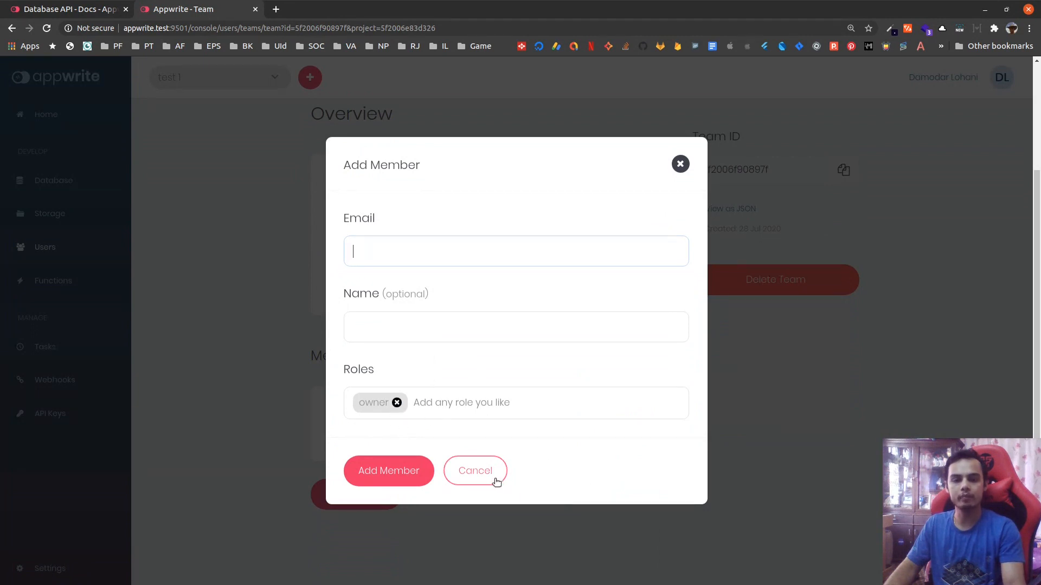
click(475, 470)
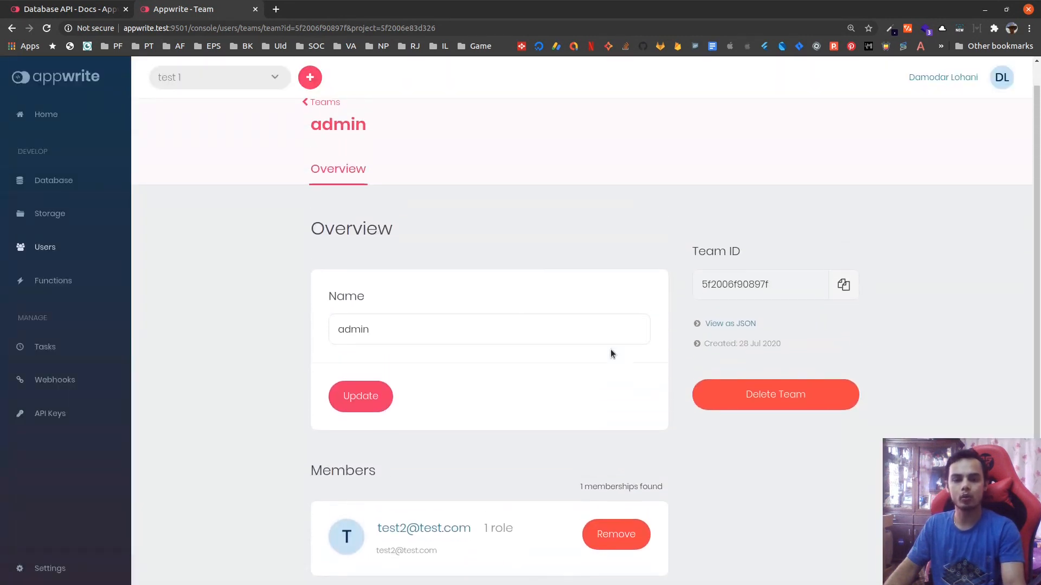
scroll(down, 3)
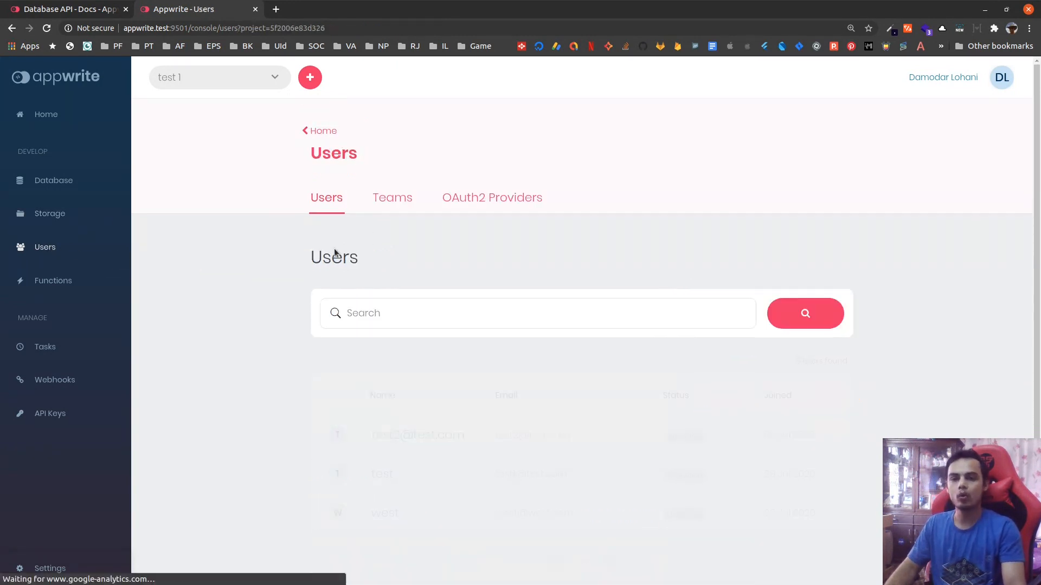
- View the OAuth2 Providers grid for the test 1 project, all providers off
click(491, 198)
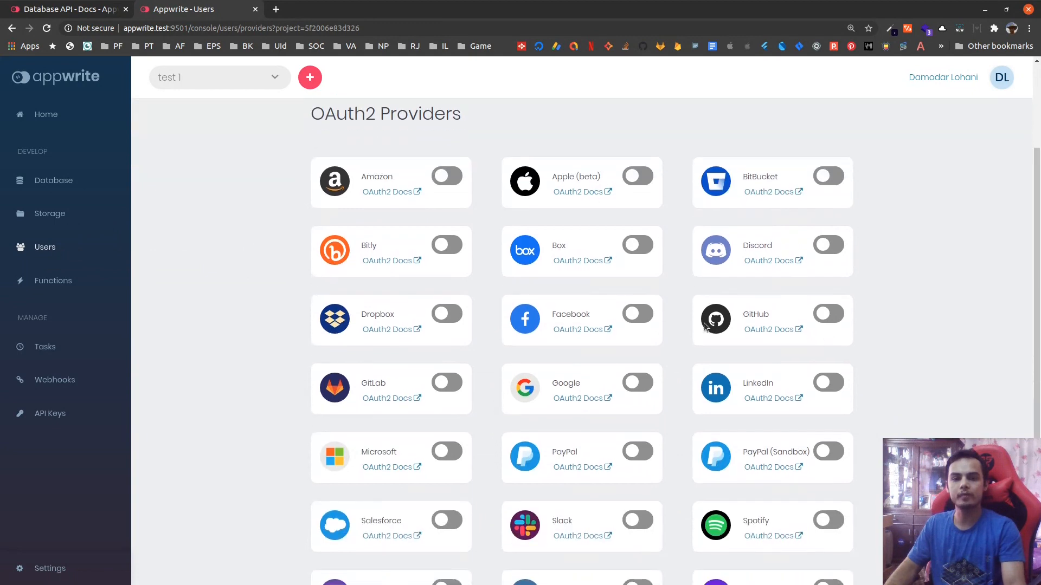
scroll(down, 3)
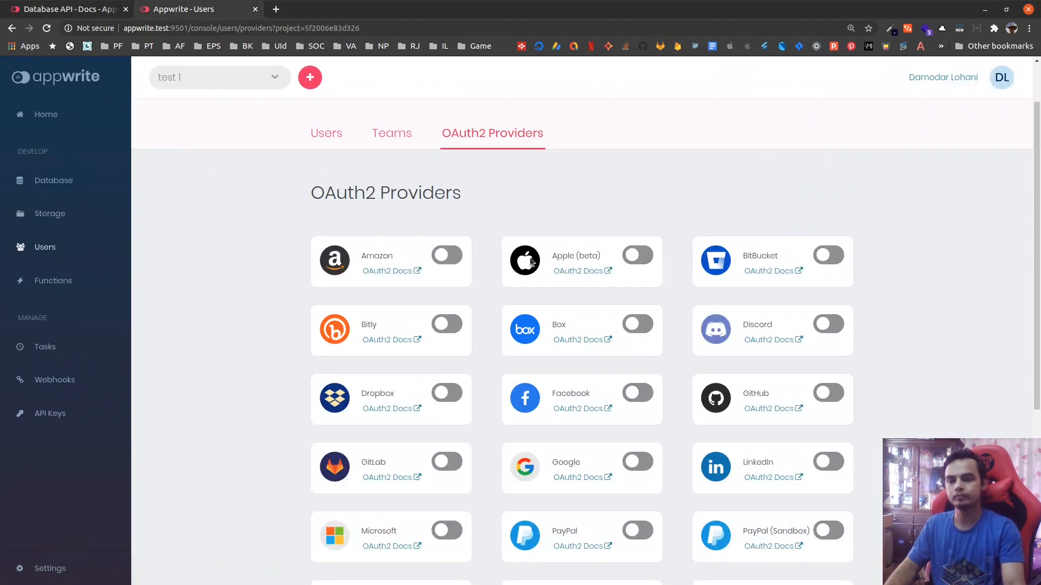
mouse_move(468, 297)
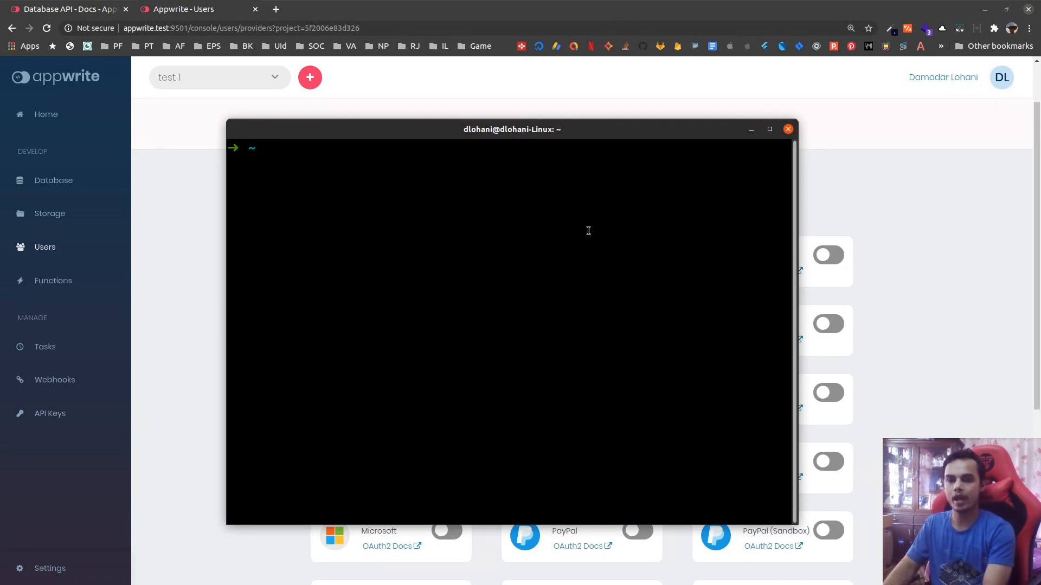
- Run docker ps and docker-compose exec appwrite doctor, then select the could-not-open init.php error
text(cd Documents/projects/flutter_youtube)
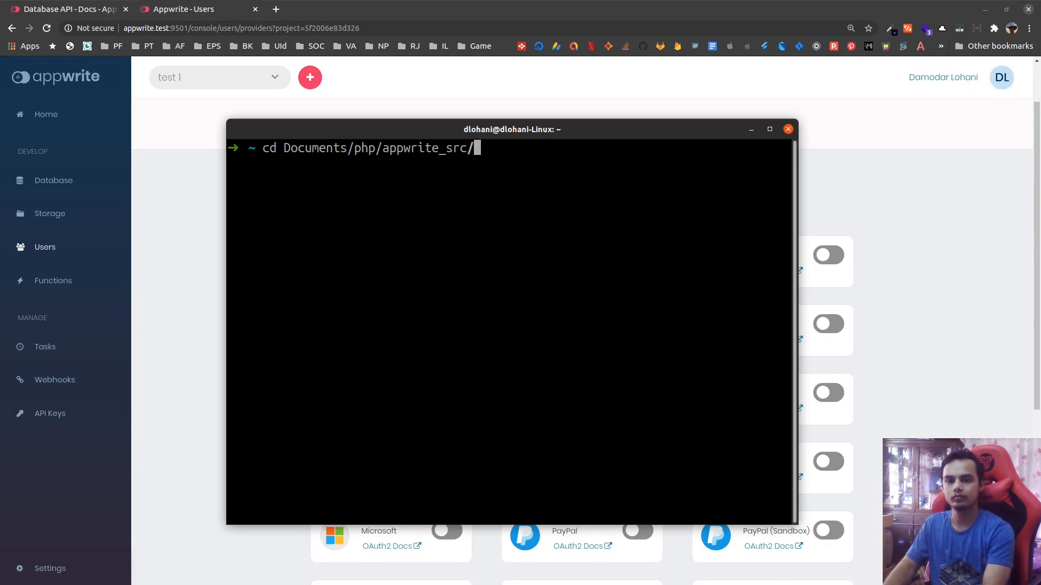
text(docker ps)
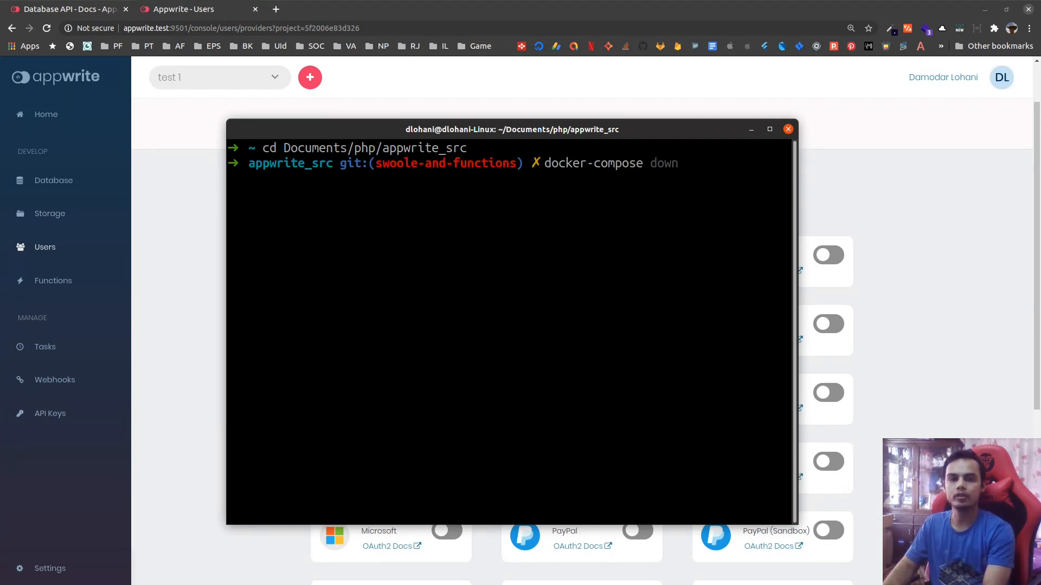
text(exec appwrite)
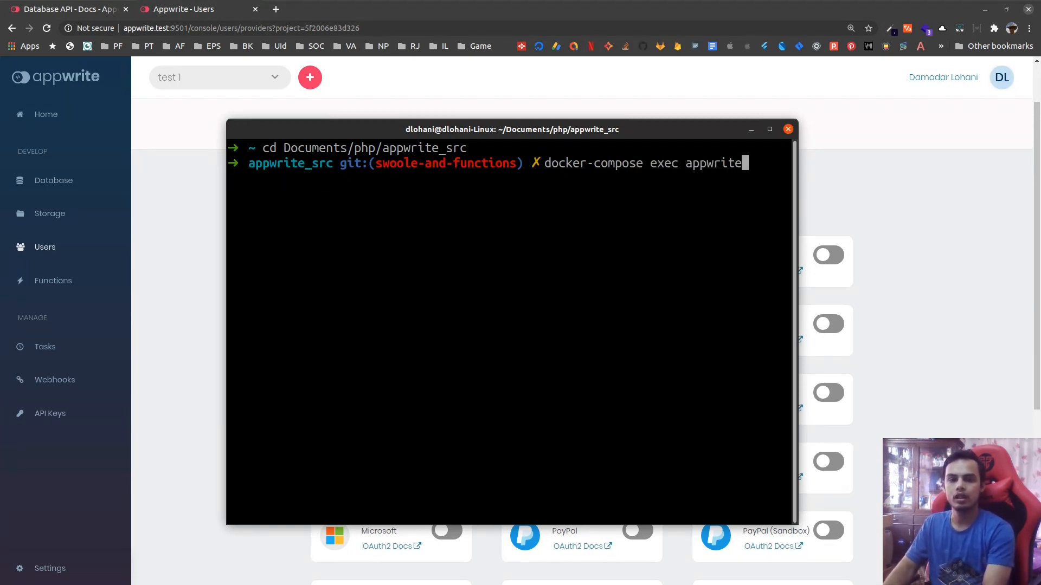
text(doctor)
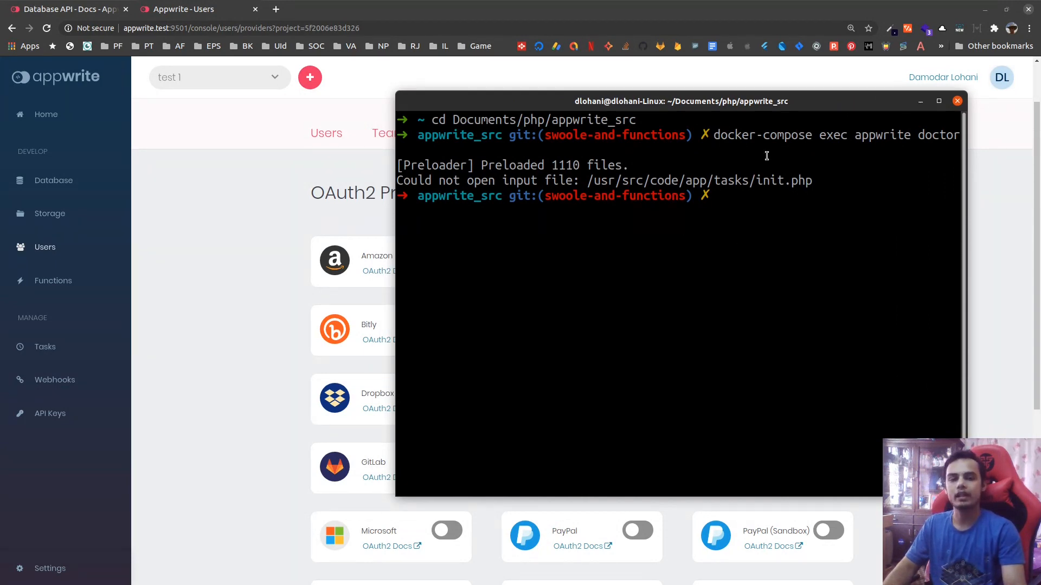
mouse_move(807, 237)
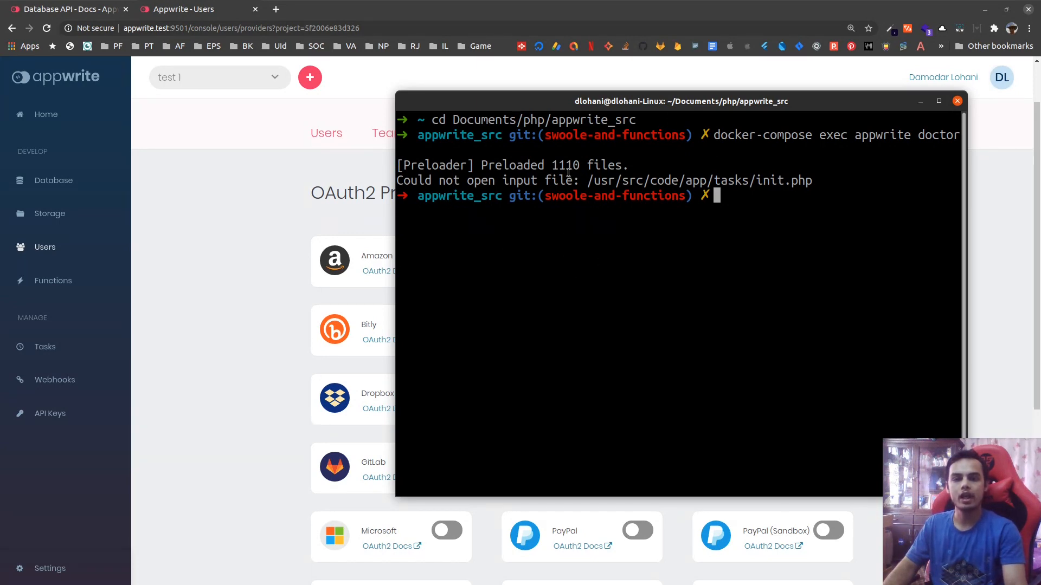
mouse_move(846, 185)
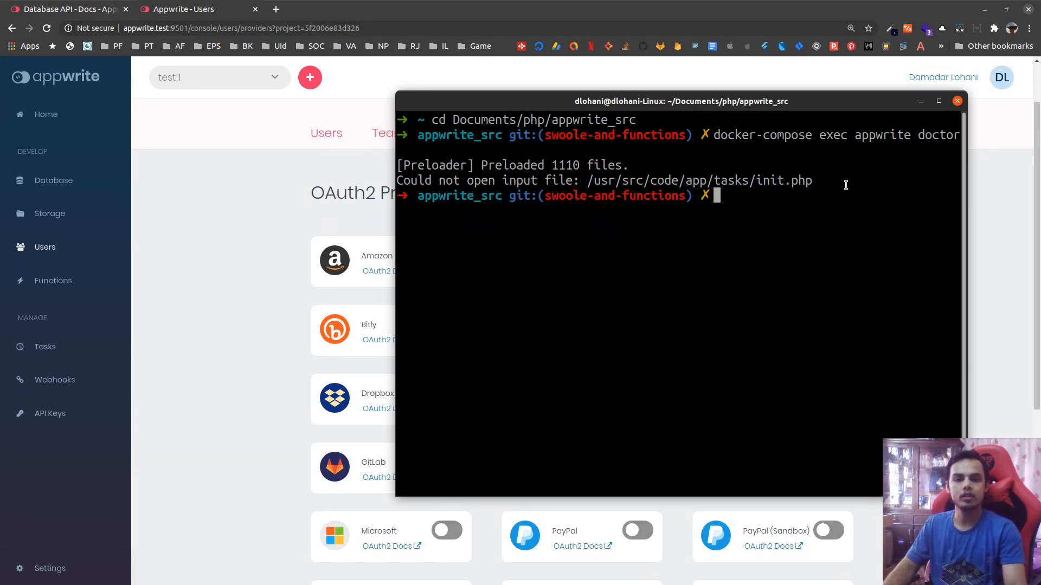
double_click(480, 181)
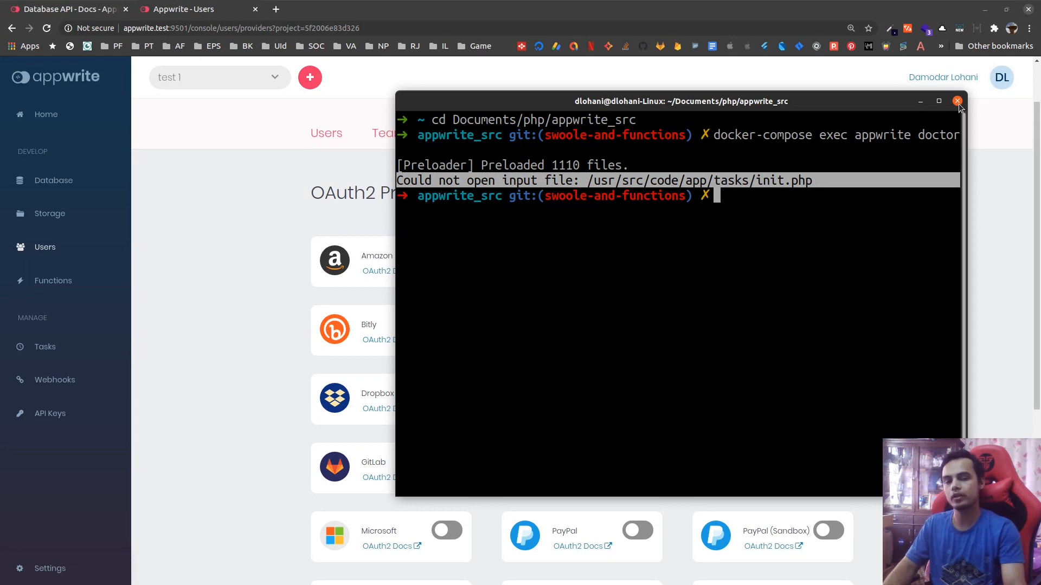
- Close the terminal and scroll the OAuth2 grid down through Twitch, VK and Yahoo
click(957, 101)
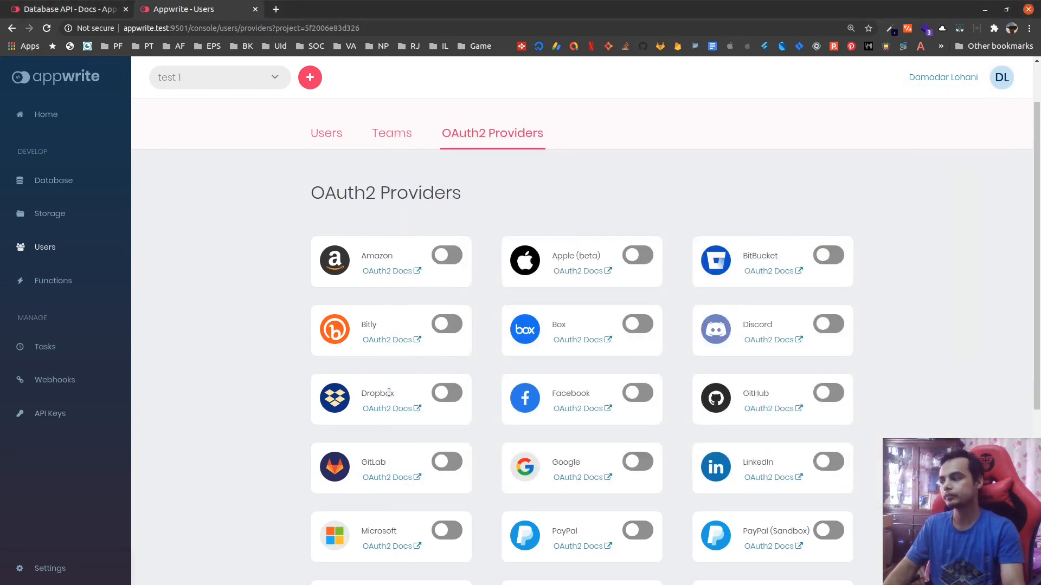
scroll(down, 3)
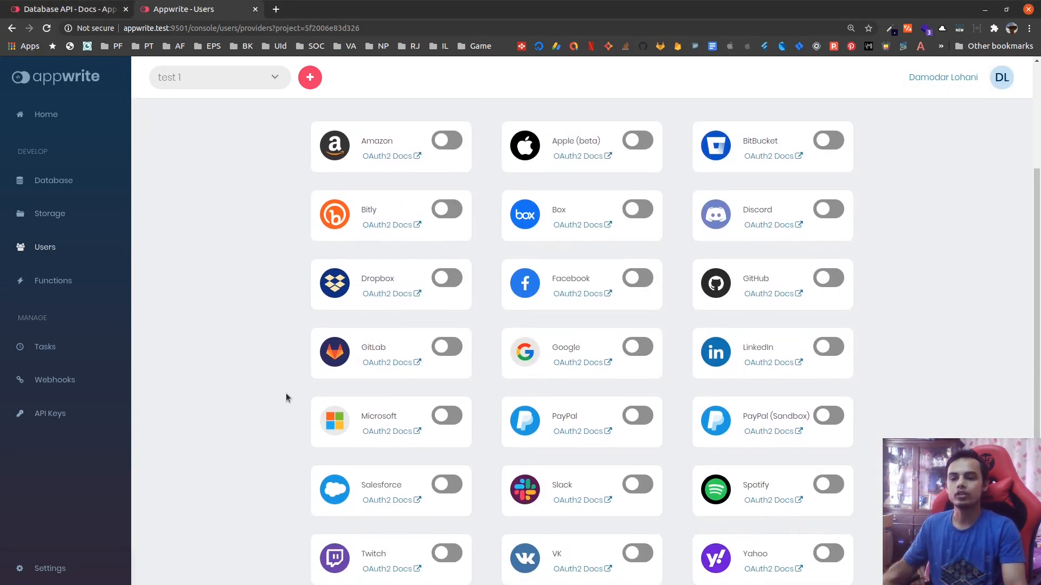
mouse_move(234, 338)
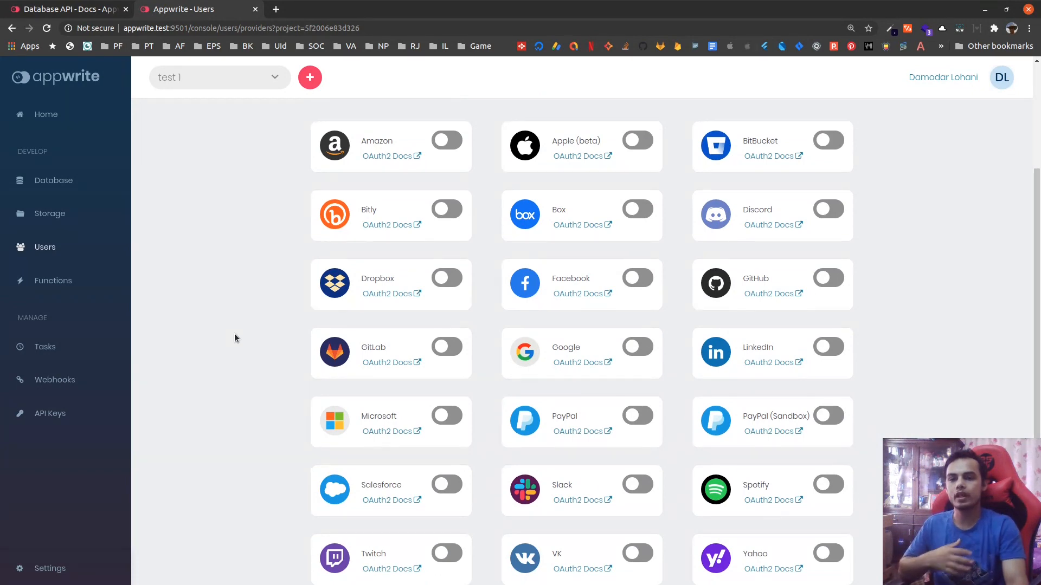
mouse_move(240, 327)
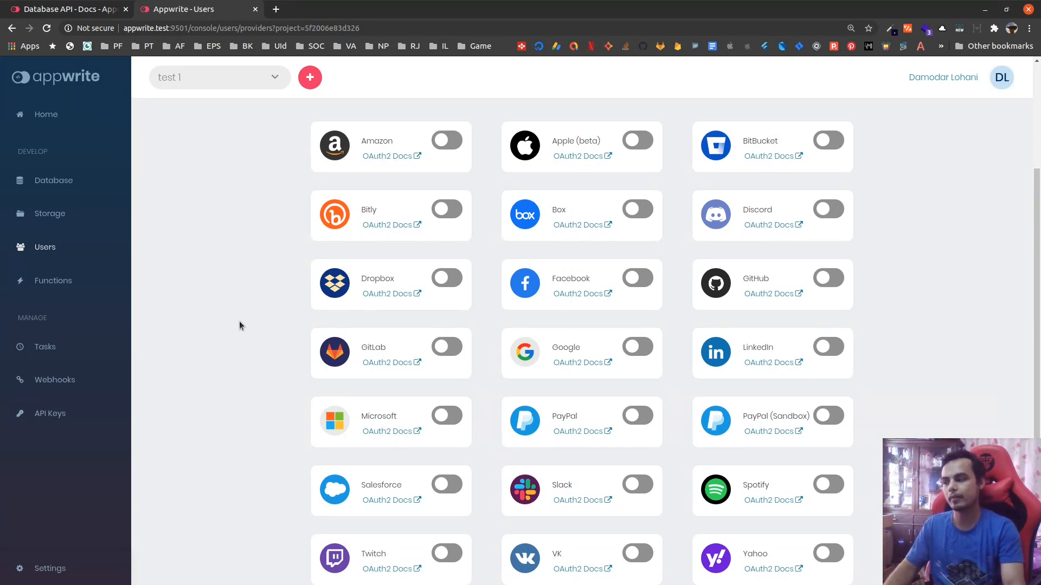
mouse_move(250, 338)
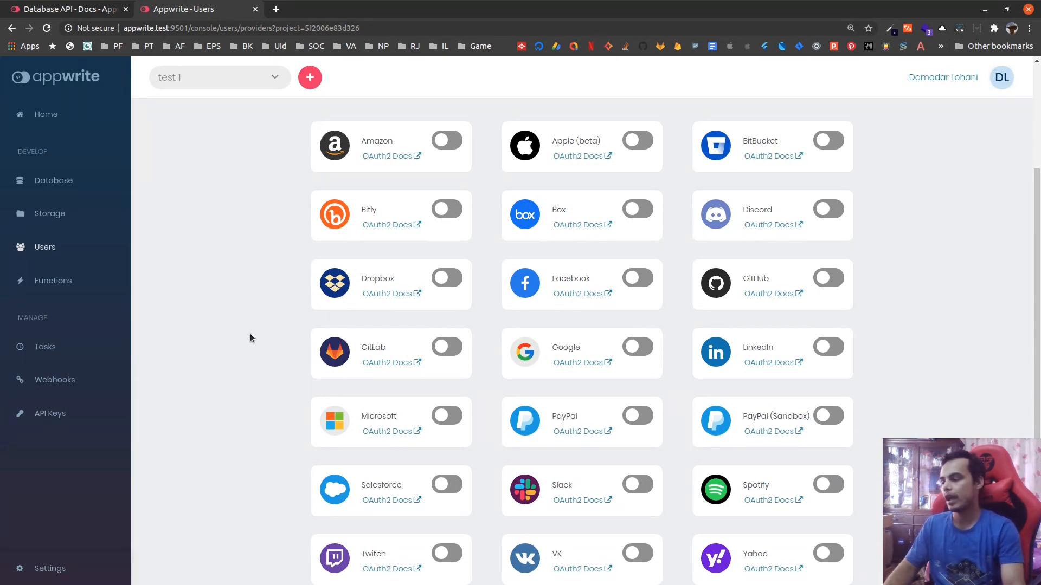
mouse_move(159, 289)
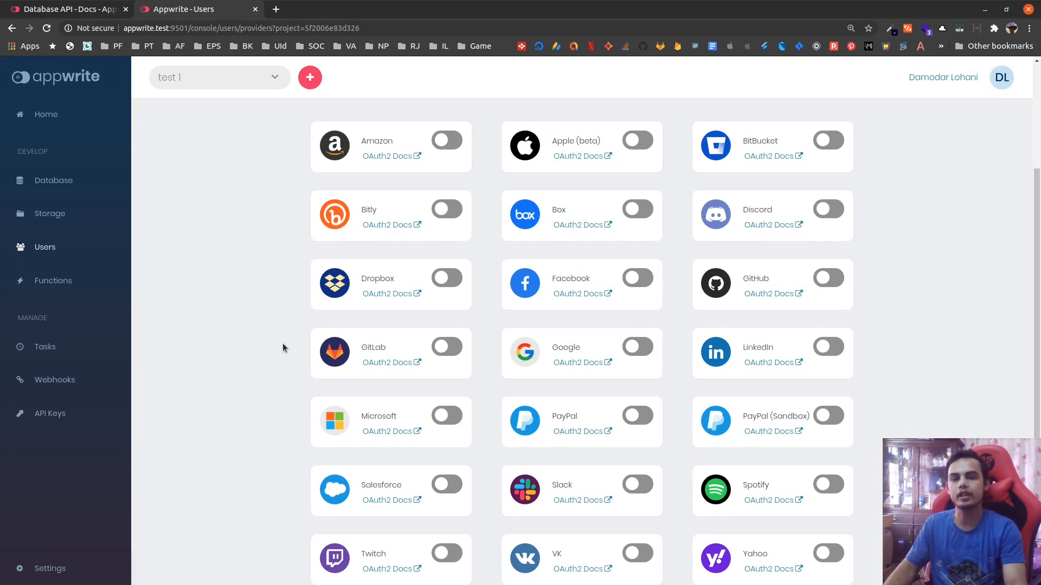
mouse_move(251, 304)
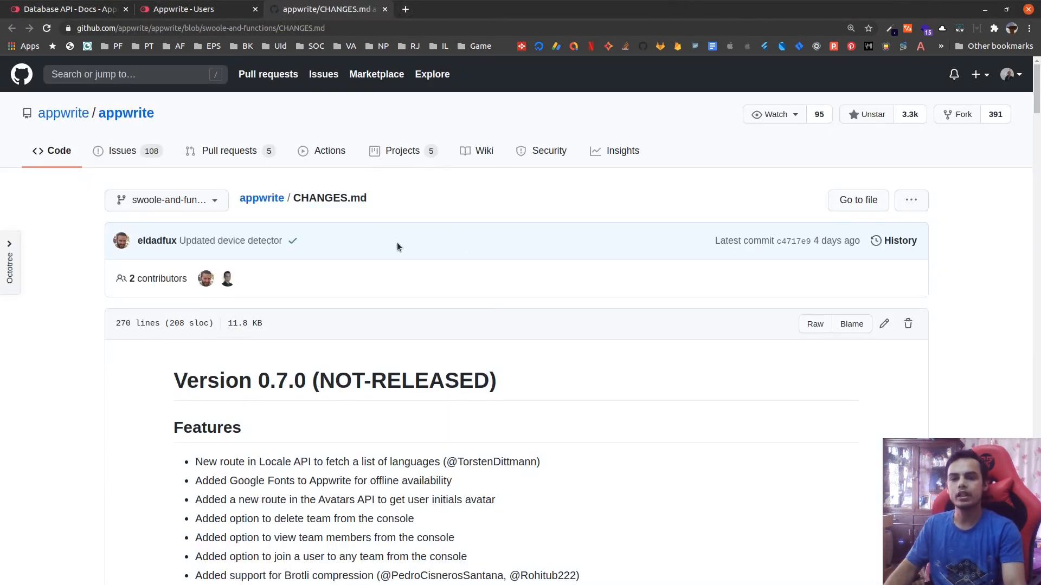
- Scroll through CHANGES.md to read the Version 0.7.0 features, breaking changes and bug fixes
scroll(down, 3)
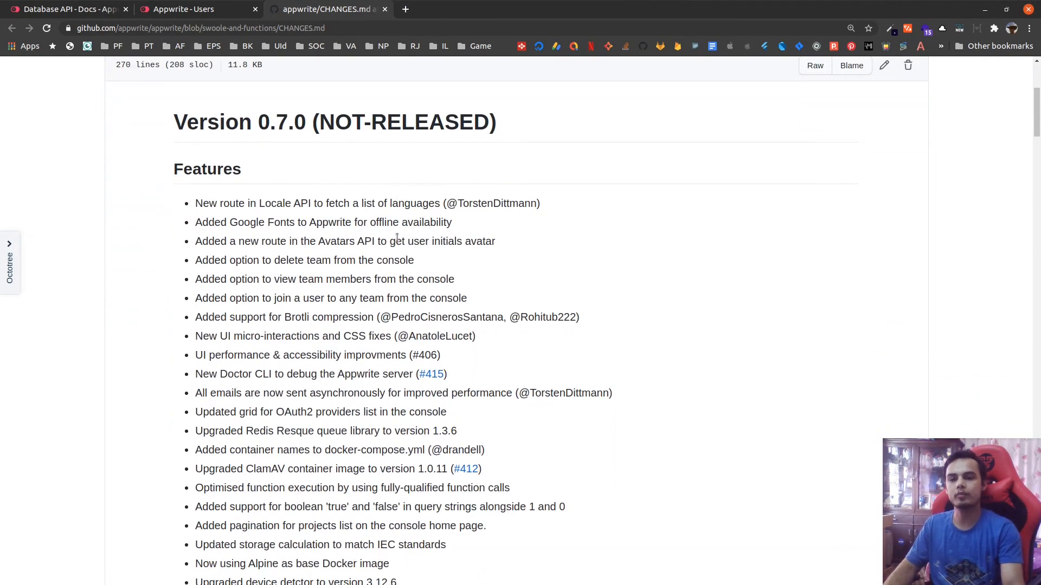
scroll(down, 3)
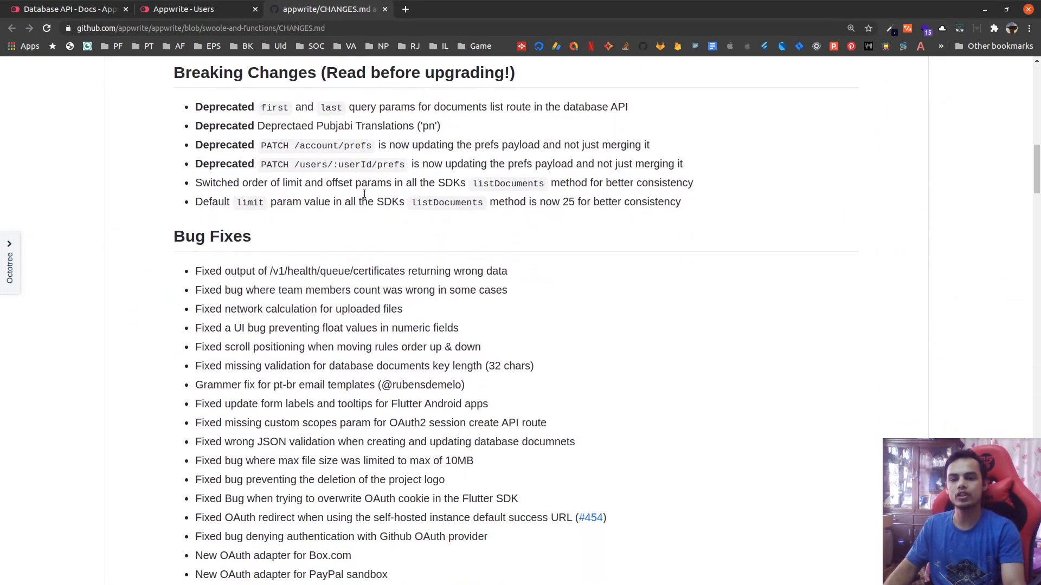
scroll(up, 3)
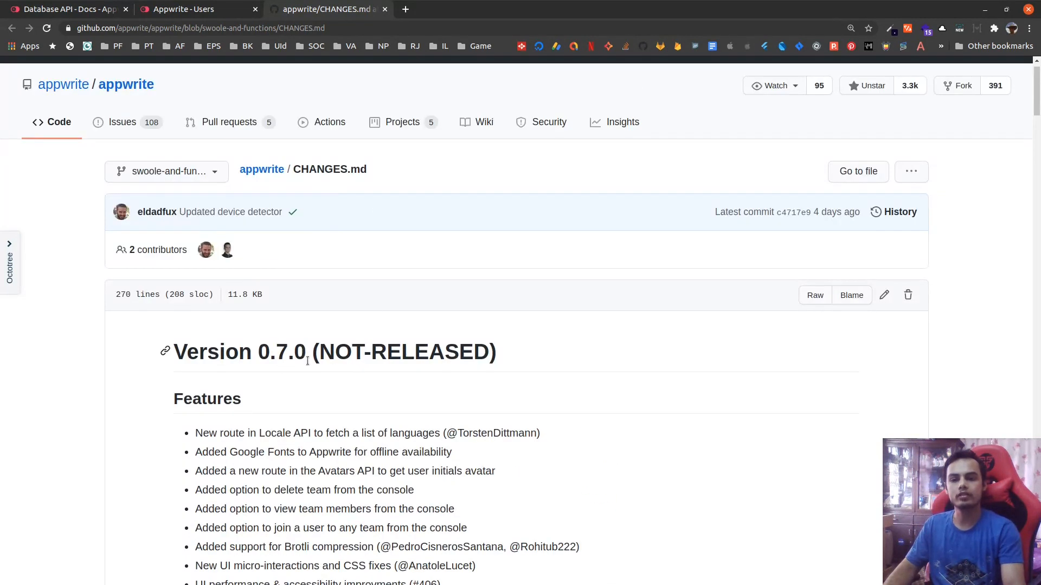
scroll(down, 3)
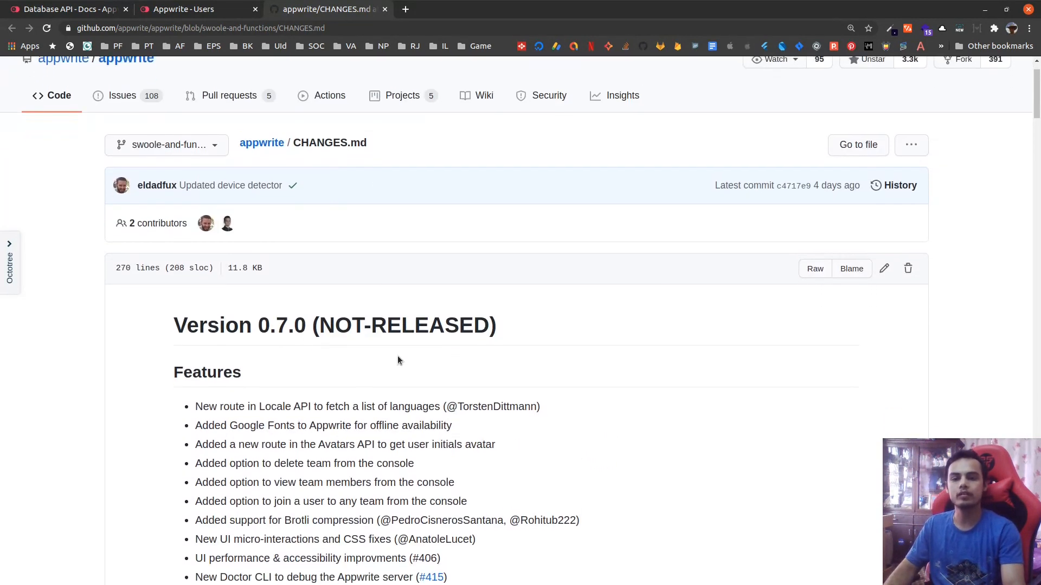
scroll(down, 3)
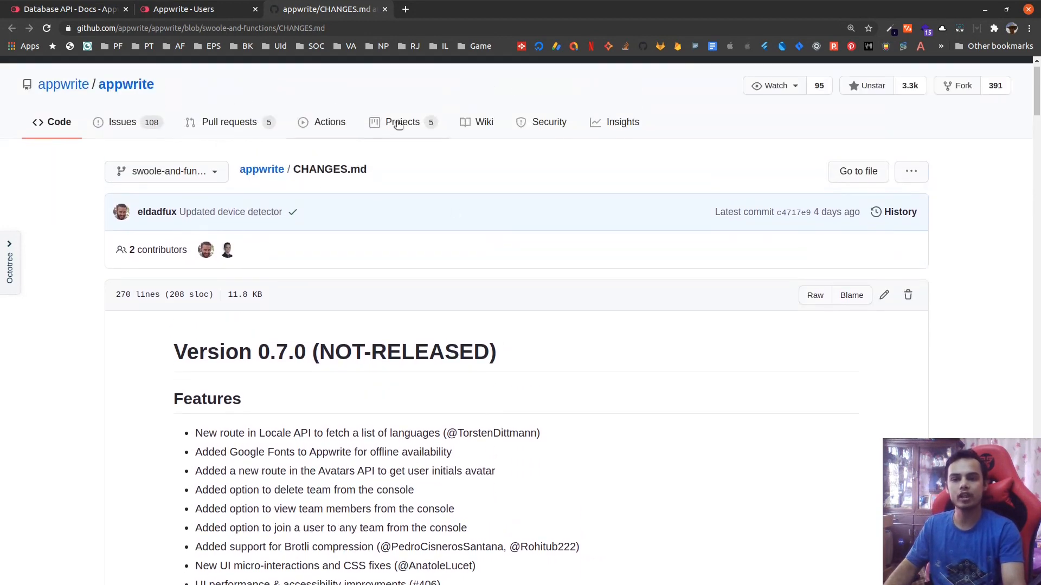
- View the appwrite repository's 0.8 project board, then return to the Database API docs
click(401, 123)
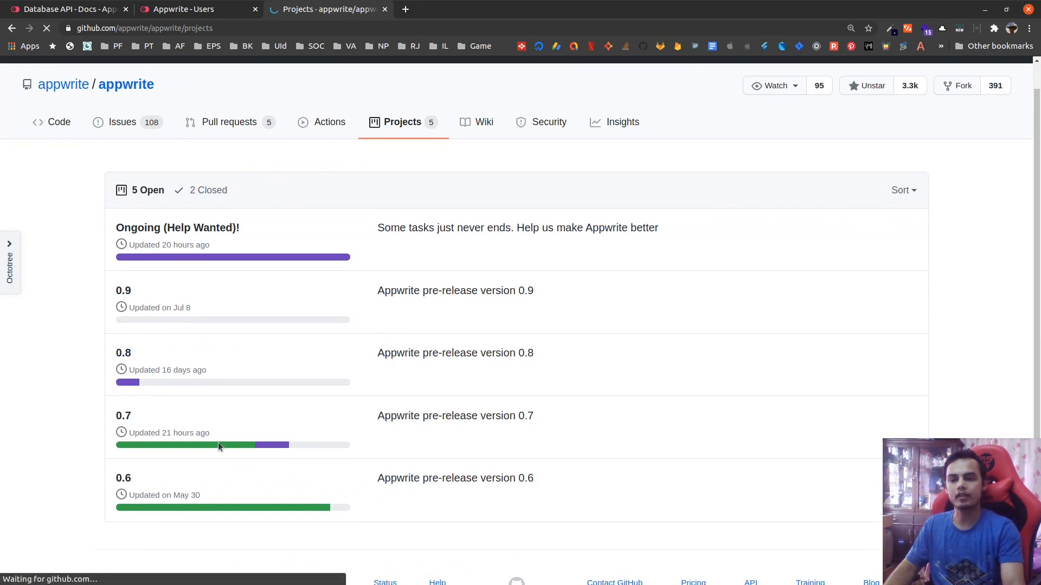
click(122, 352)
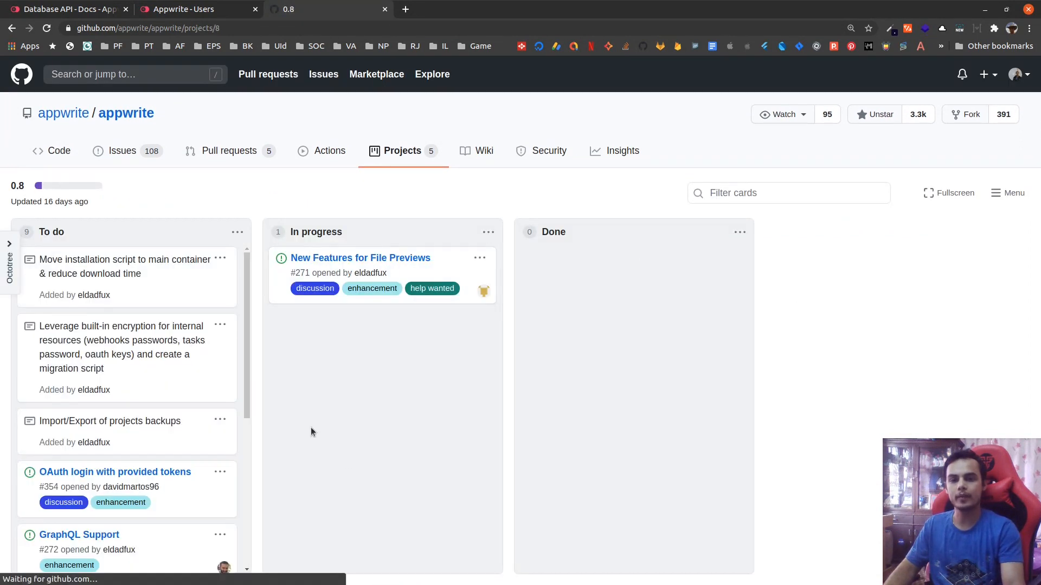
mouse_move(324, 413)
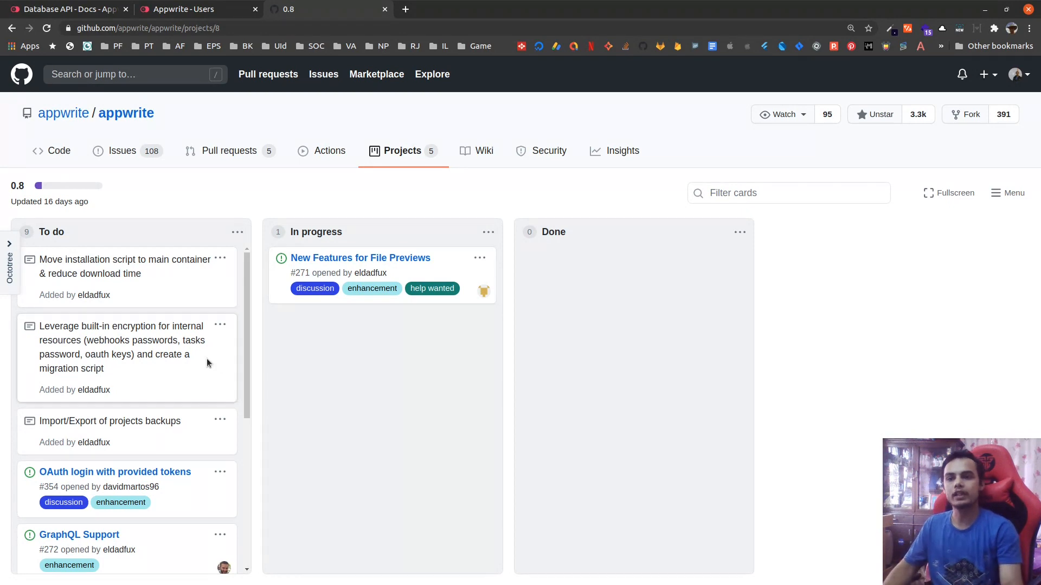
click(62, 9)
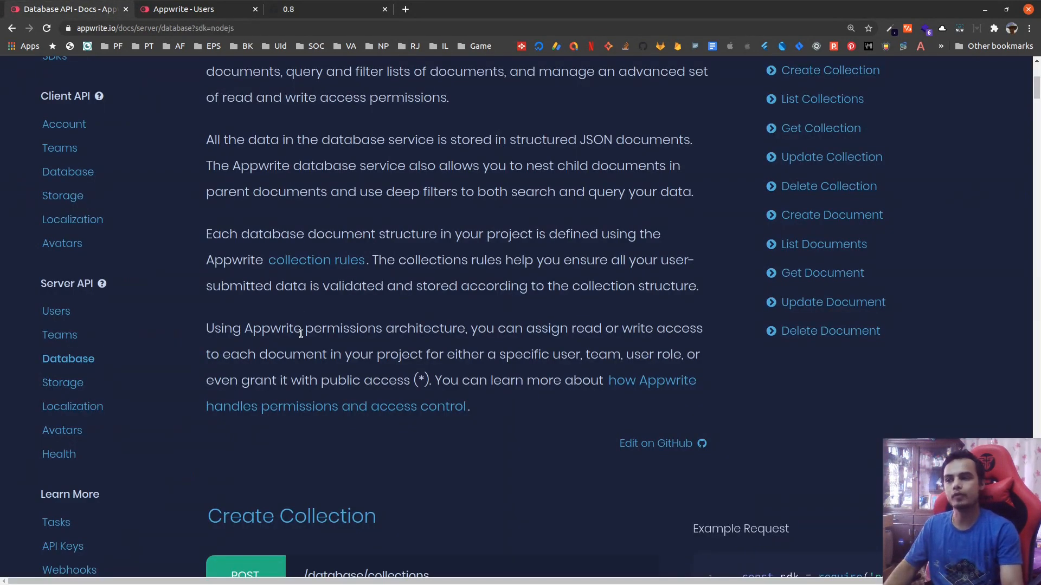